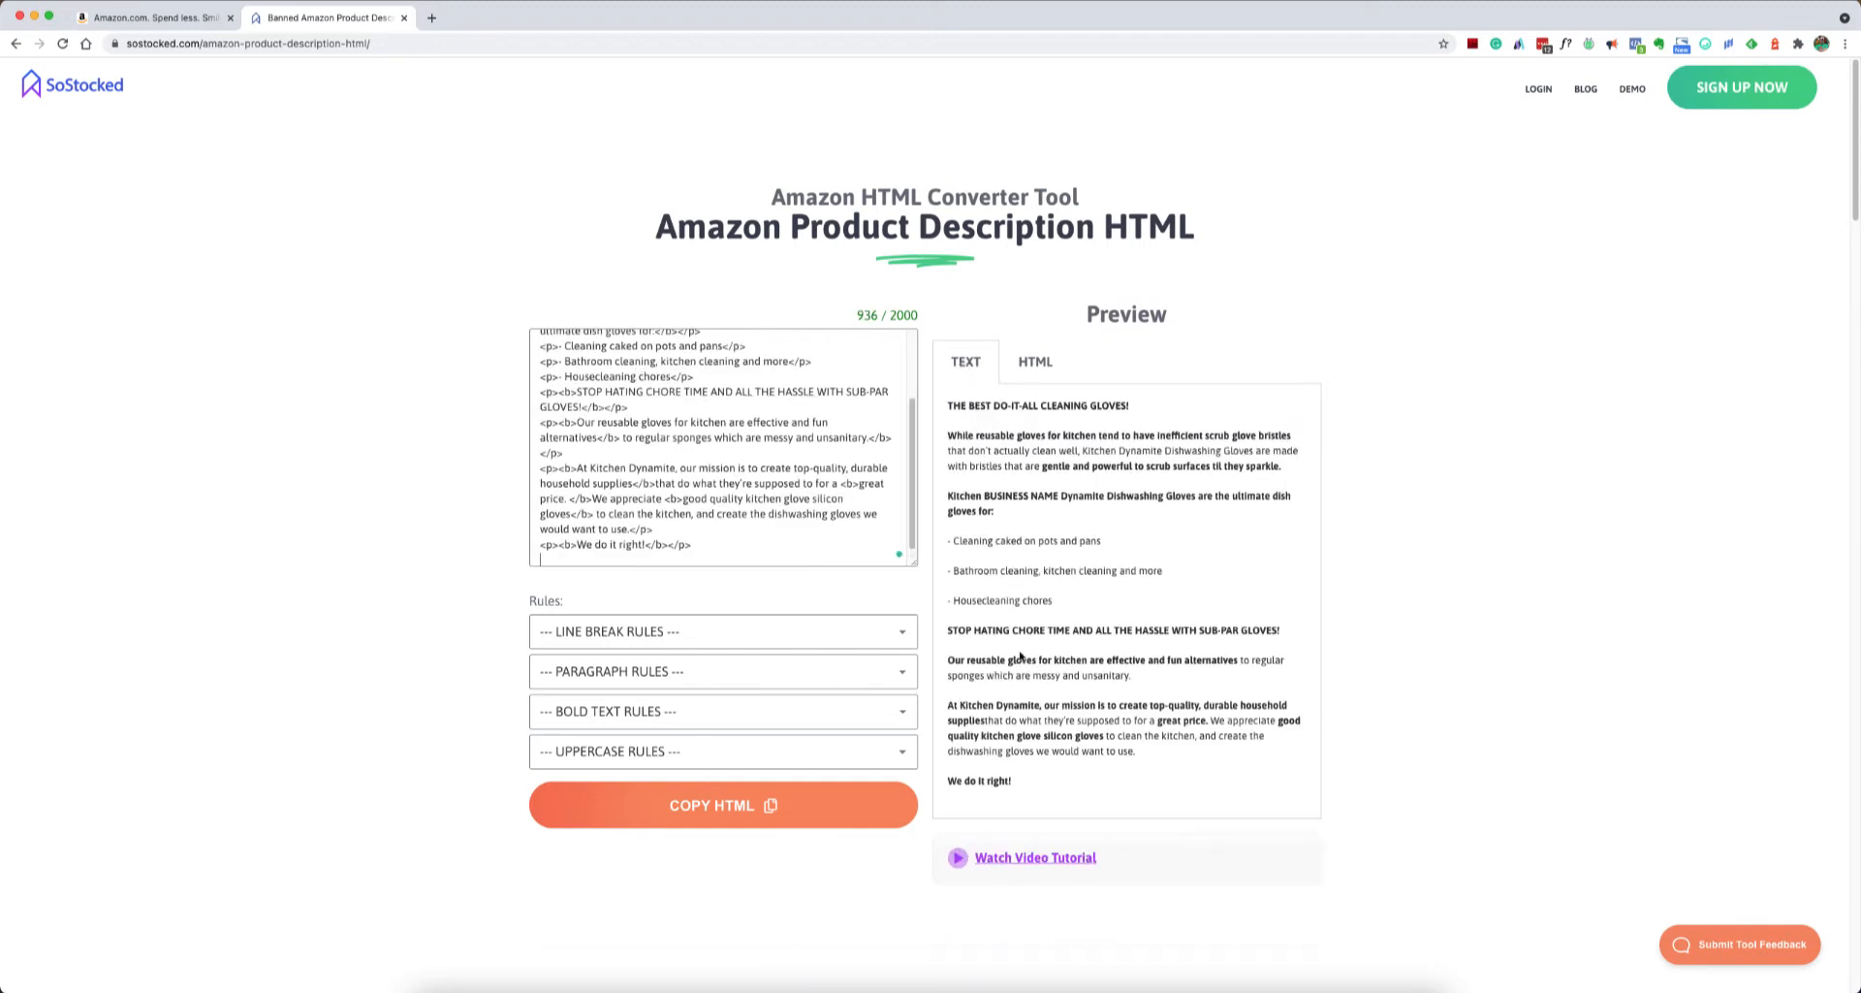
# - Toggle the preview between raw HTML and formatted text, scrolling through the converted output
pyautogui.click(1036, 362)
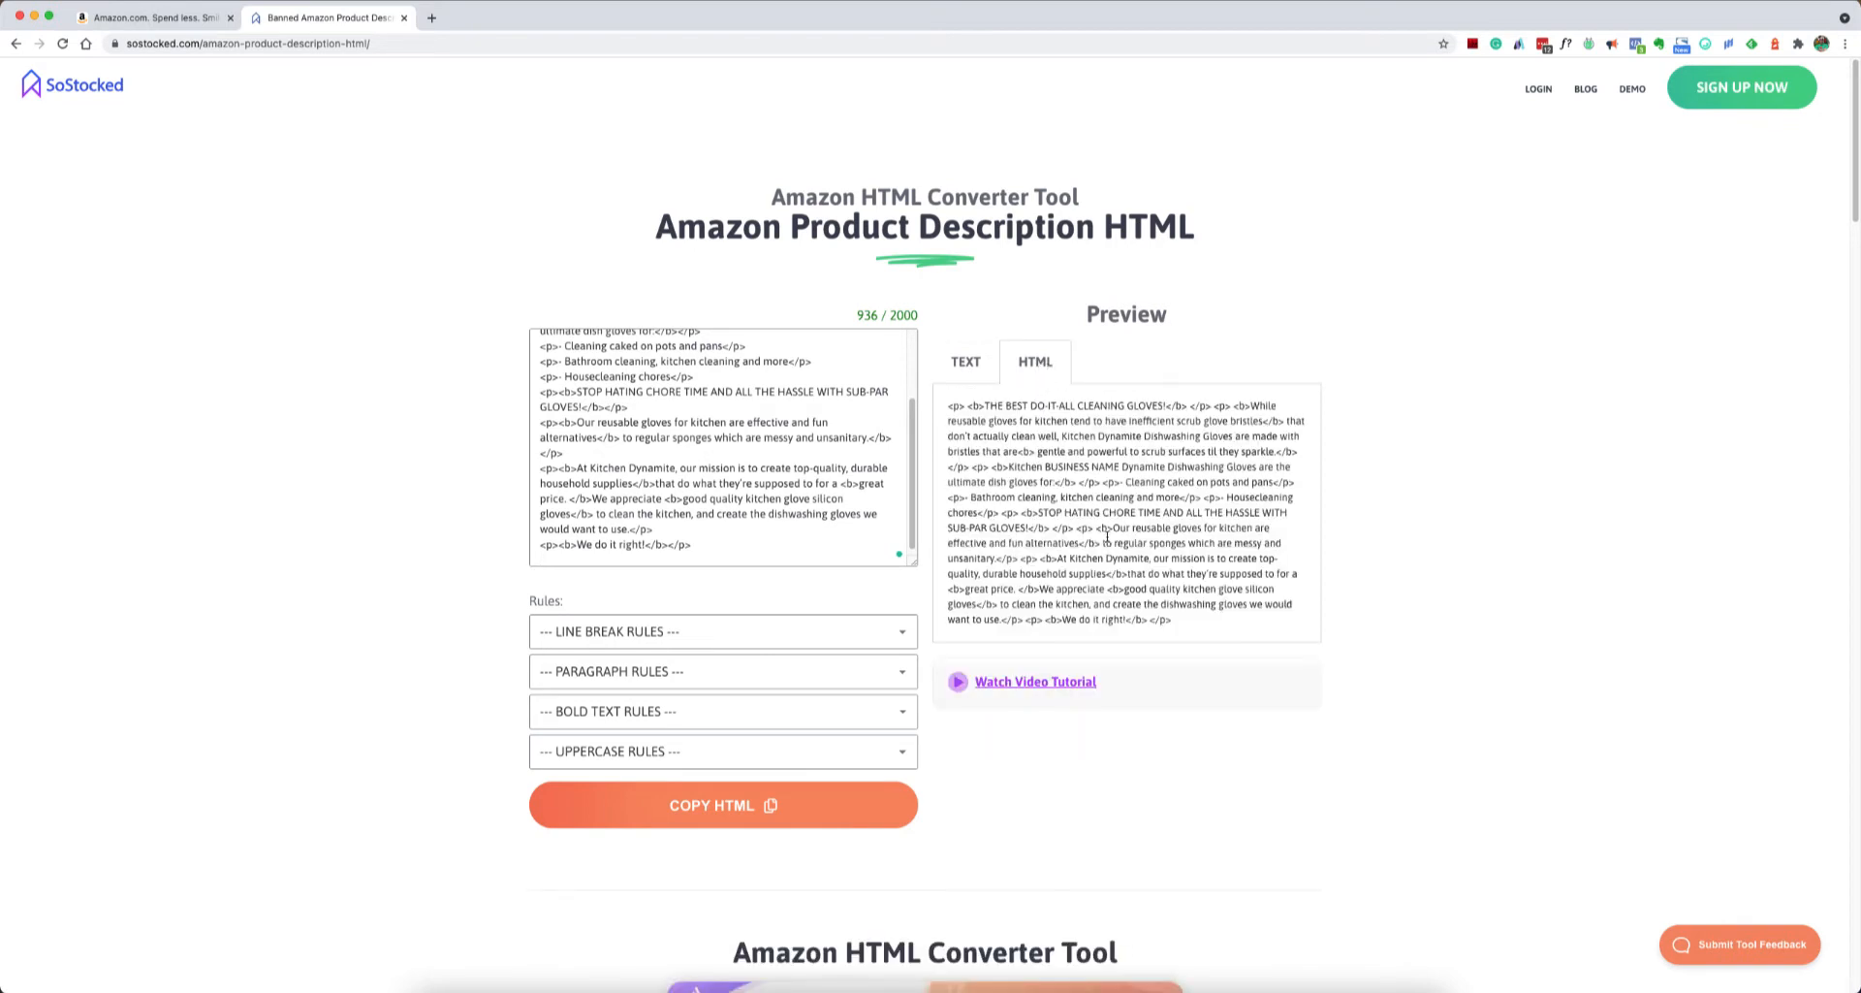
pyautogui.click(965, 362)
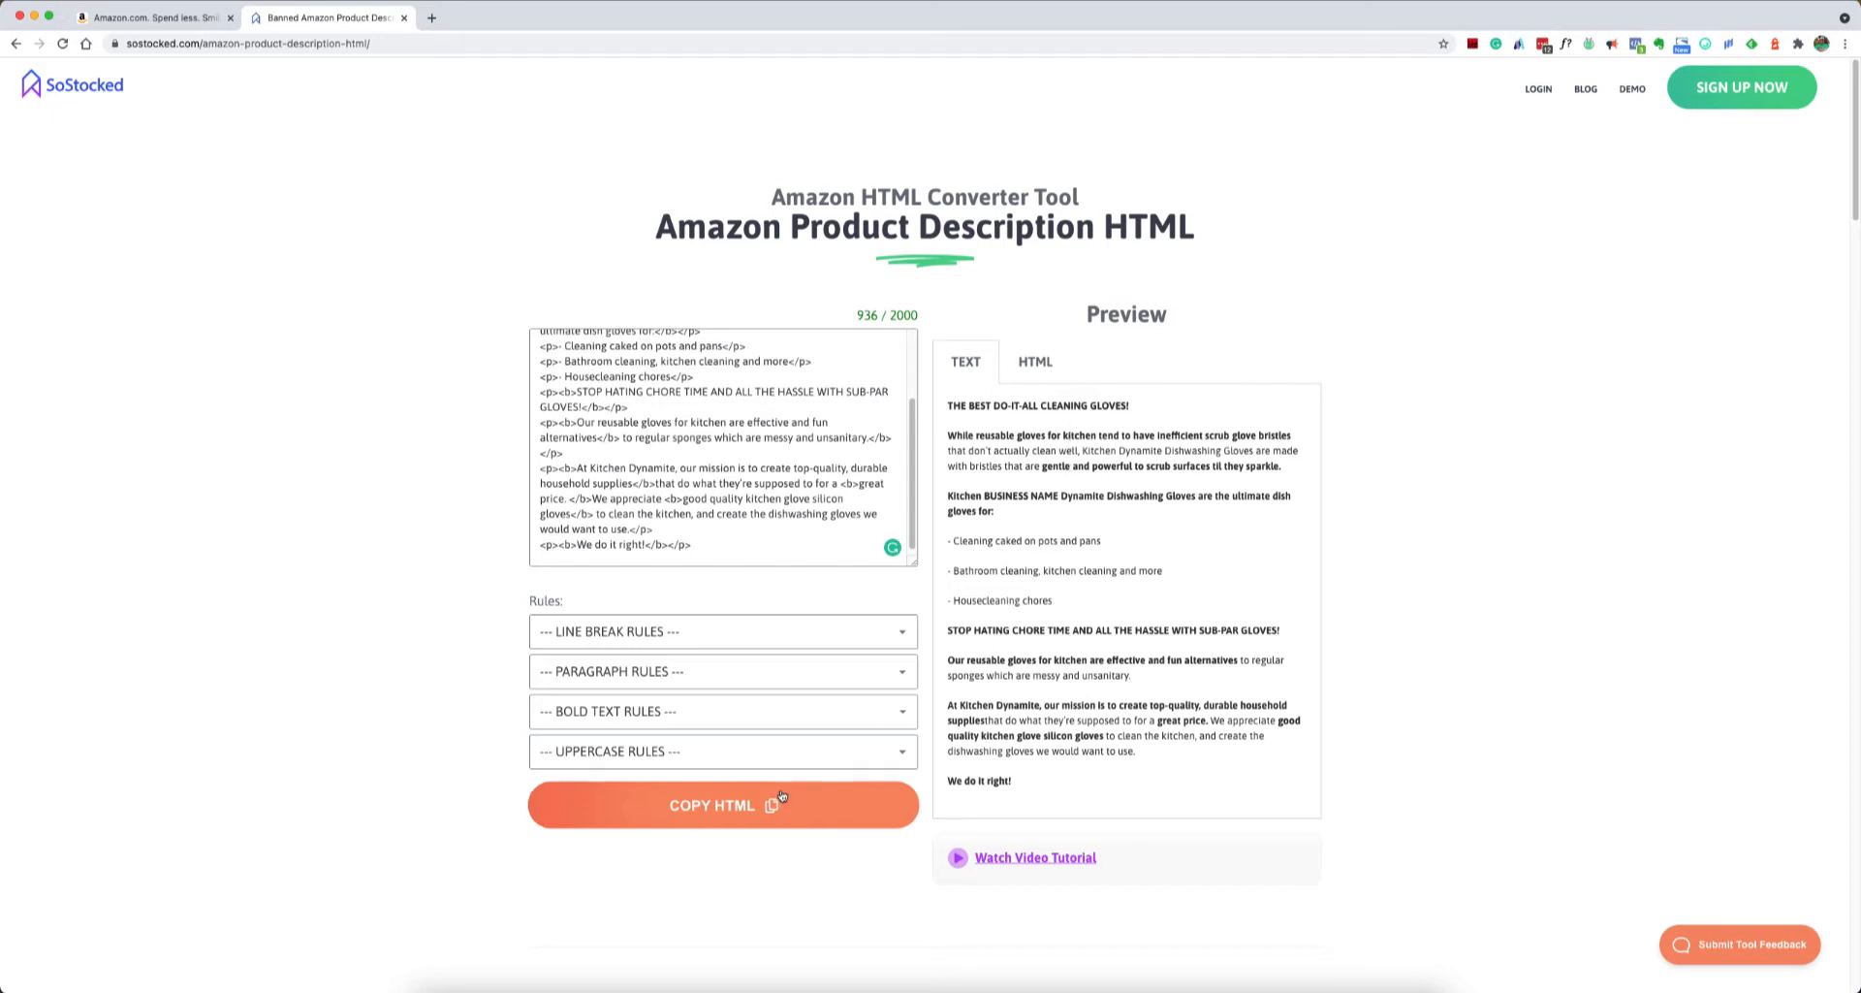
pyautogui.moveTo(477, 442)
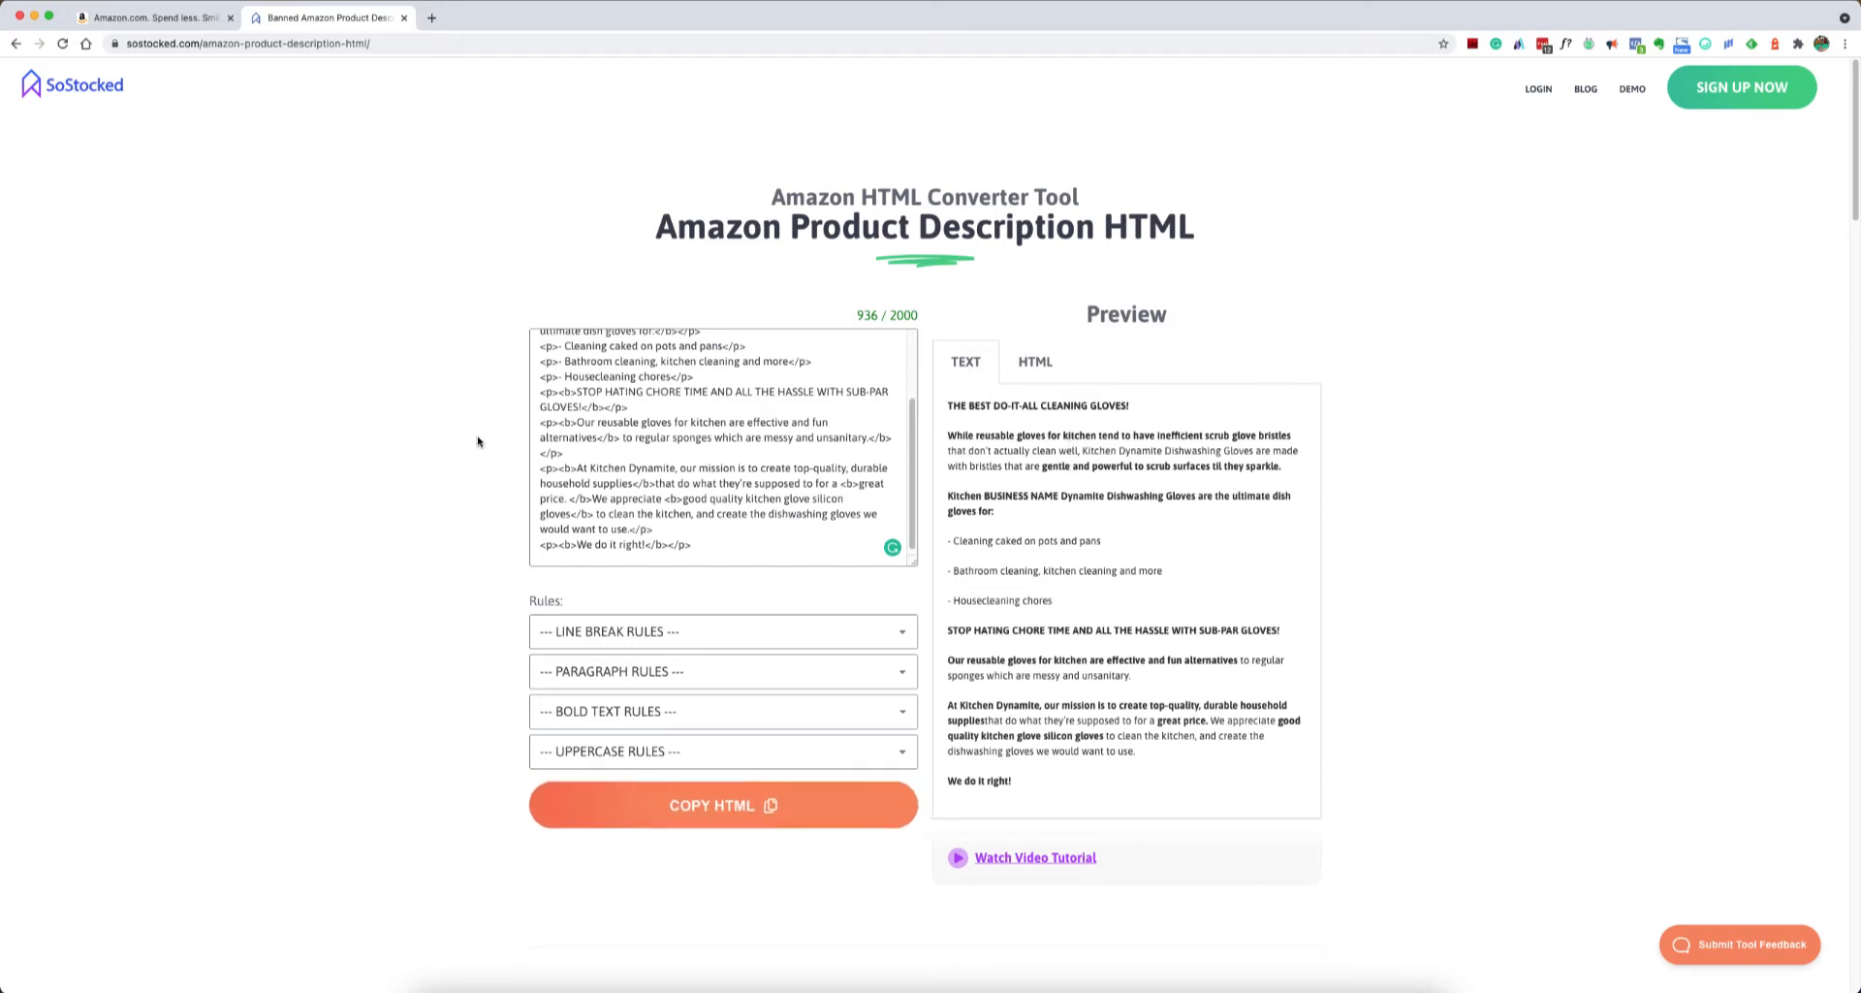
pyautogui.moveTo(457, 584)
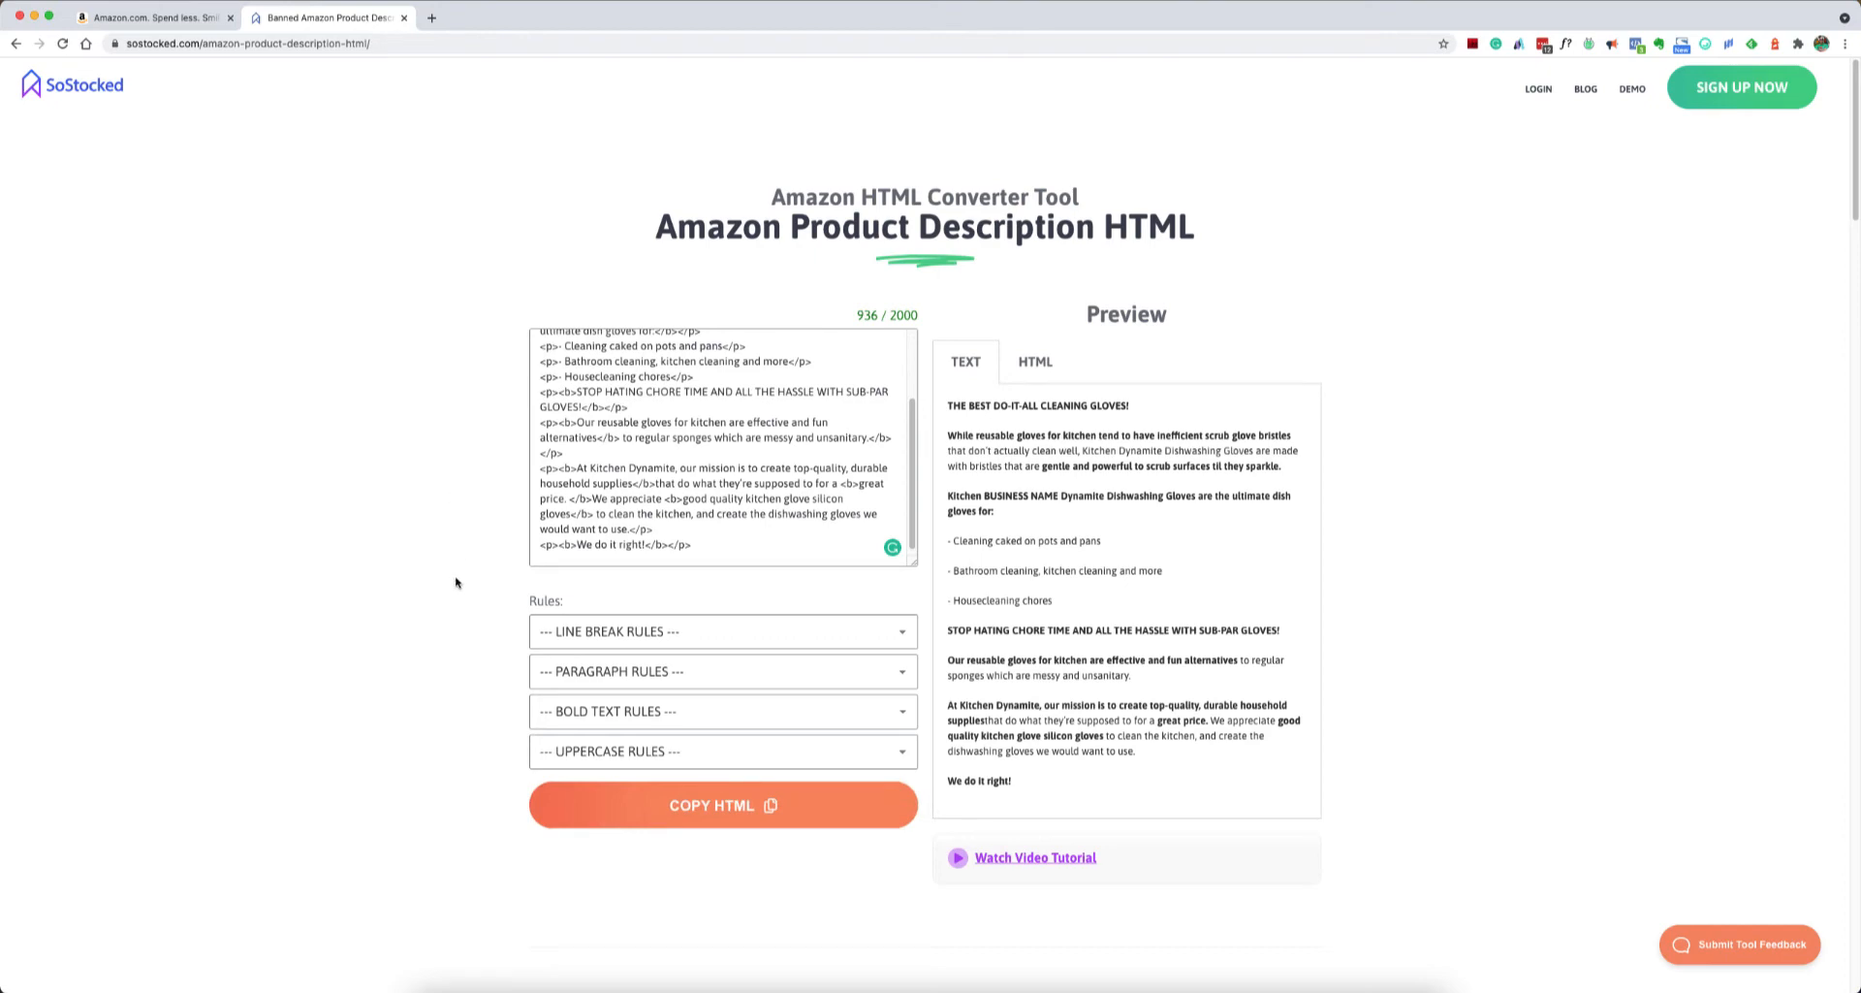
pyautogui.scroll(-3)
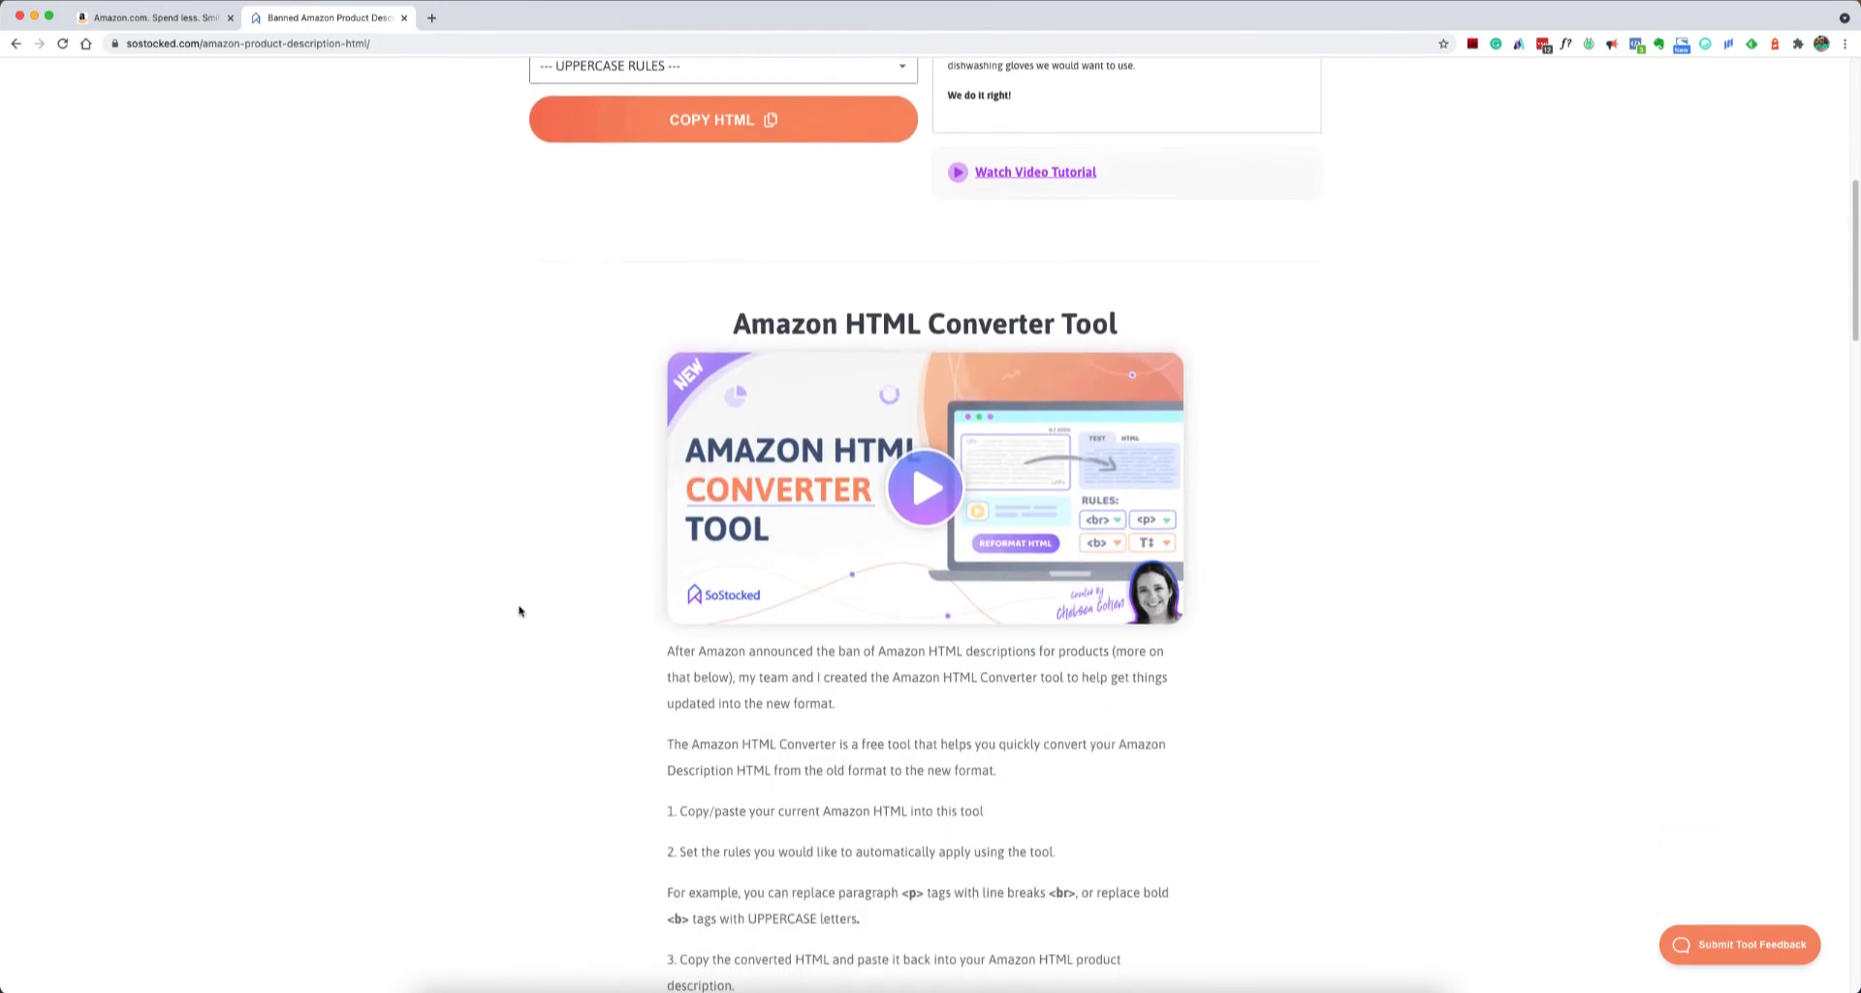
pyautogui.scroll(-3)
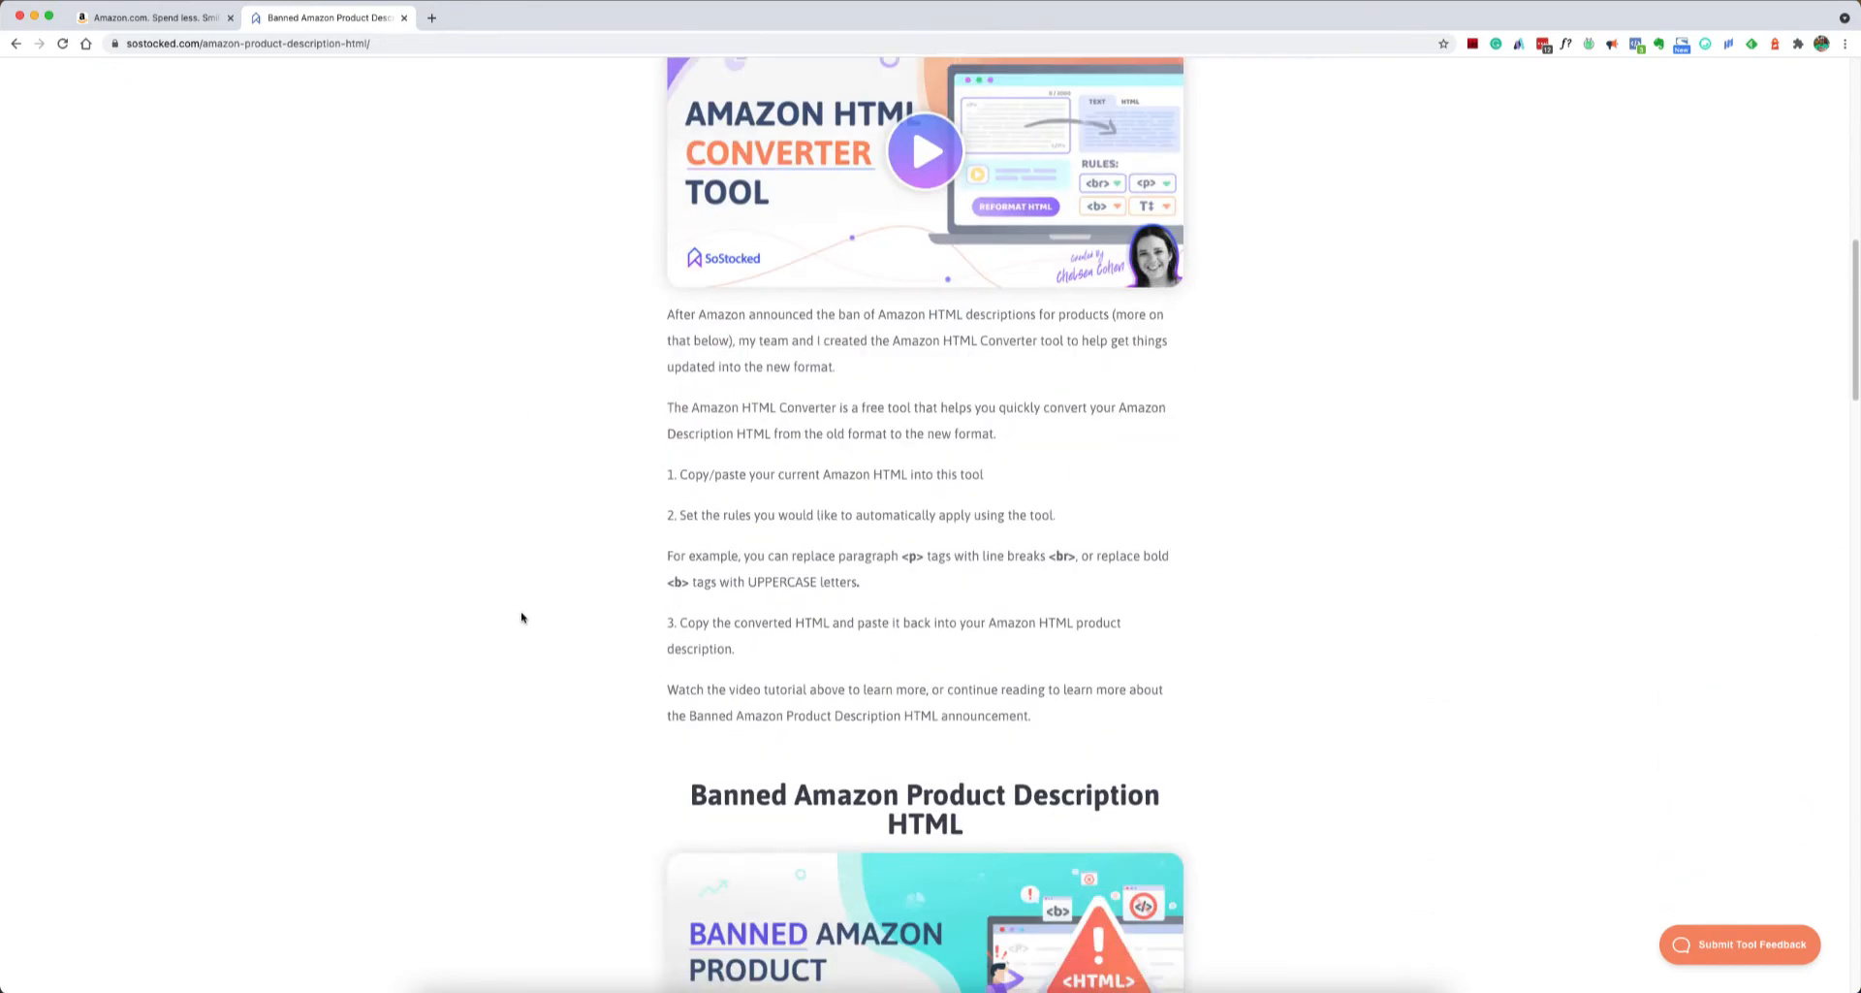
pyautogui.scroll(-3)
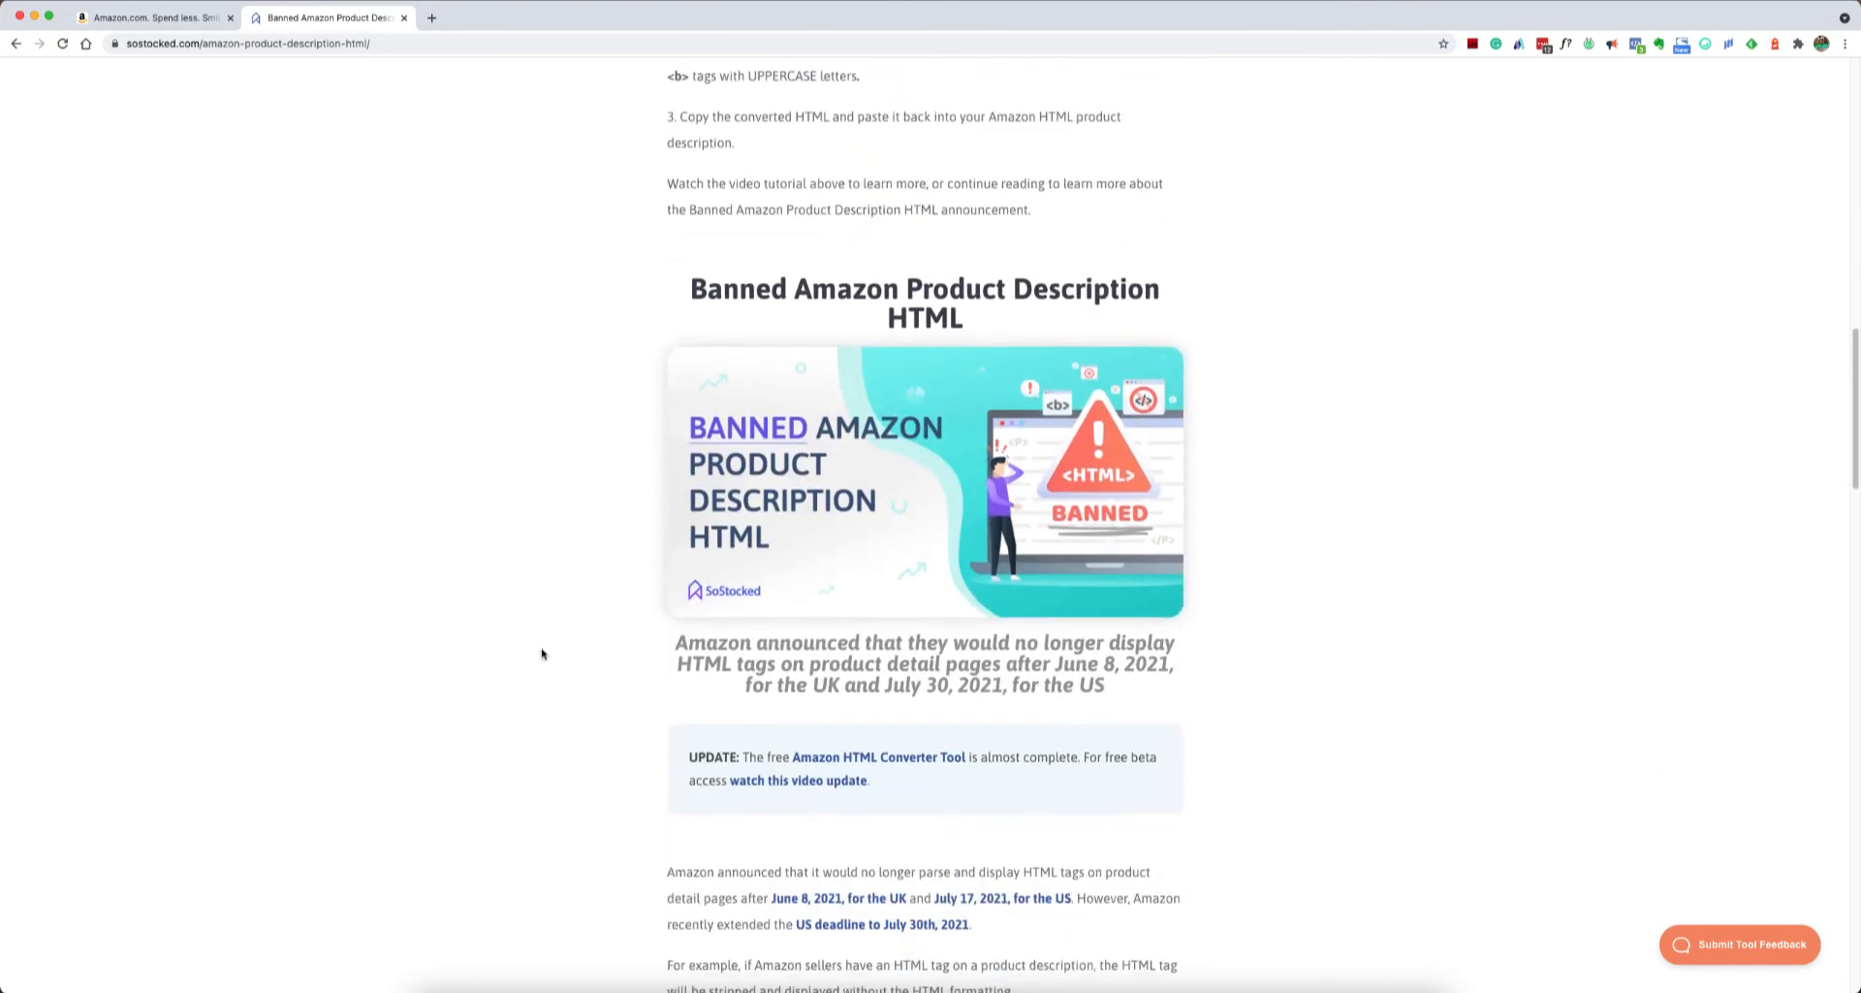
pyautogui.scroll(-3)
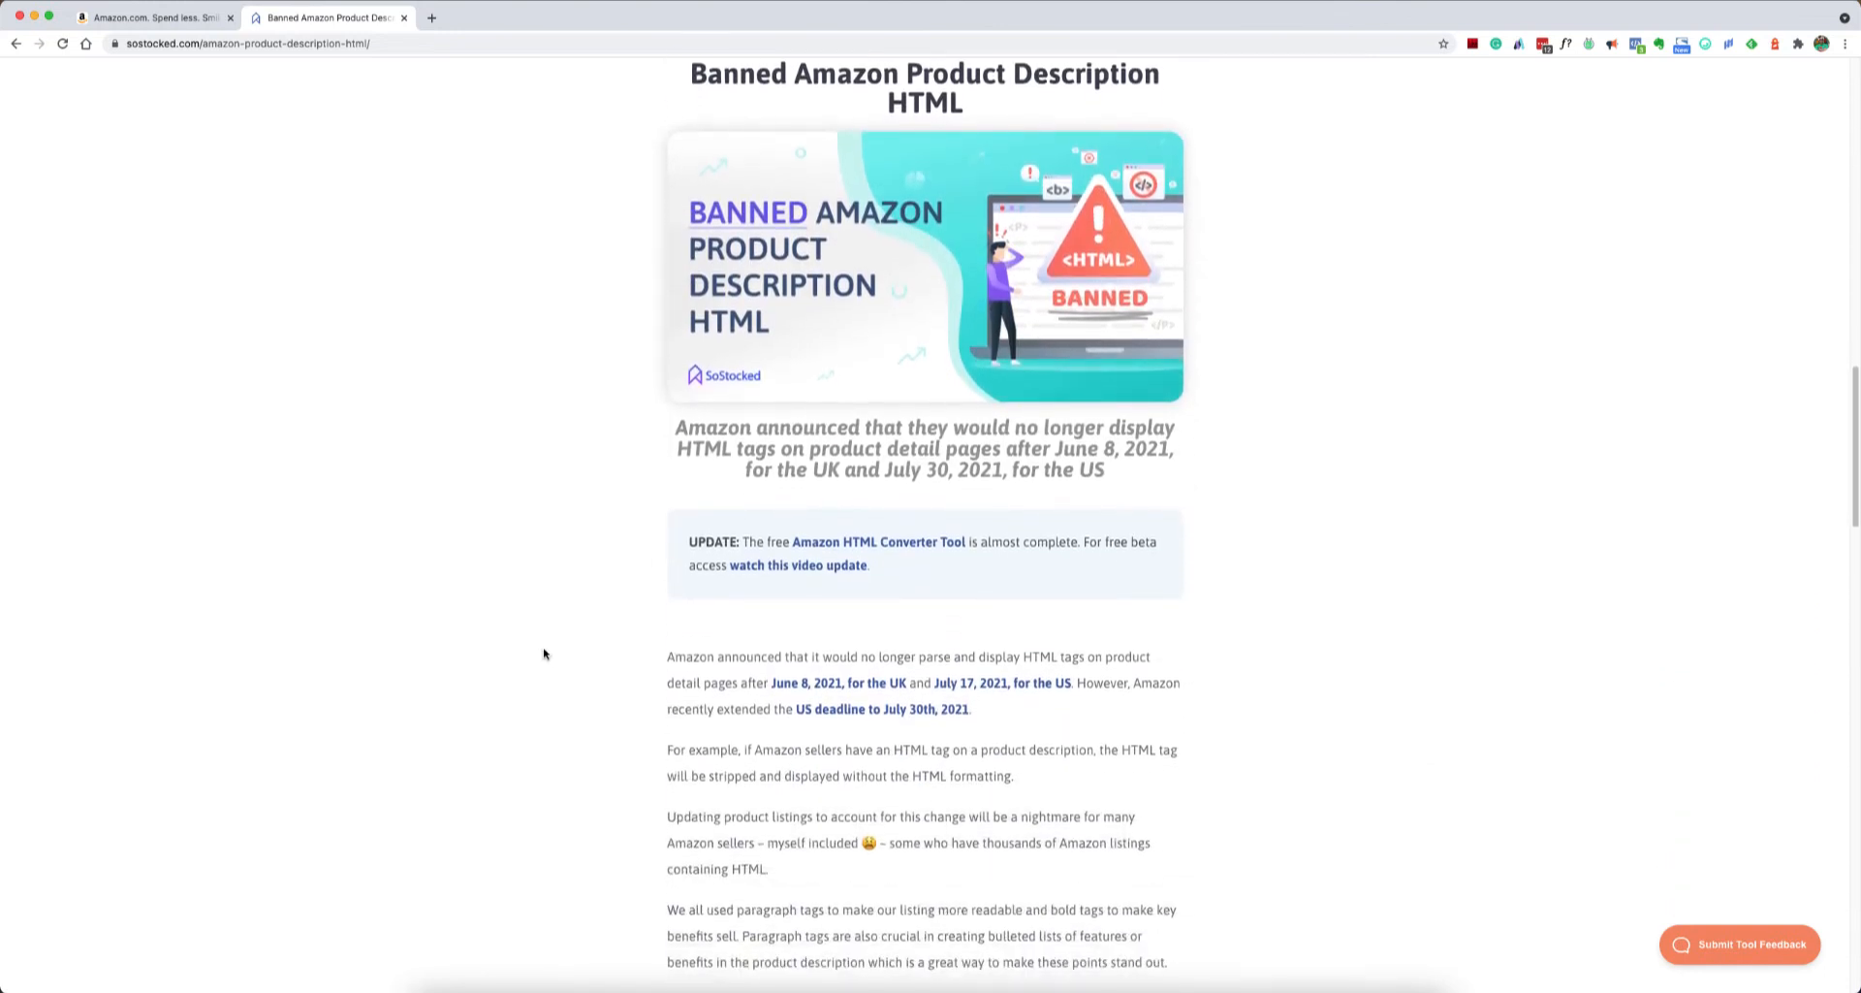
pyautogui.scroll(-3)
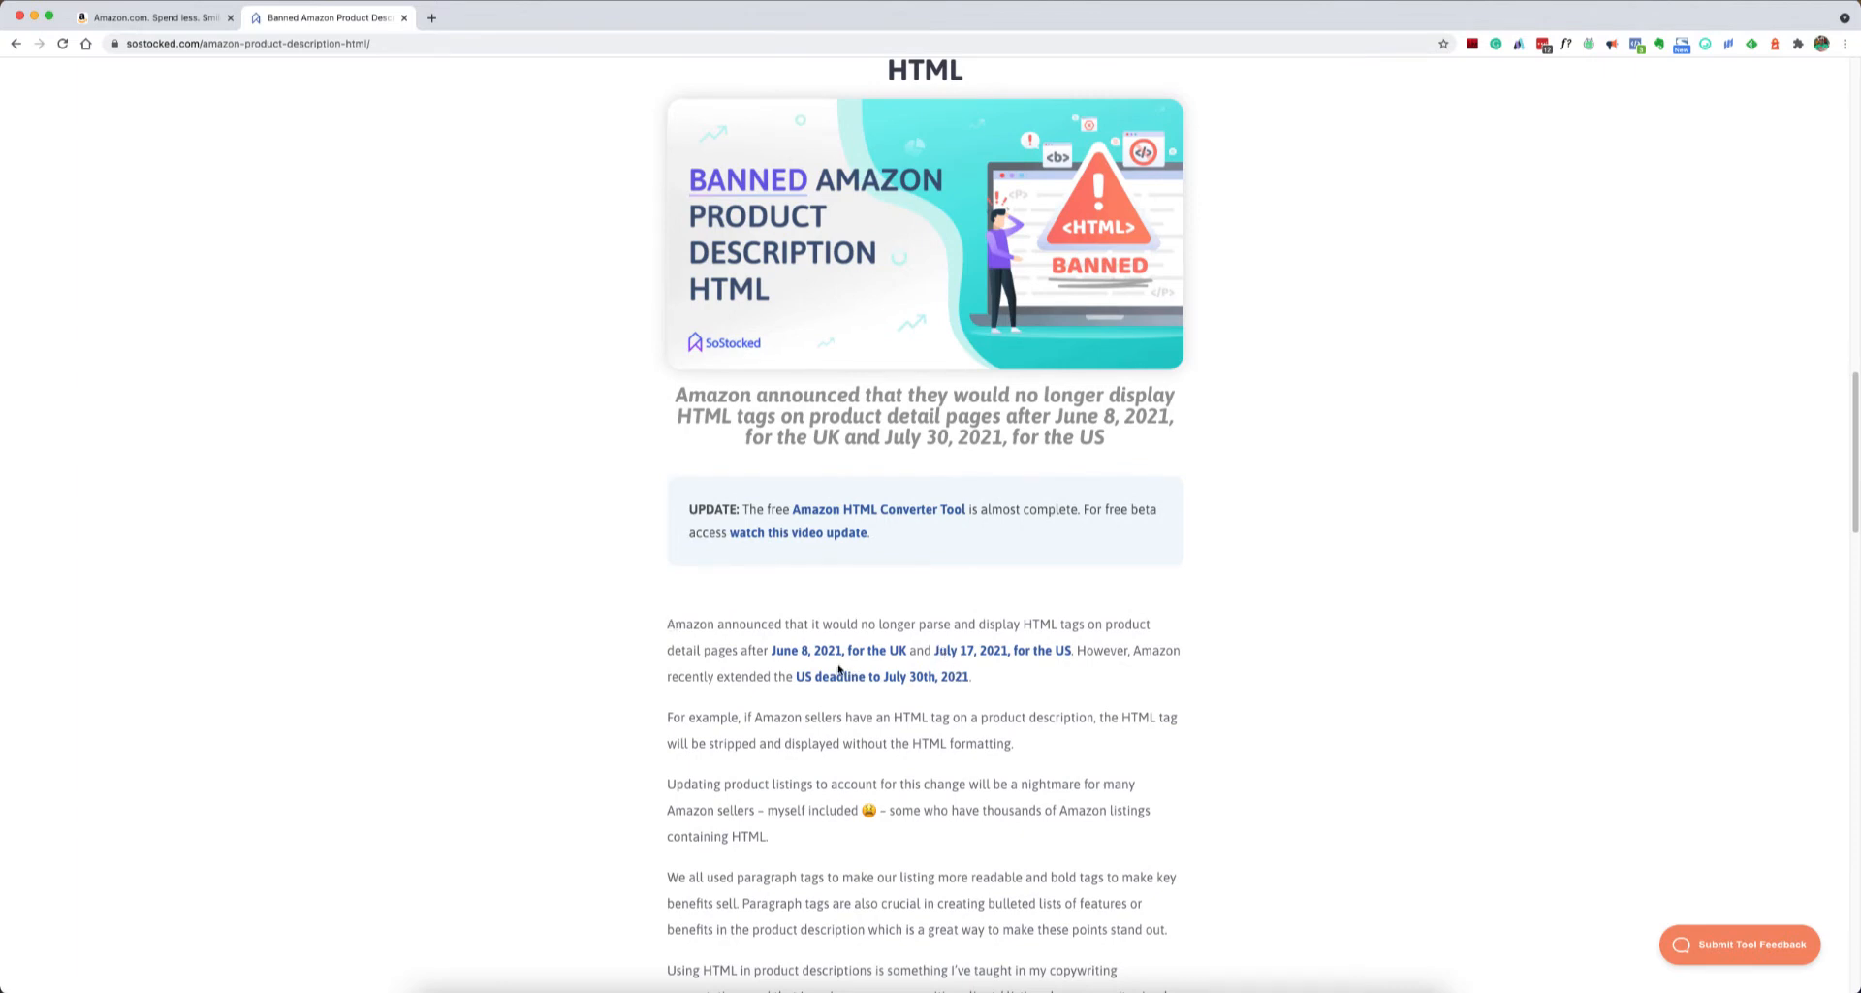
pyautogui.moveTo(946, 669)
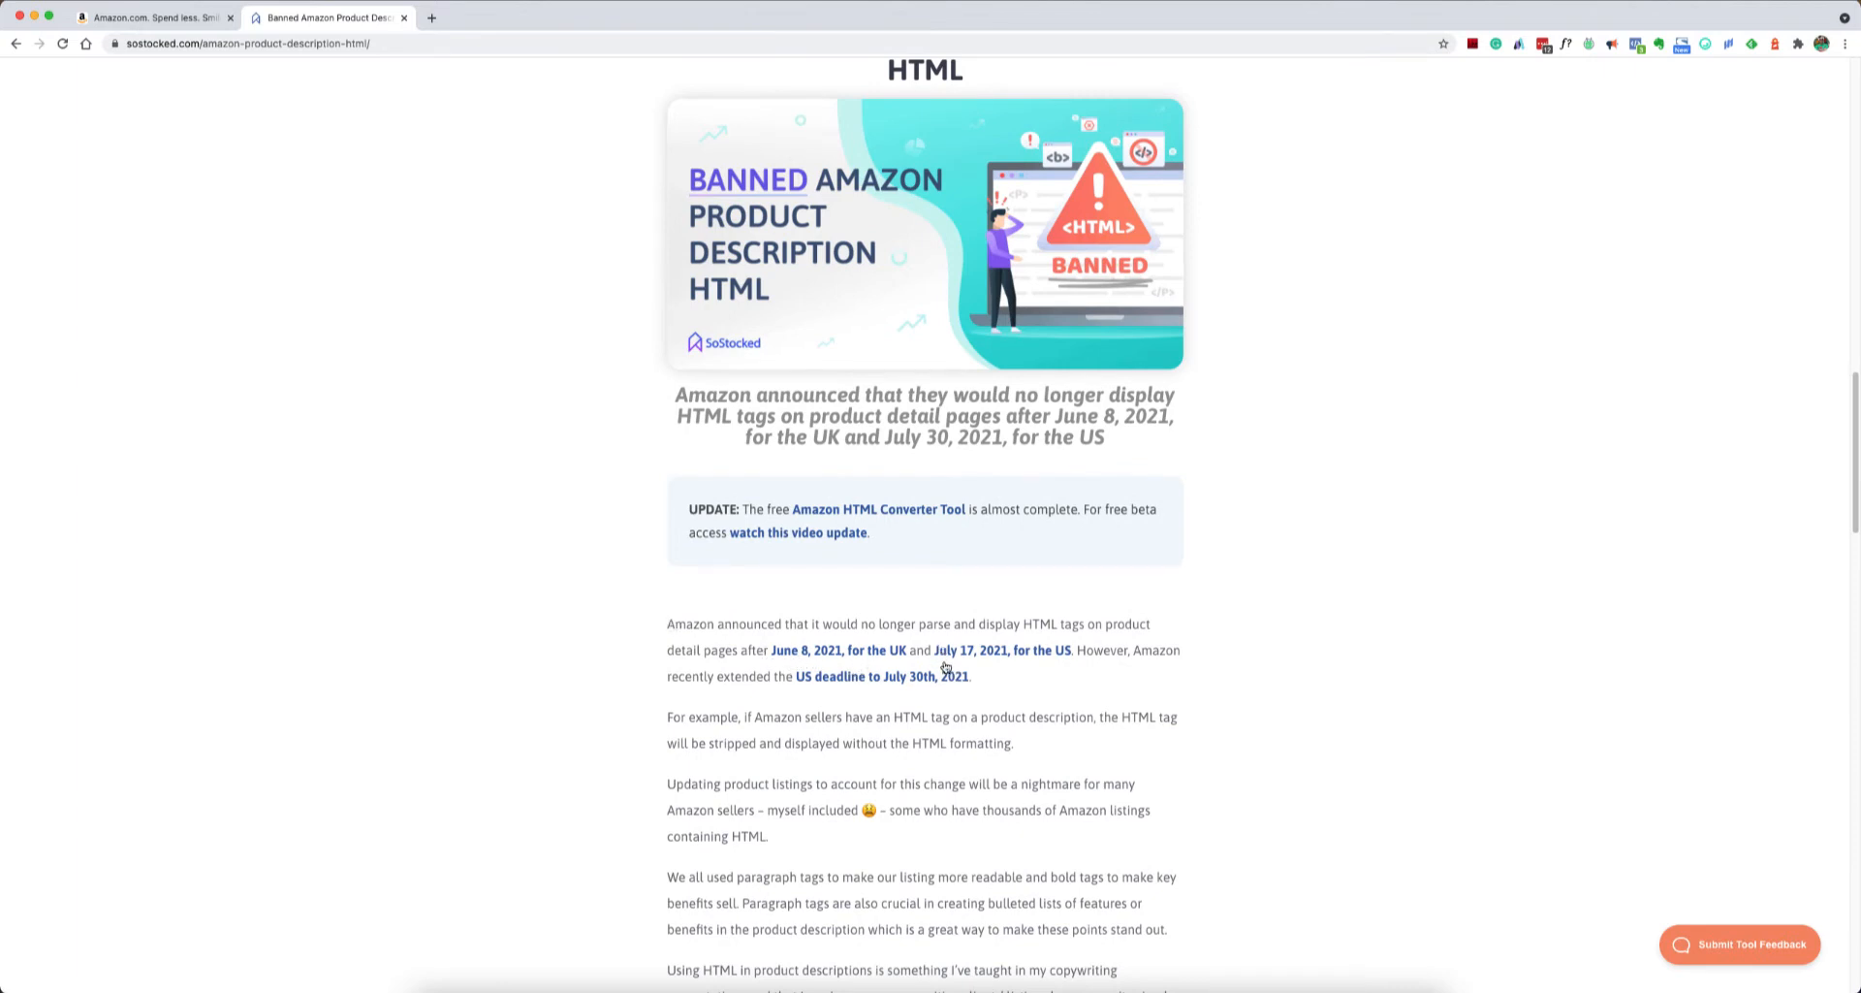
pyautogui.moveTo(903, 696)
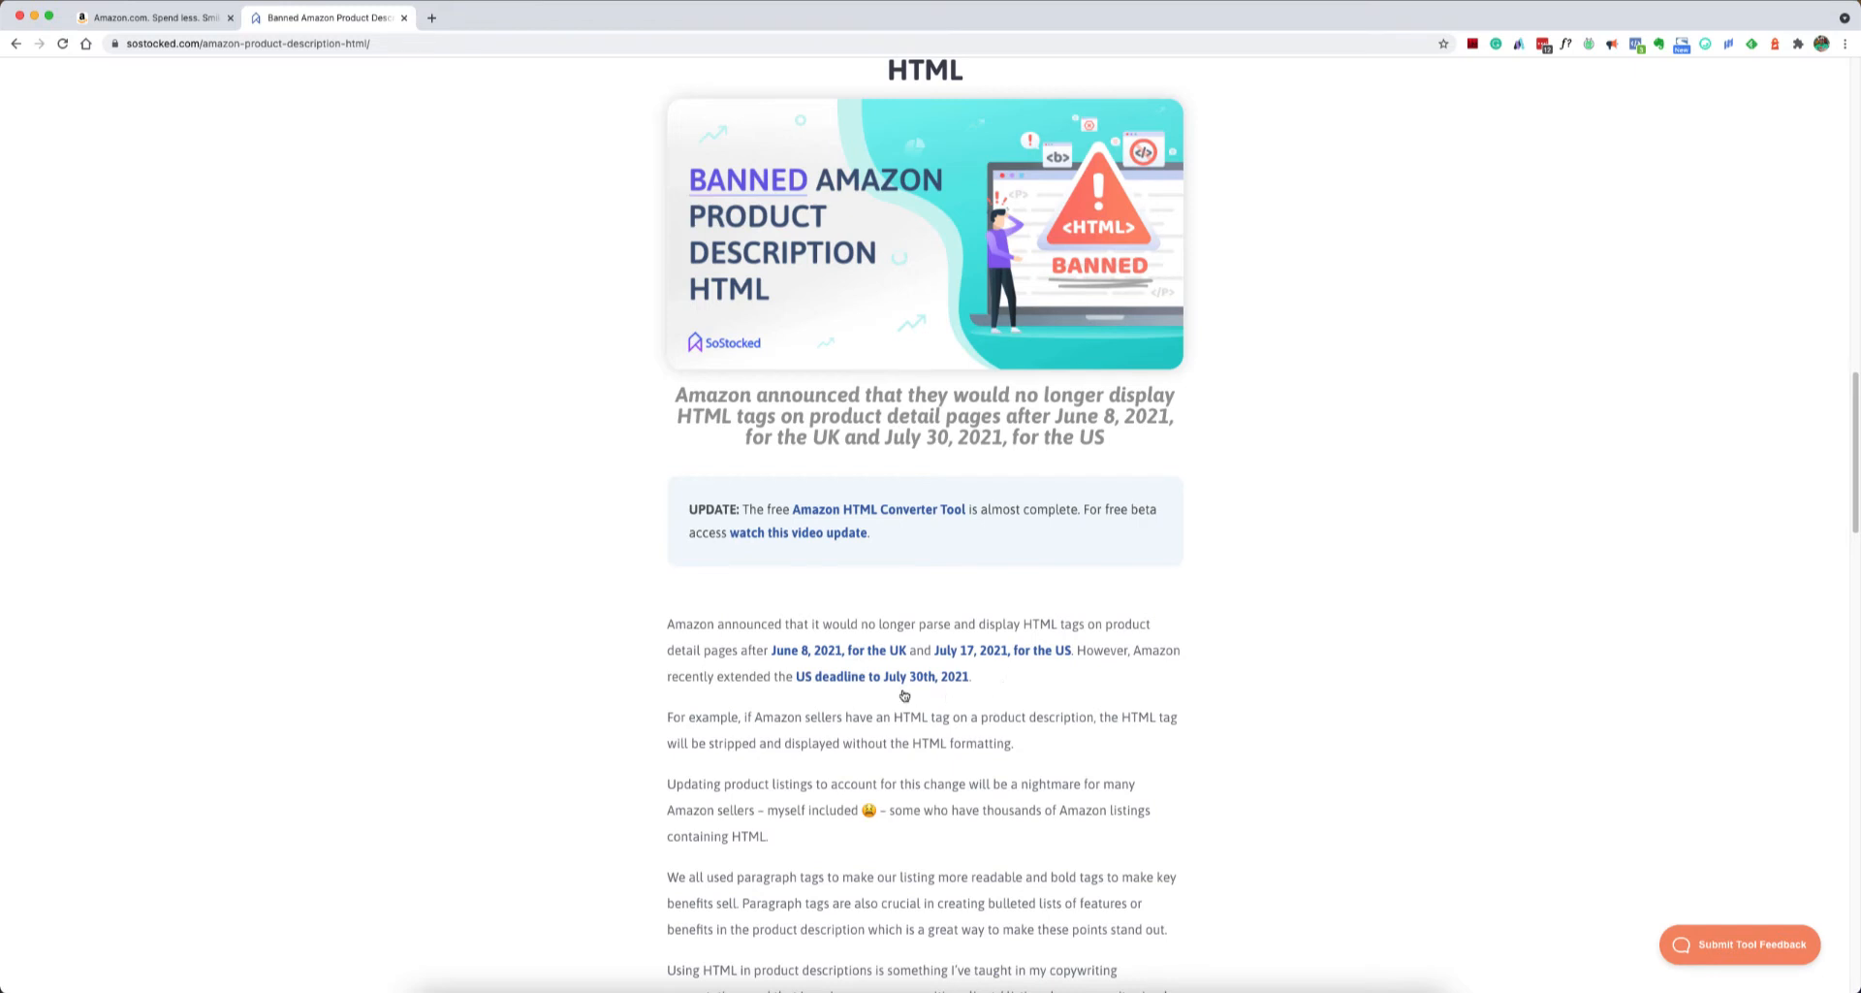
pyautogui.moveTo(938, 702)
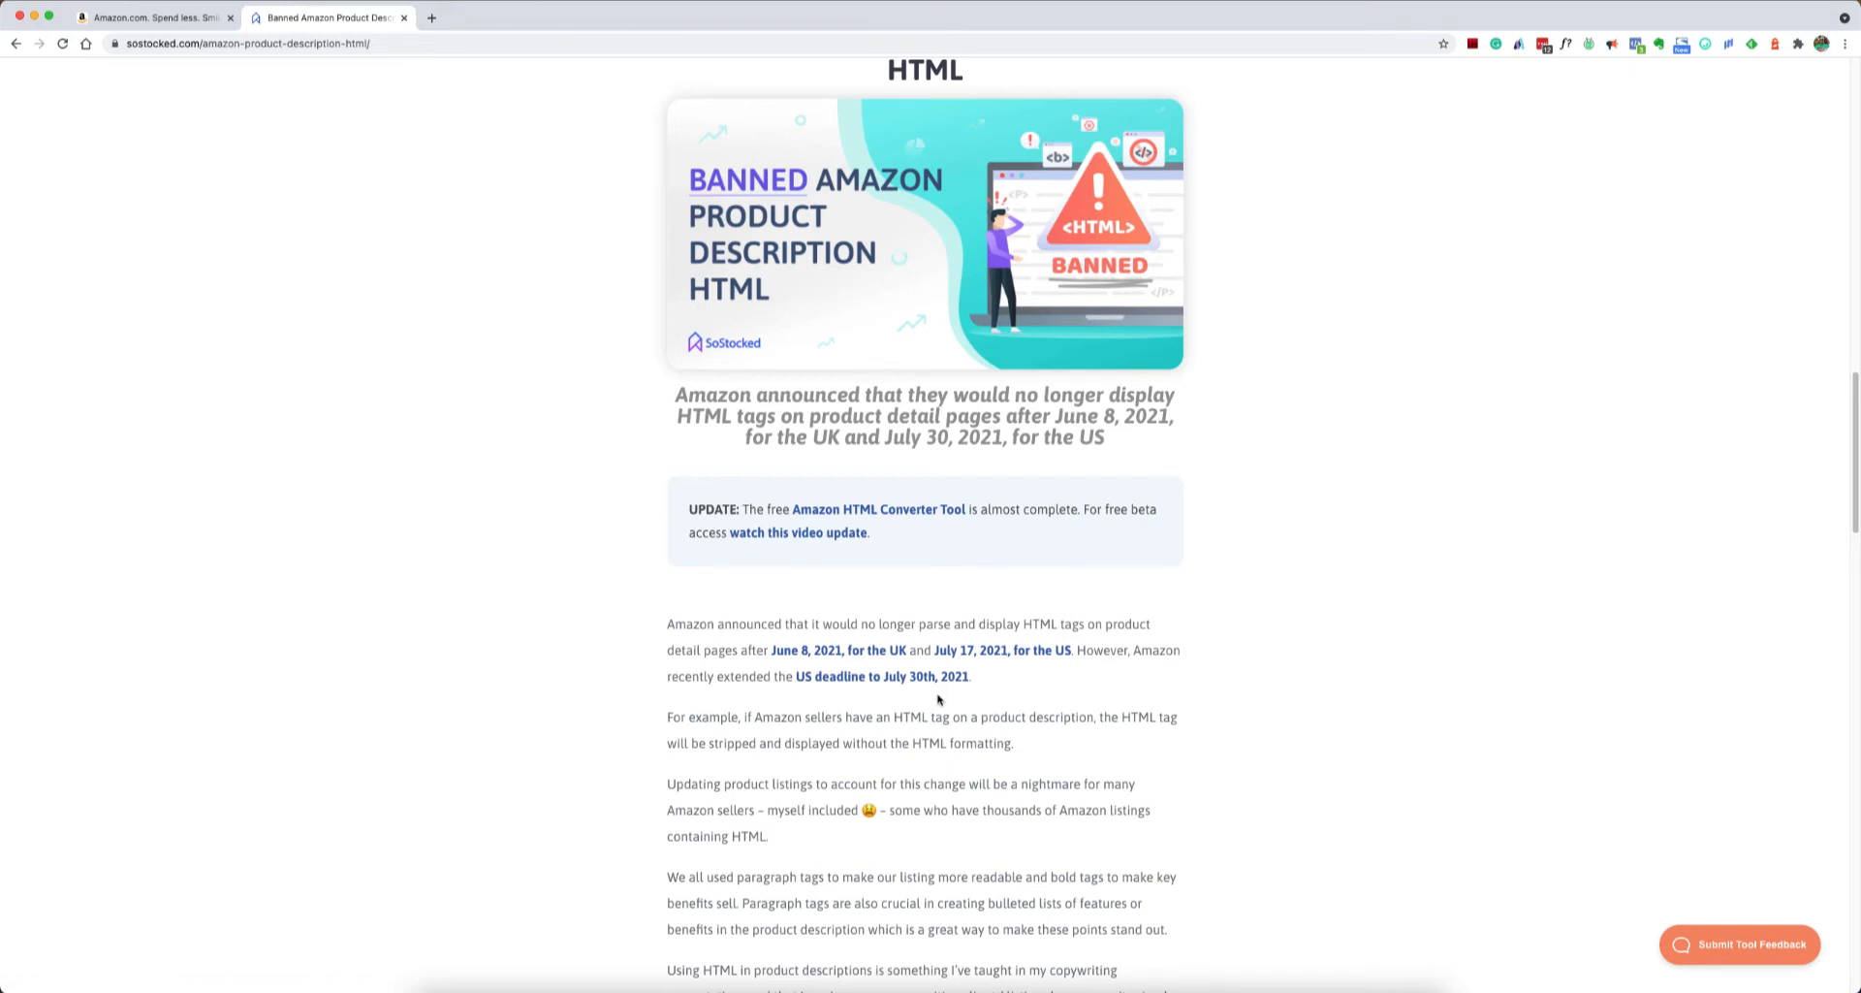
pyautogui.moveTo(927, 692)
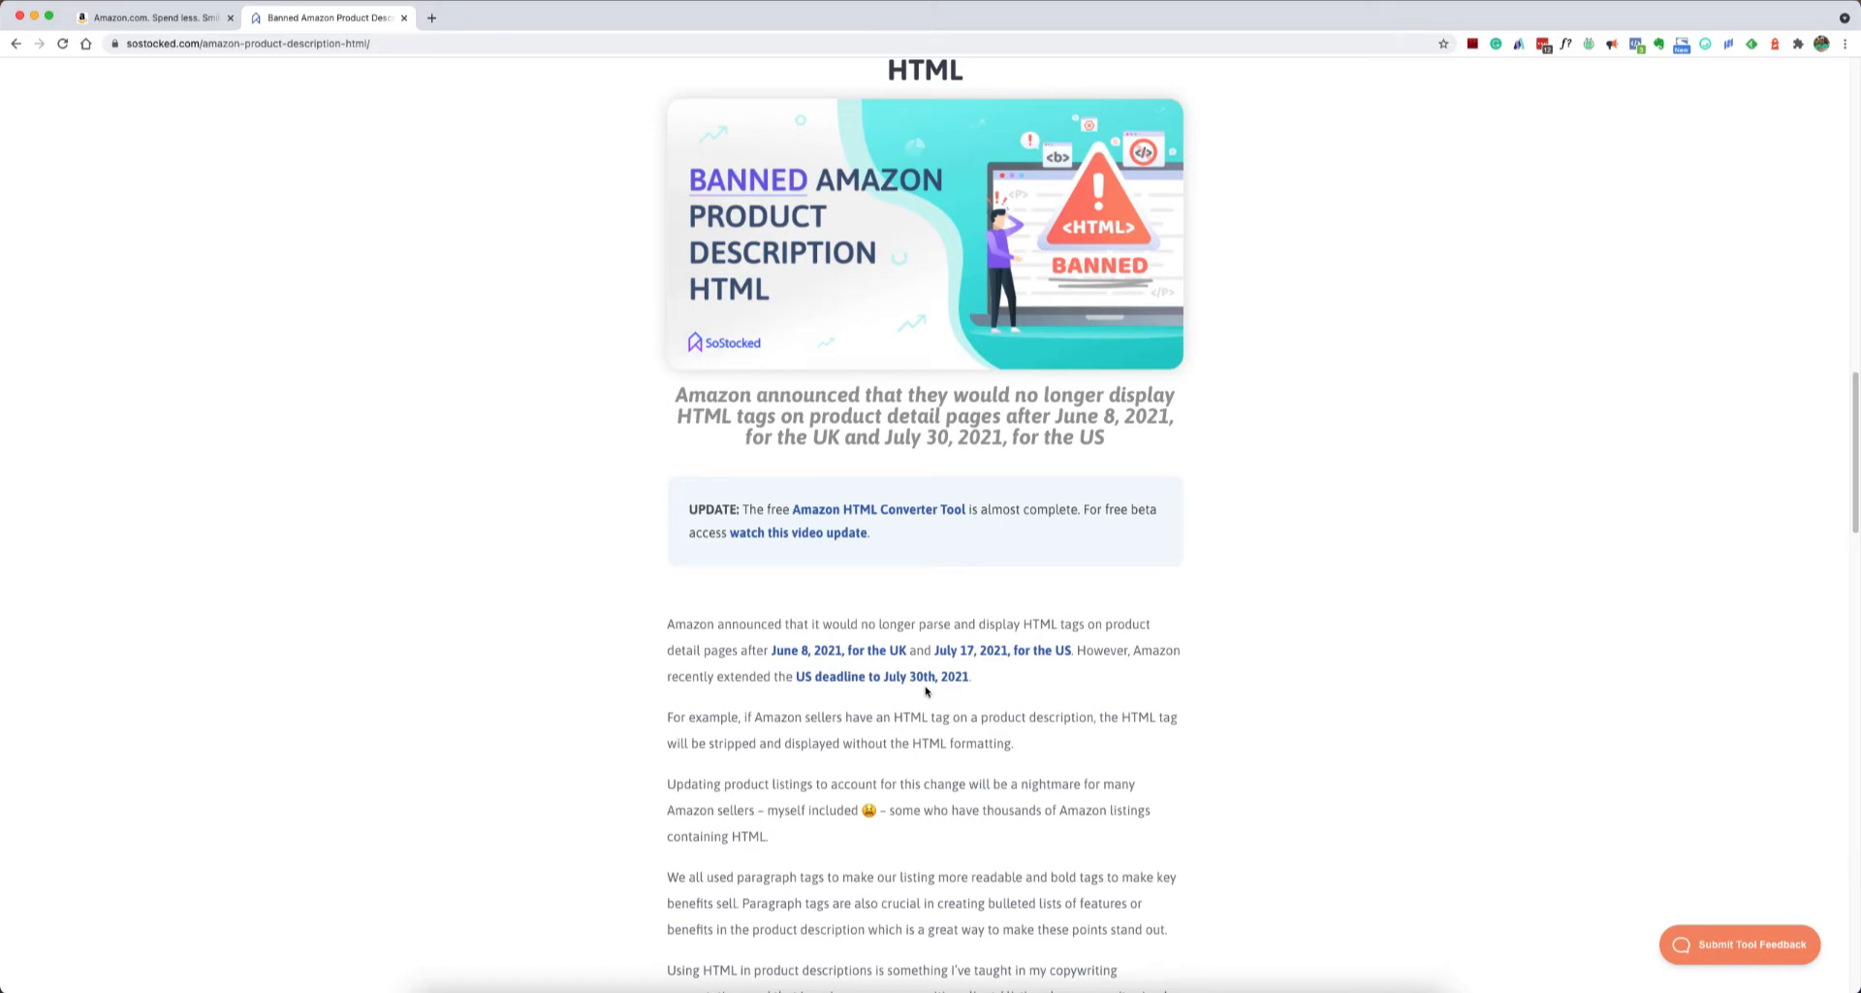
pyautogui.moveTo(908, 690)
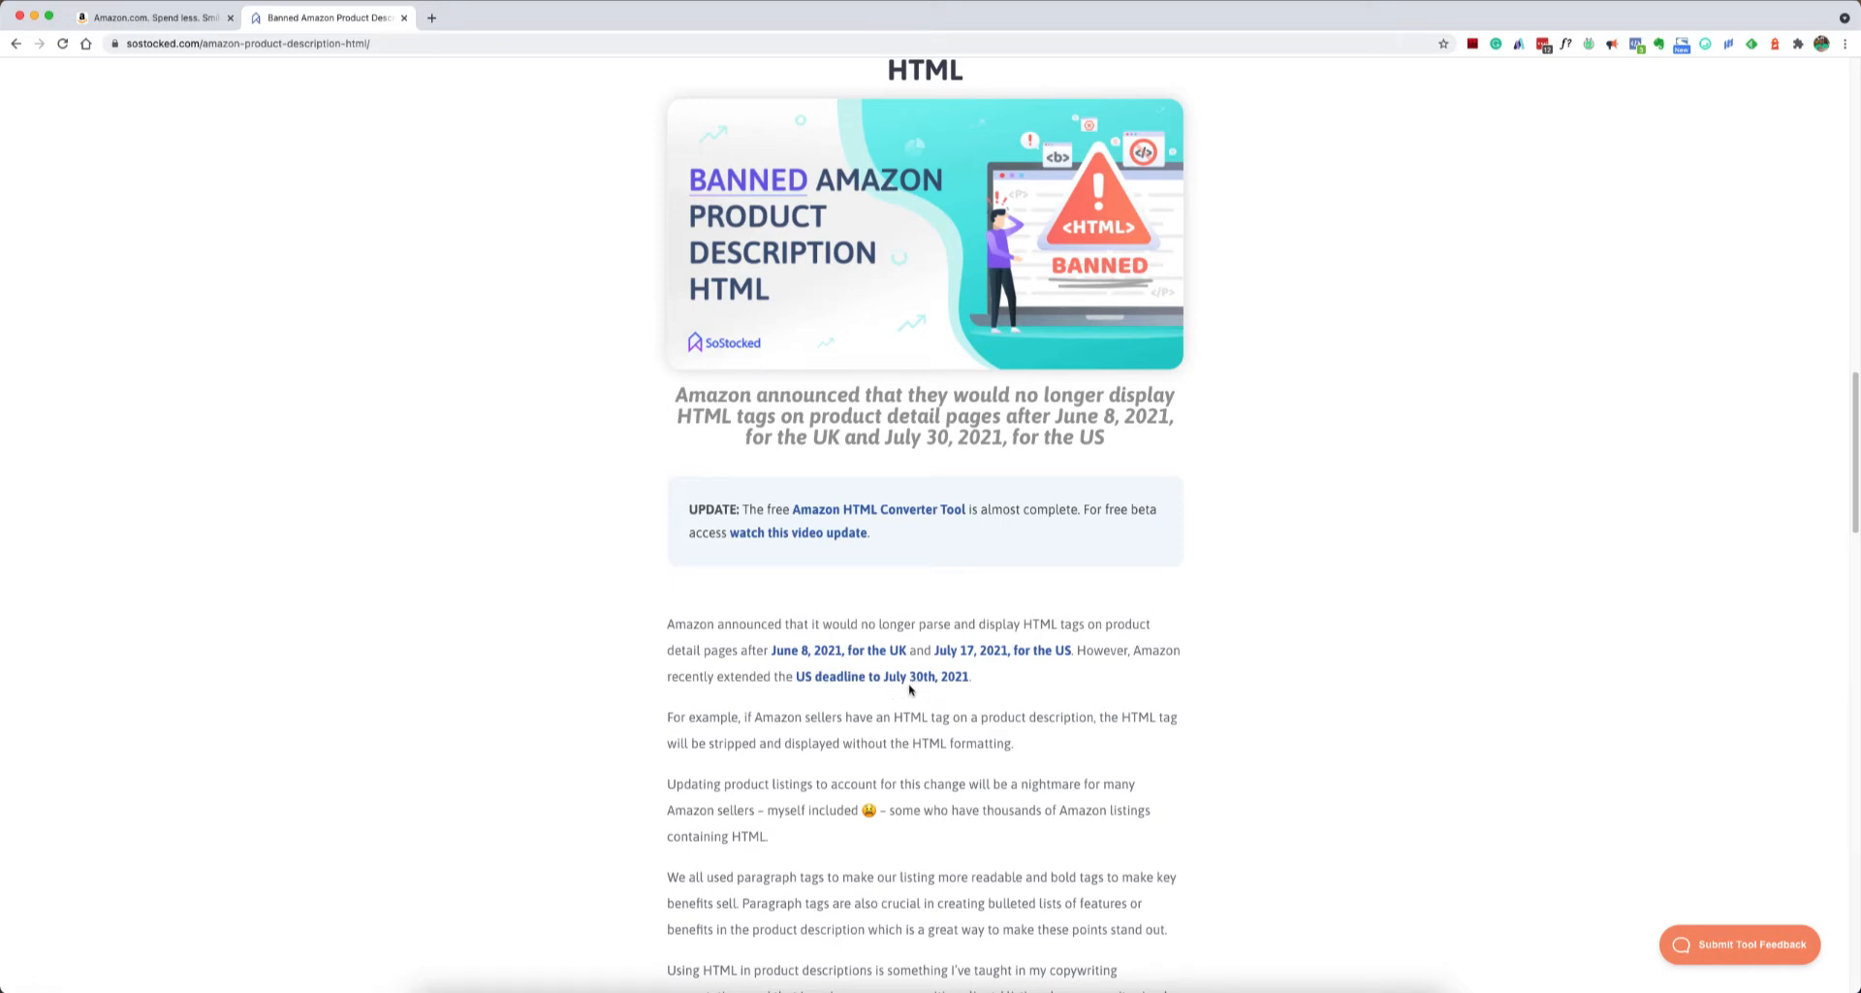
pyautogui.moveTo(911, 688)
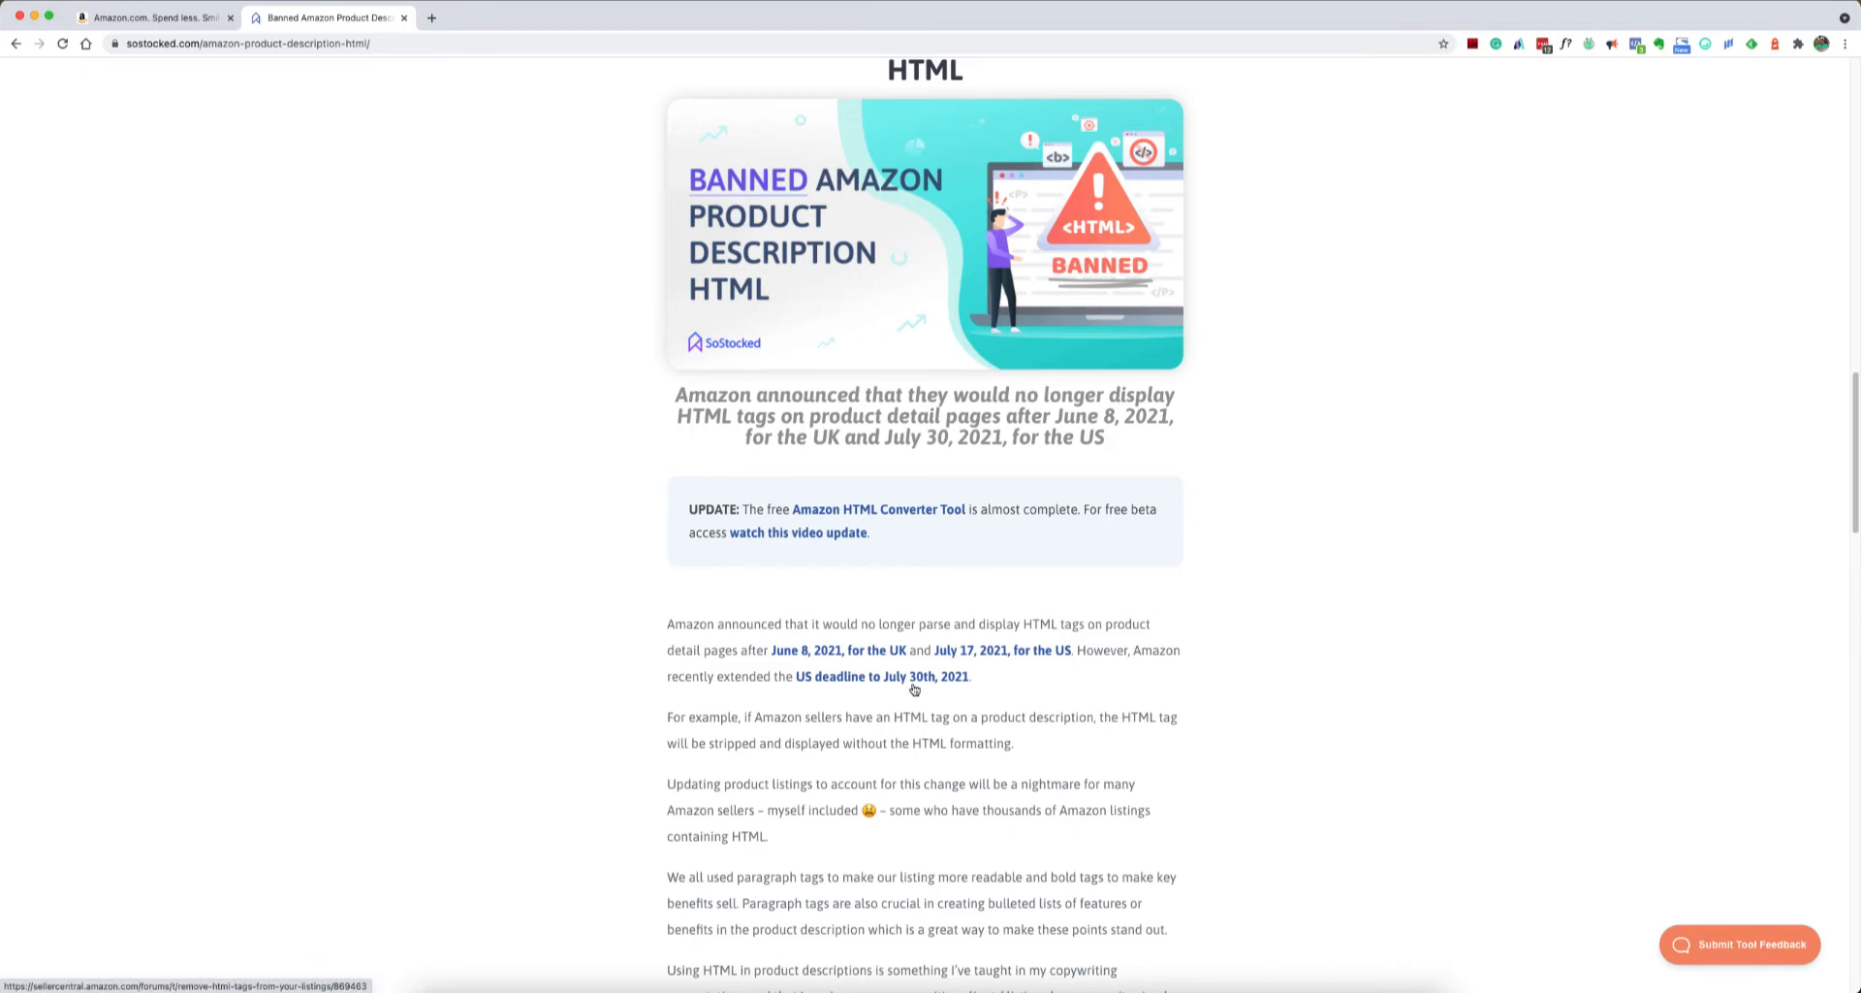
pyautogui.scroll(3)
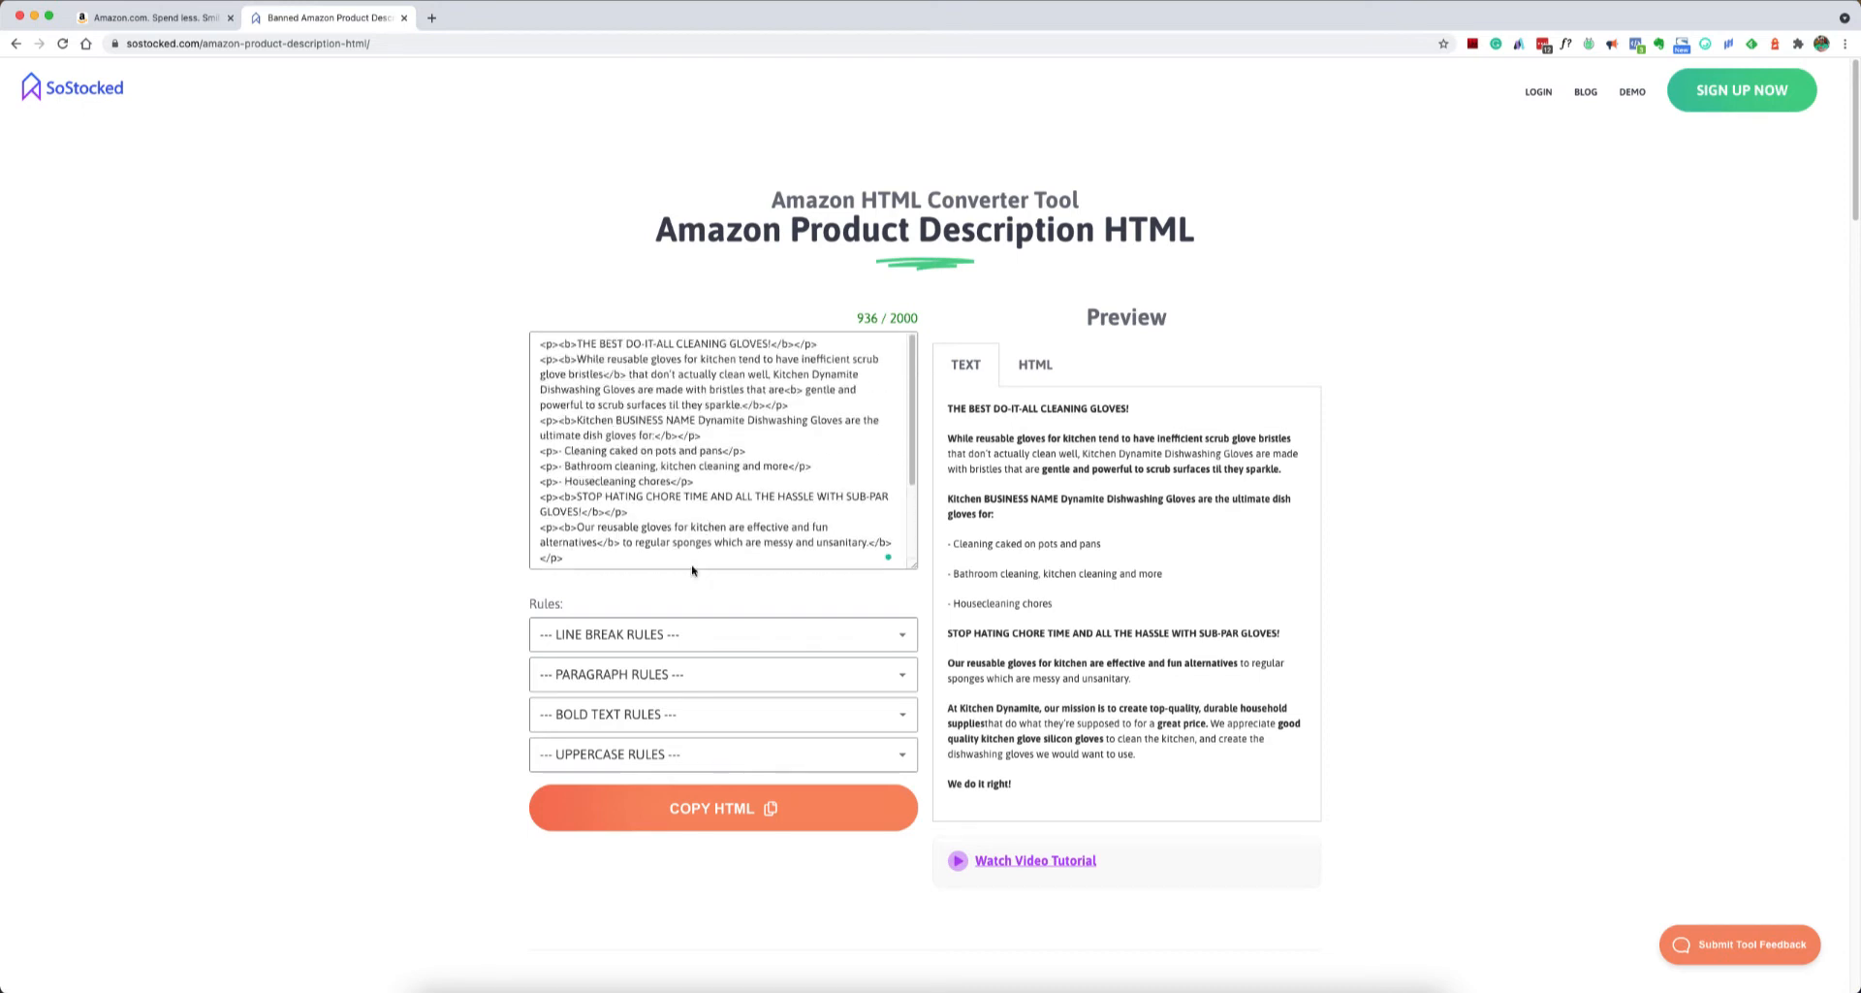
pyautogui.moveTo(648, 636)
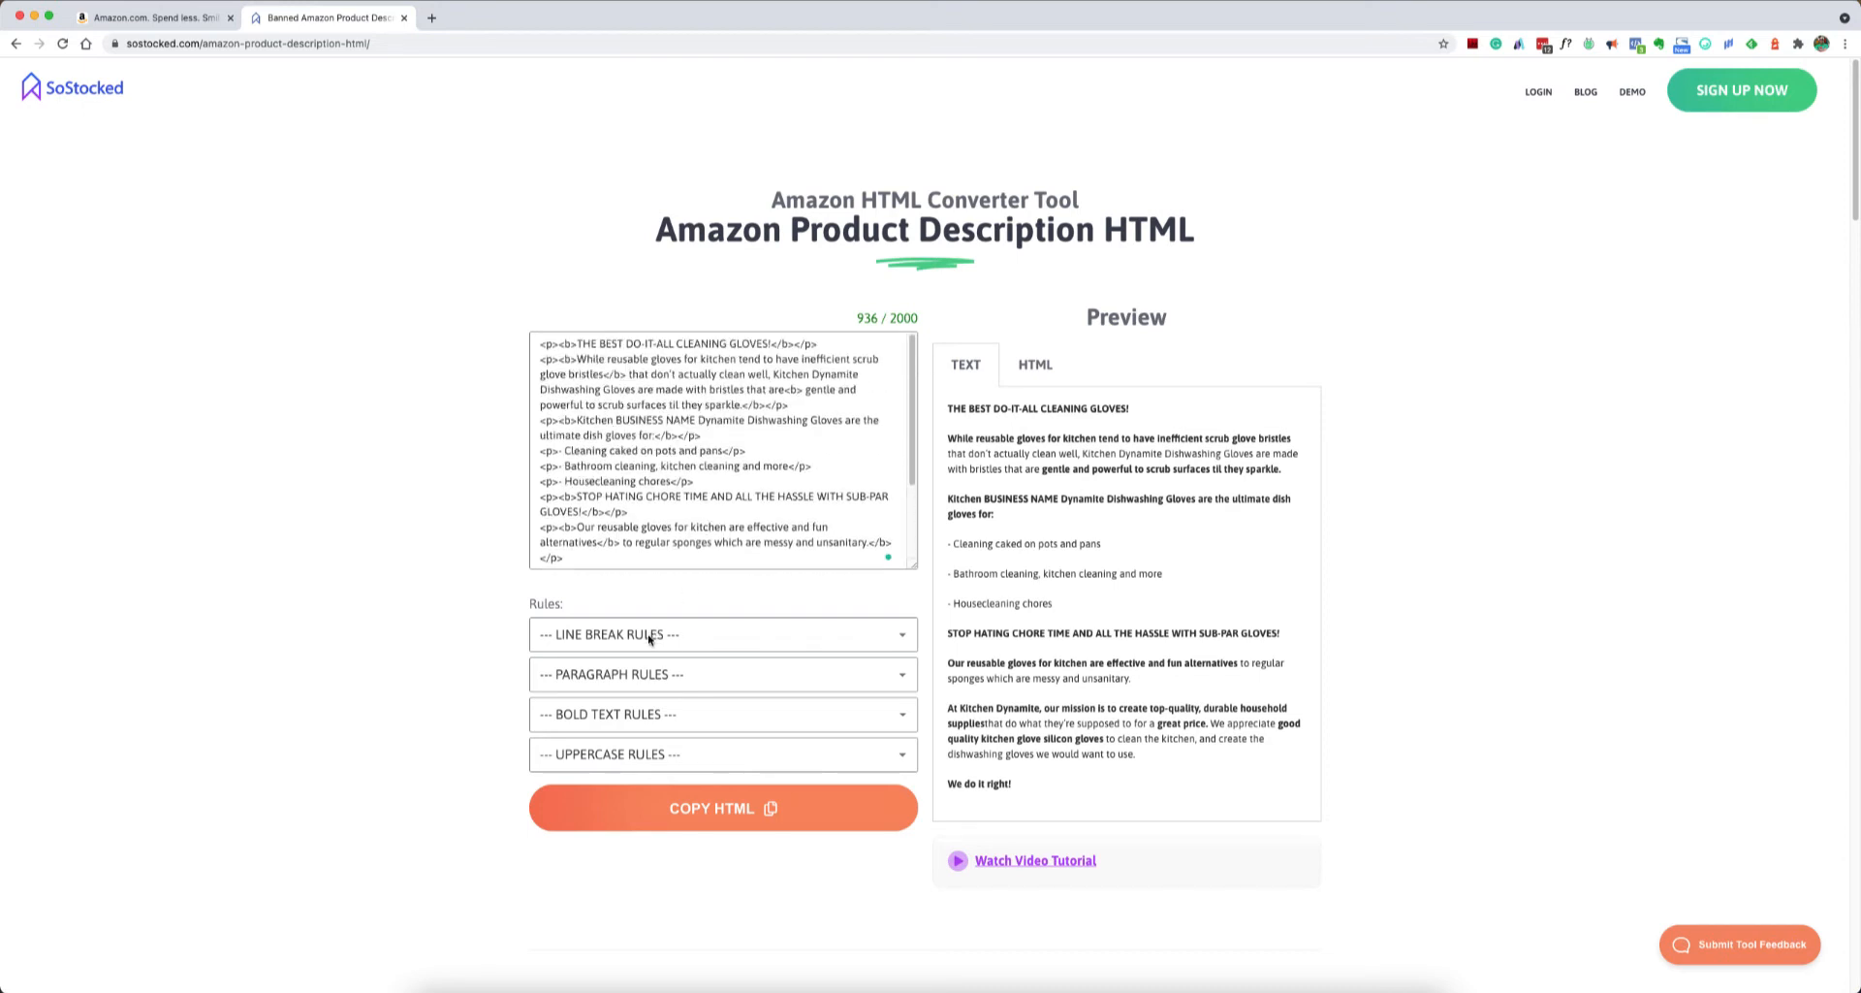
pyautogui.moveTo(659, 638)
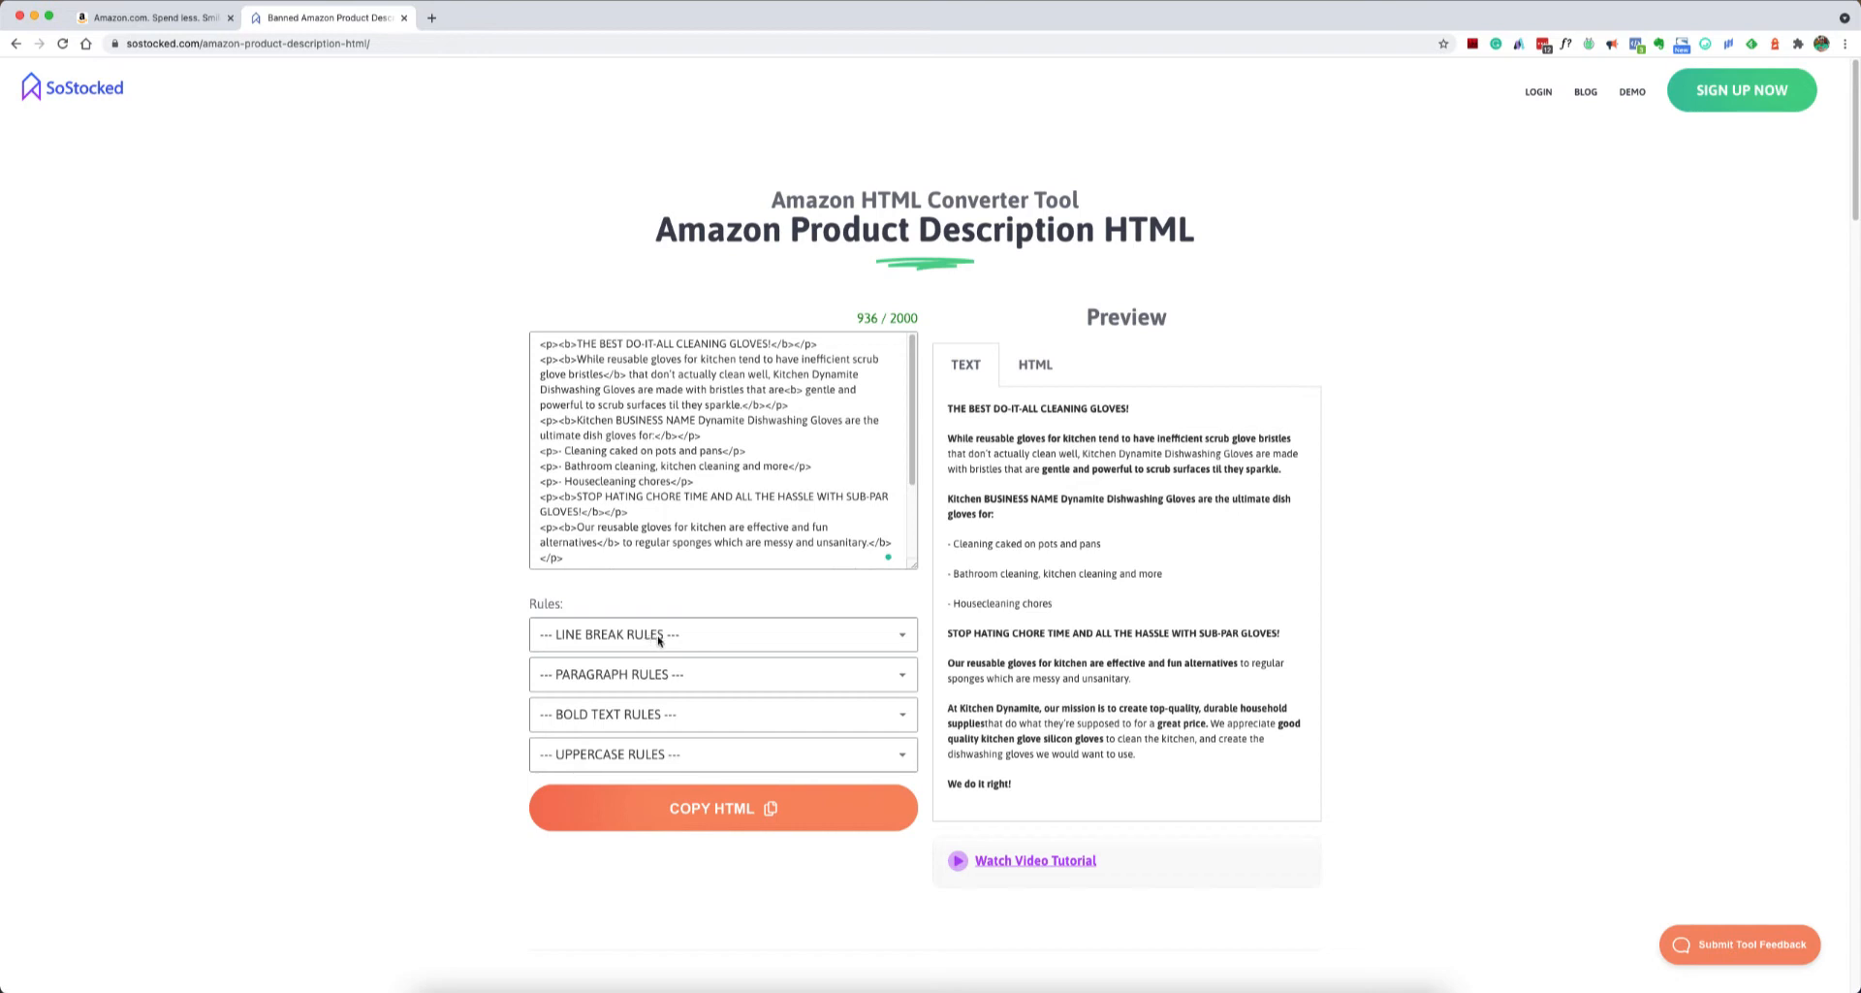
# - Expand the line break rules and paragraph rules lists to review the available options
pyautogui.click(721, 634)
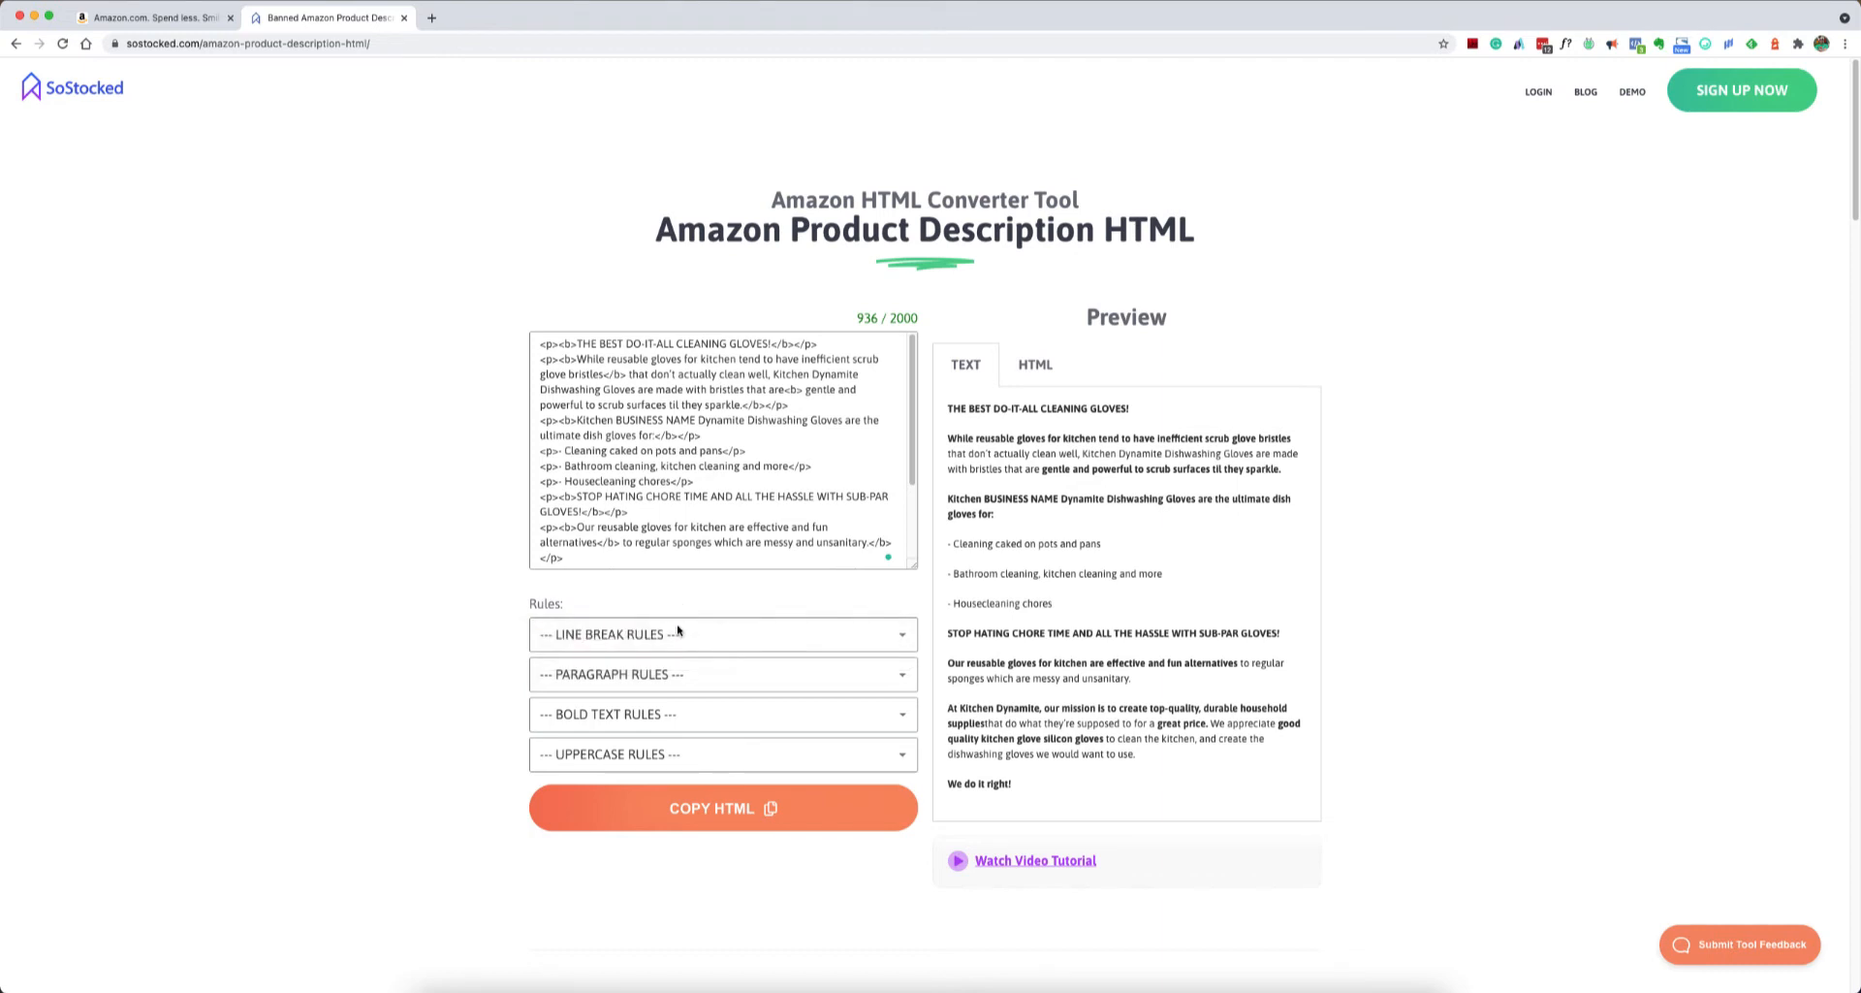
pyautogui.click(724, 674)
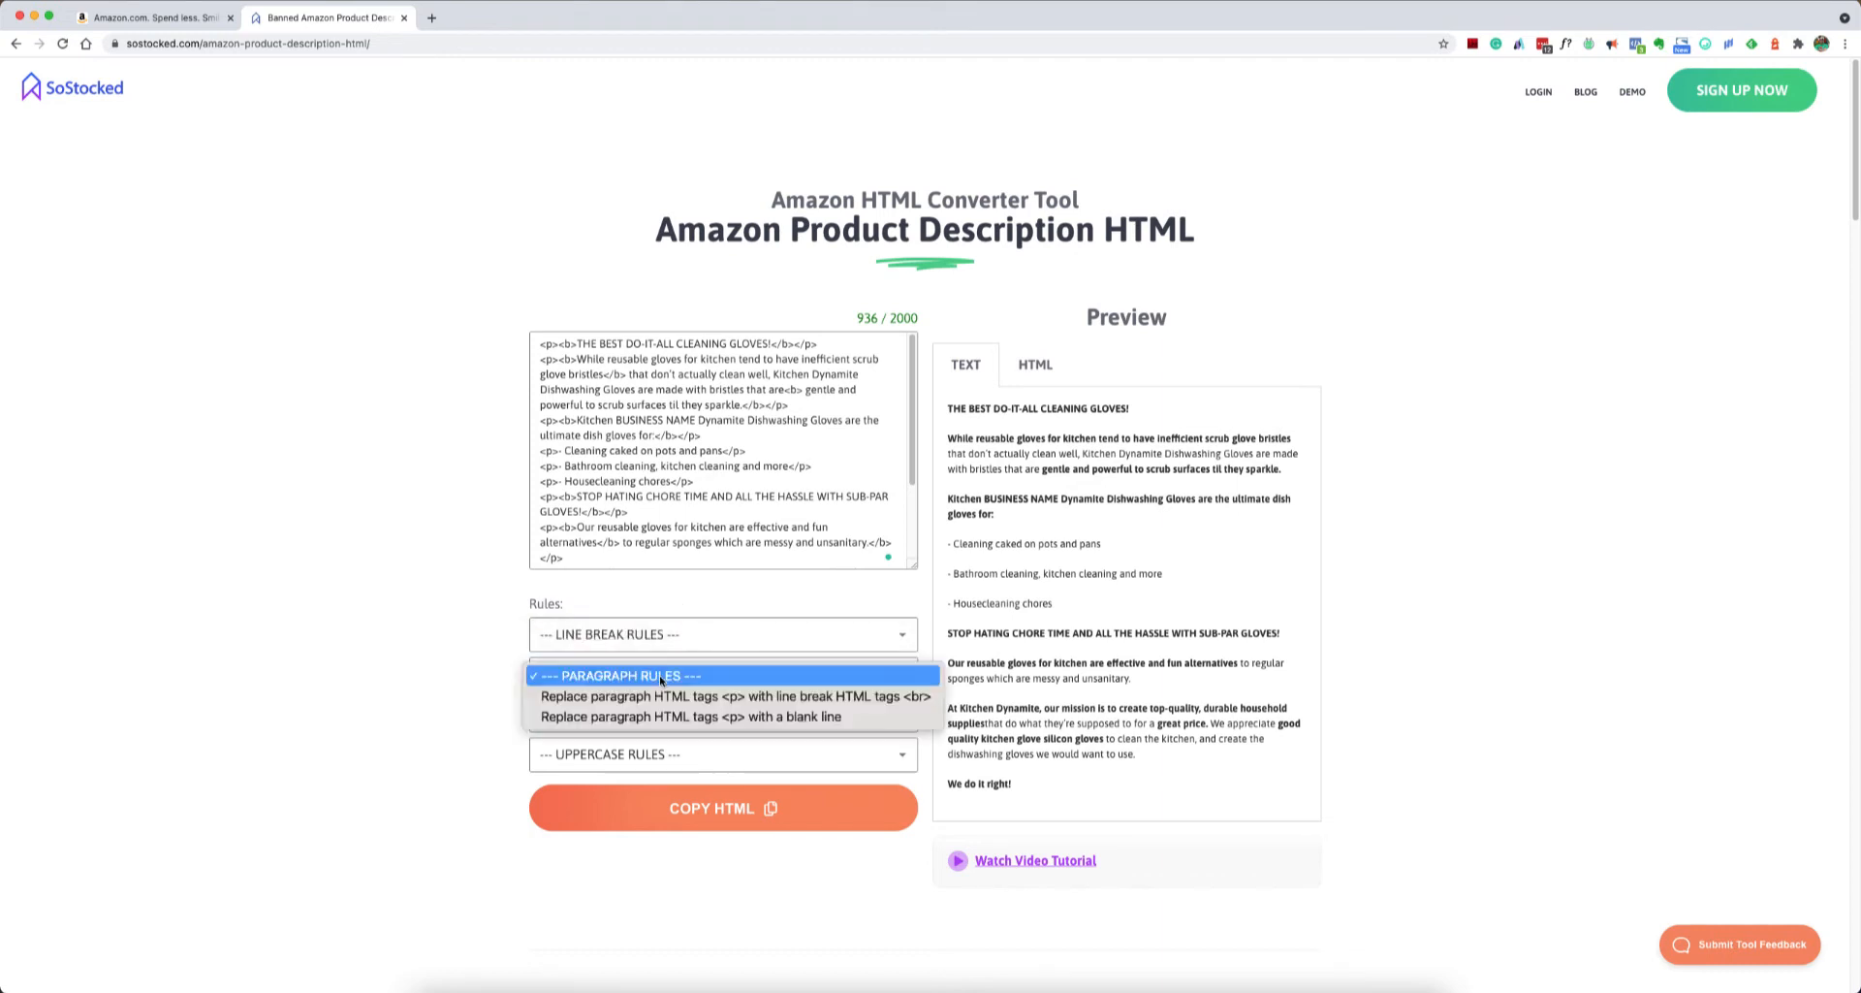
pyautogui.moveTo(704, 696)
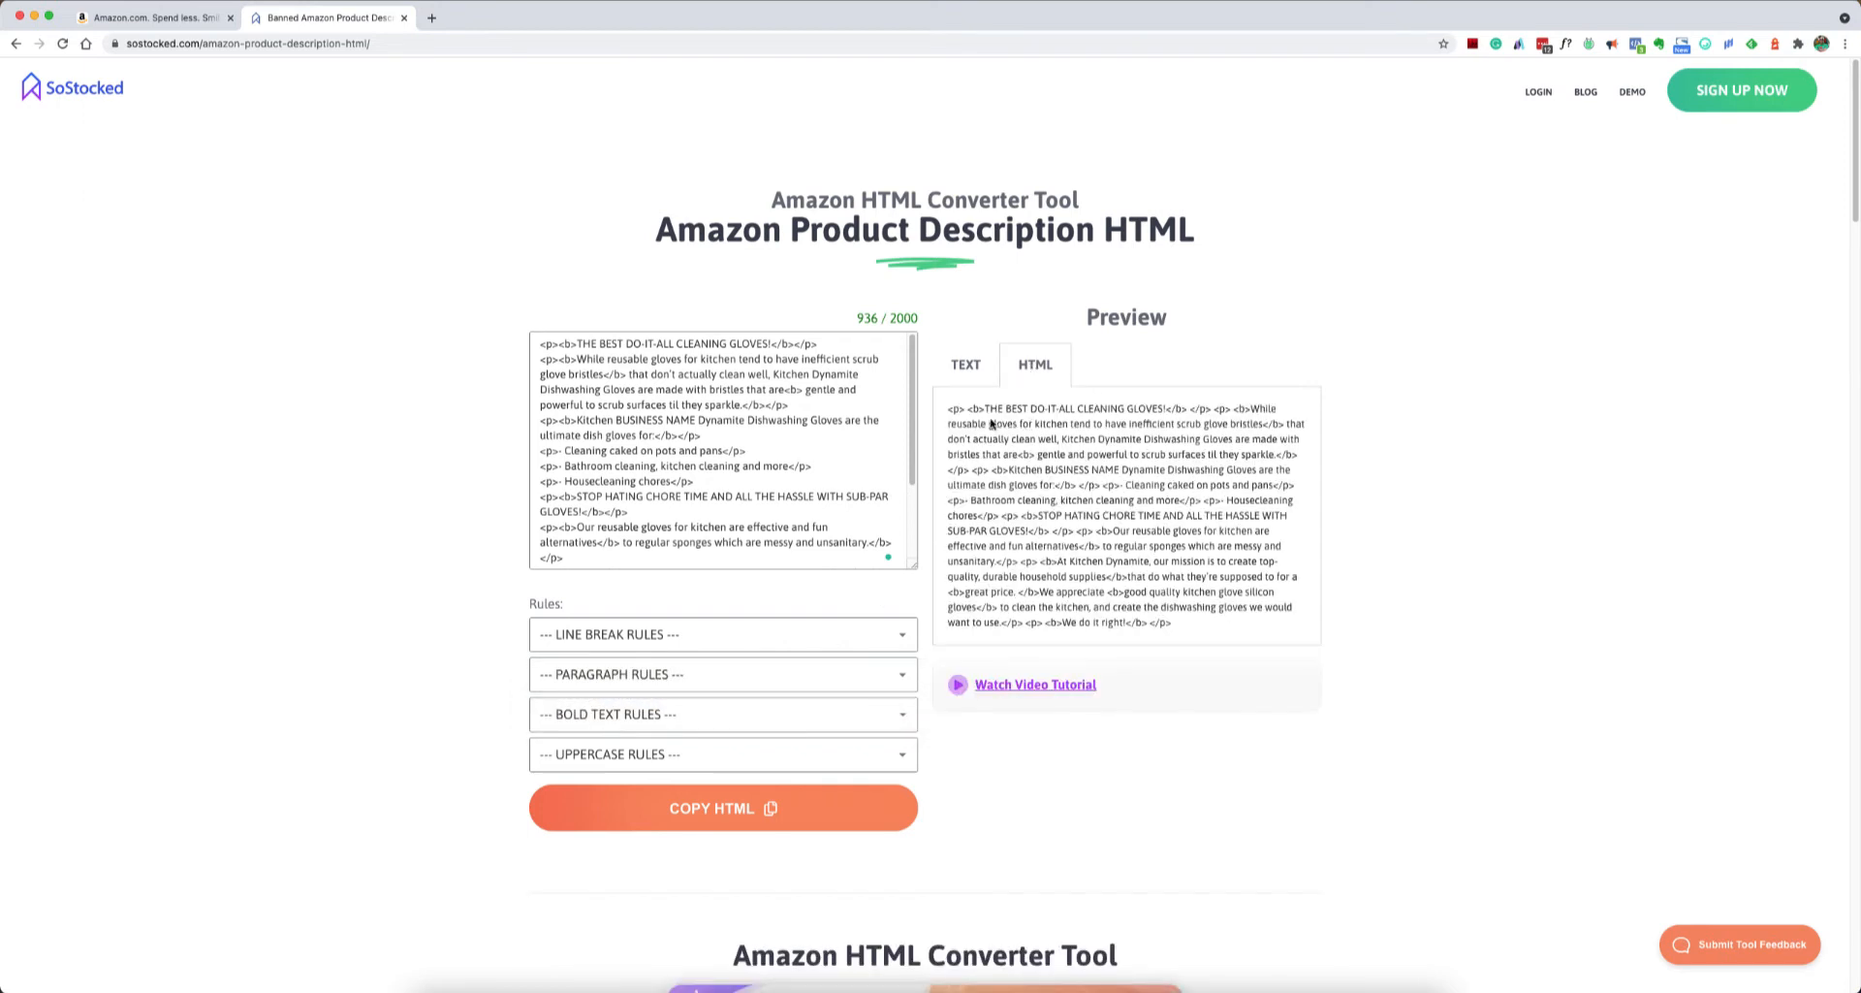
# - Apply the paragraph rule replacing paragraph tags with line break tags and inspect the <br> tags
pyautogui.doubleClick(954, 409)
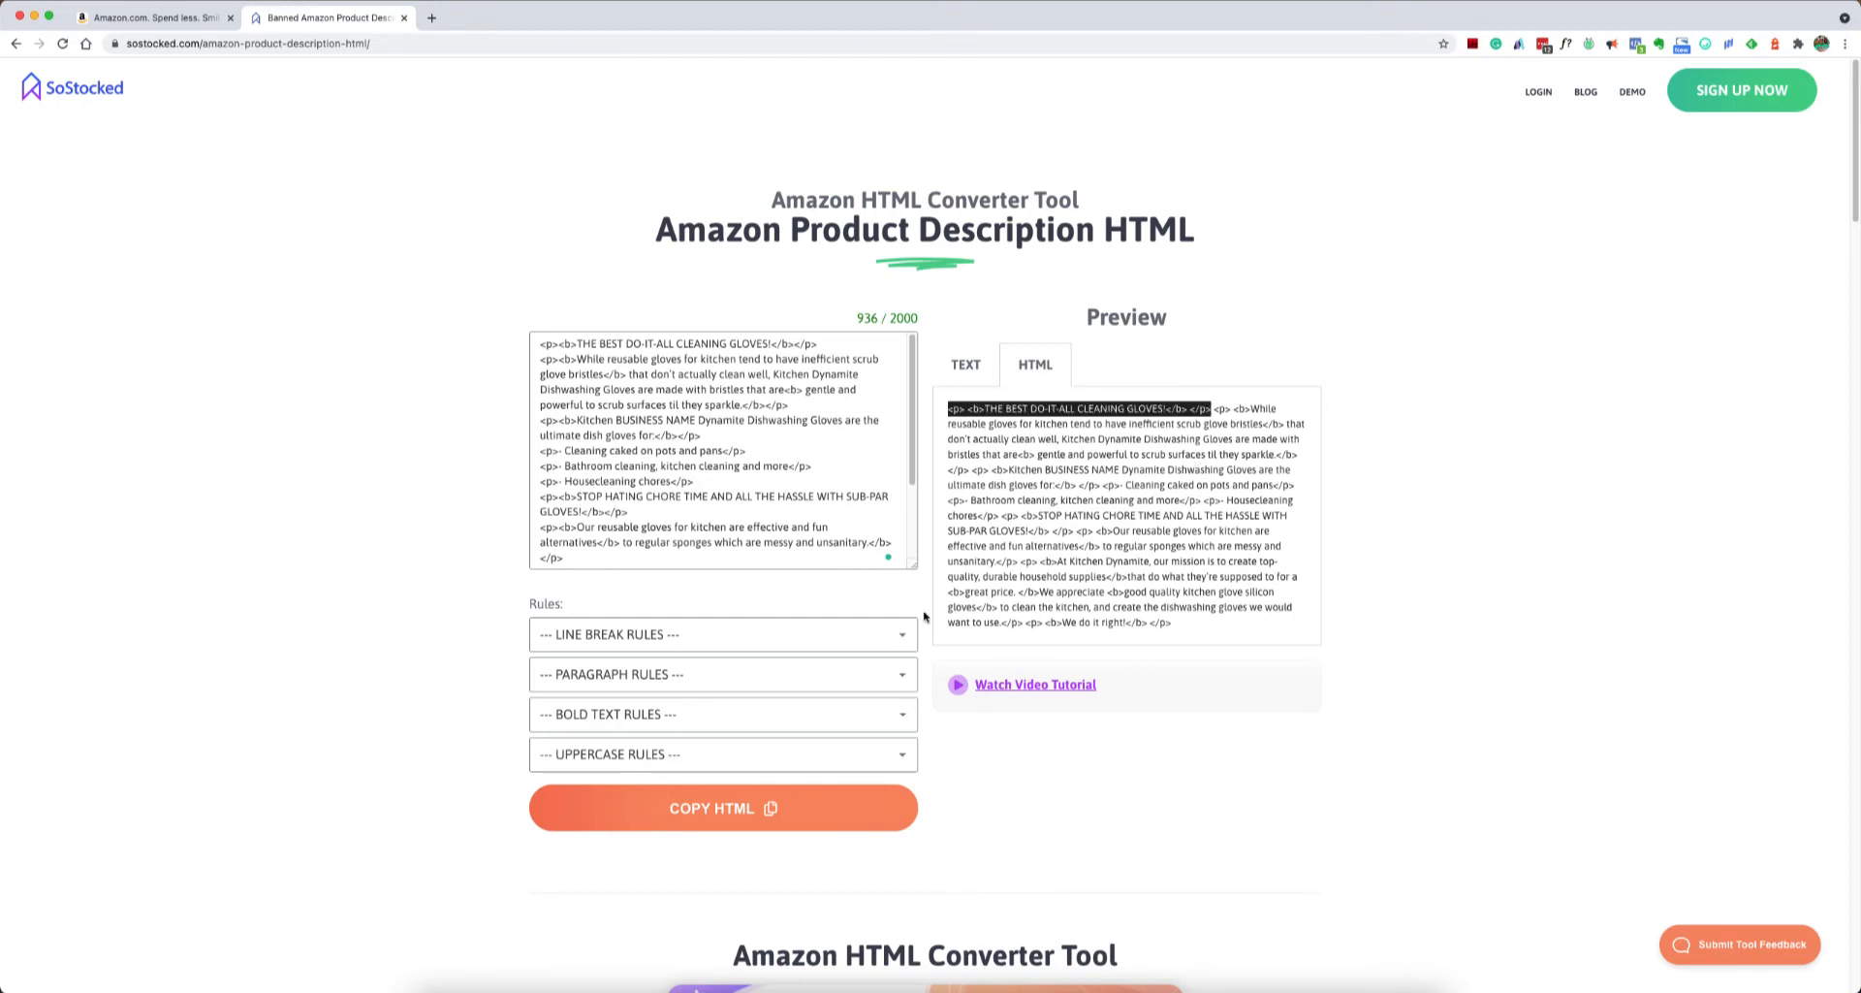
pyautogui.click(725, 675)
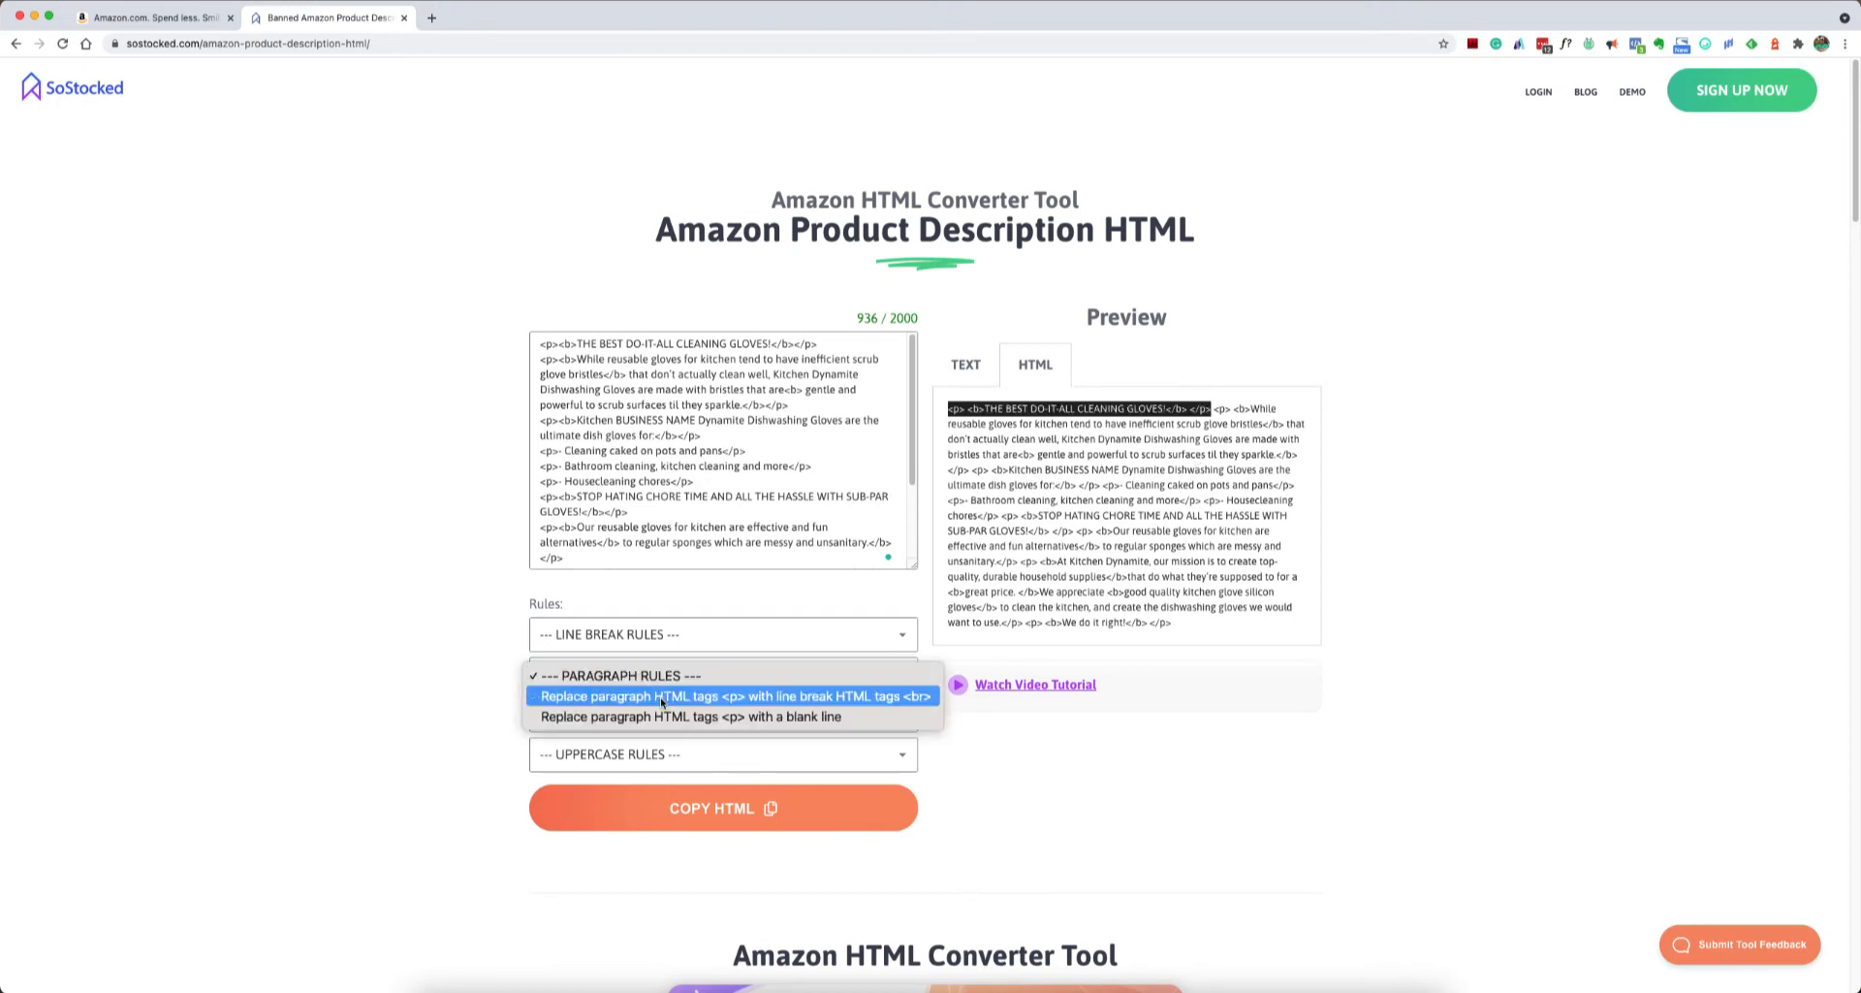
pyautogui.moveTo(708, 701)
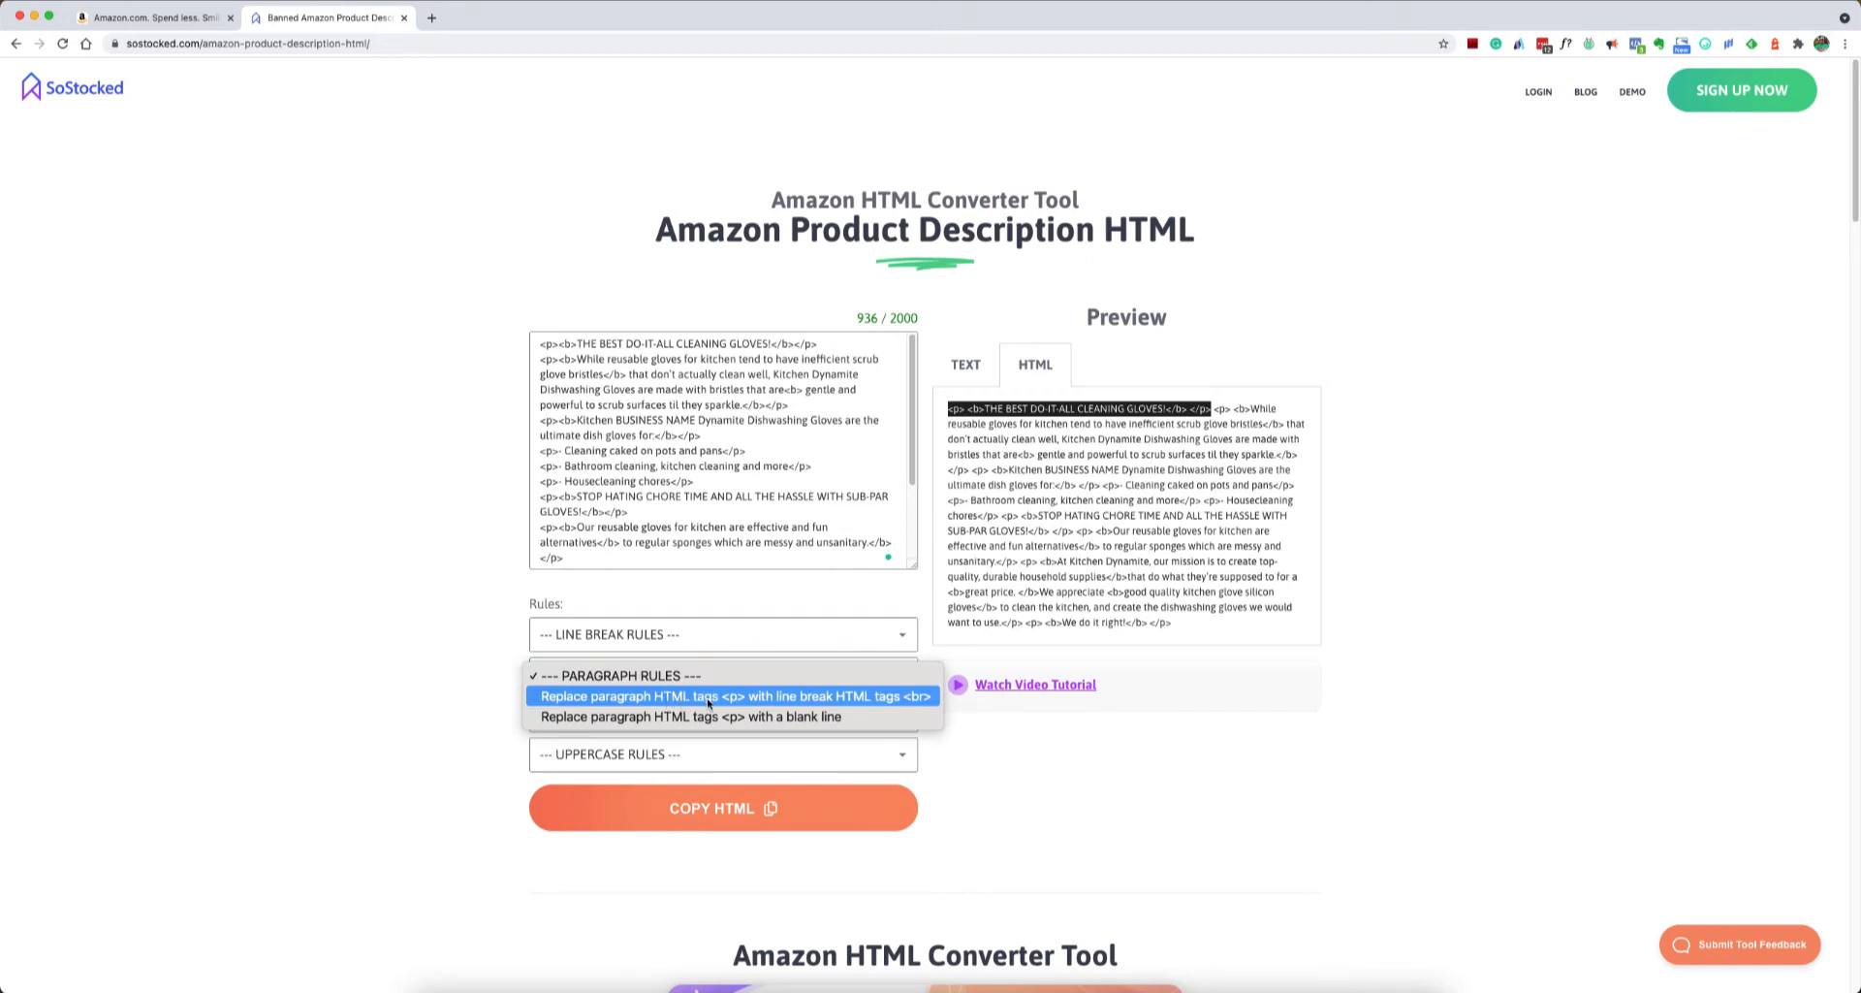
pyautogui.click(729, 697)
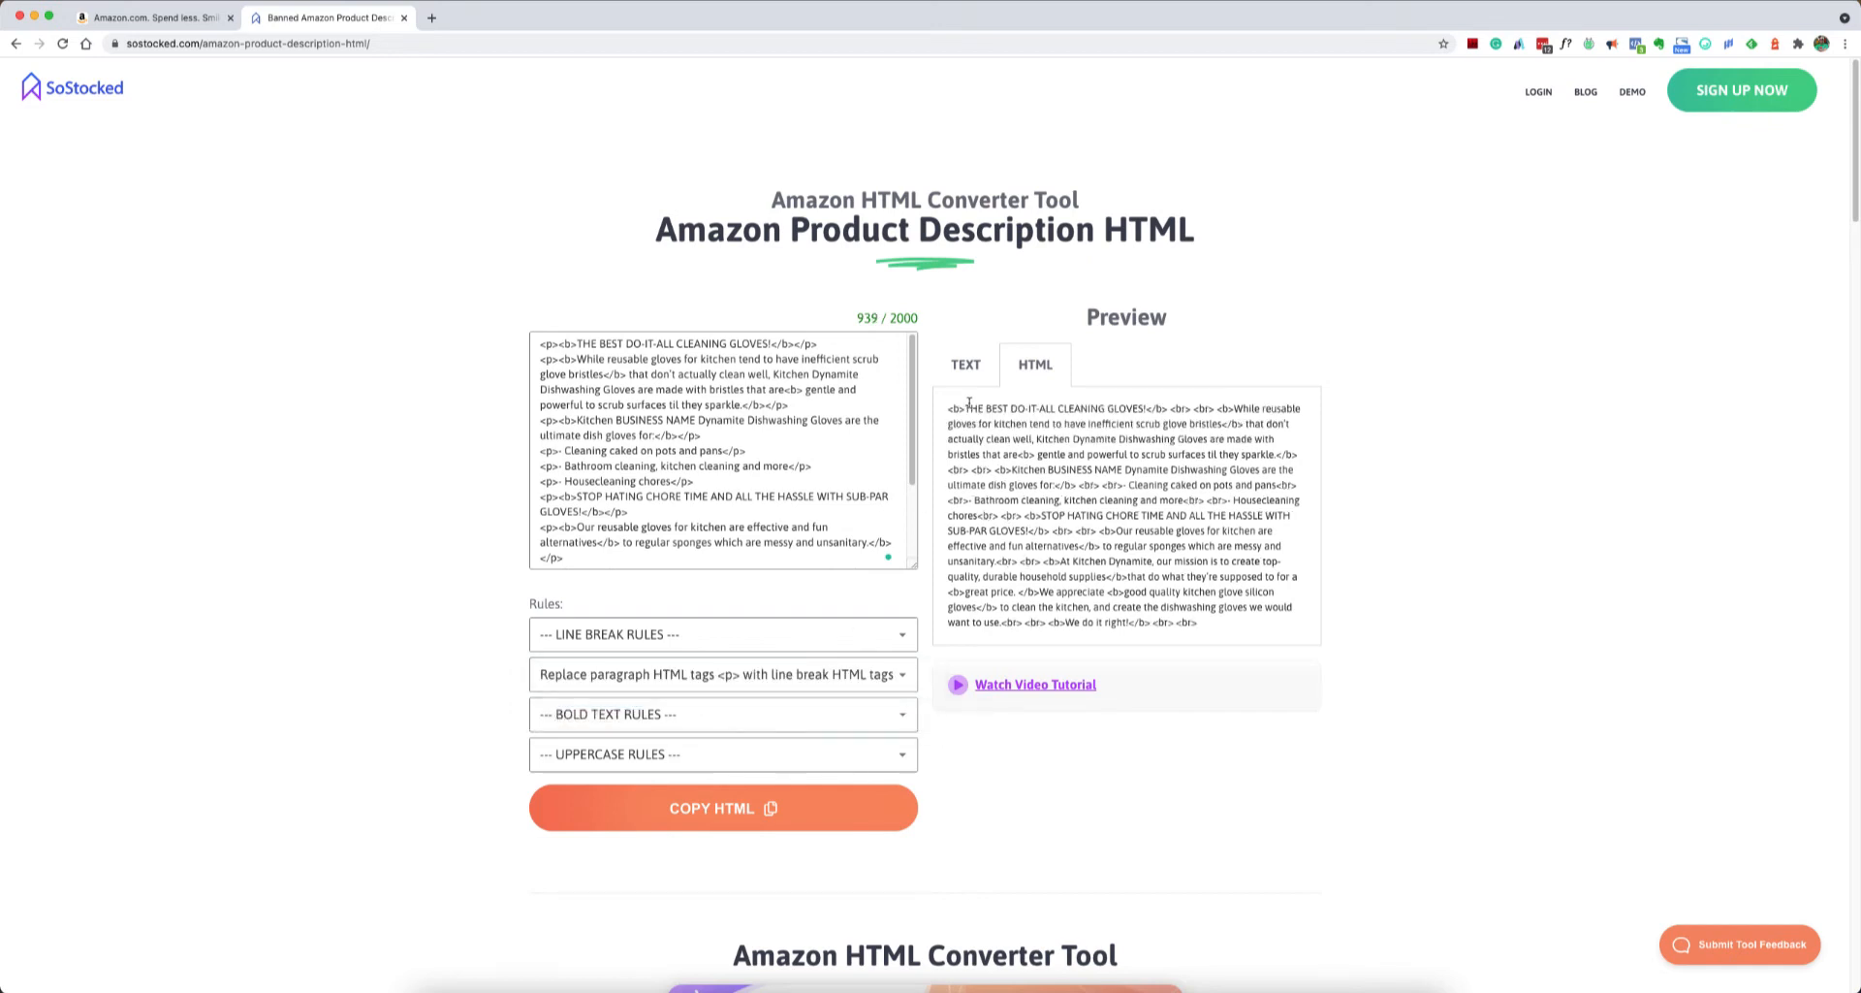
pyautogui.moveTo(1167, 407)
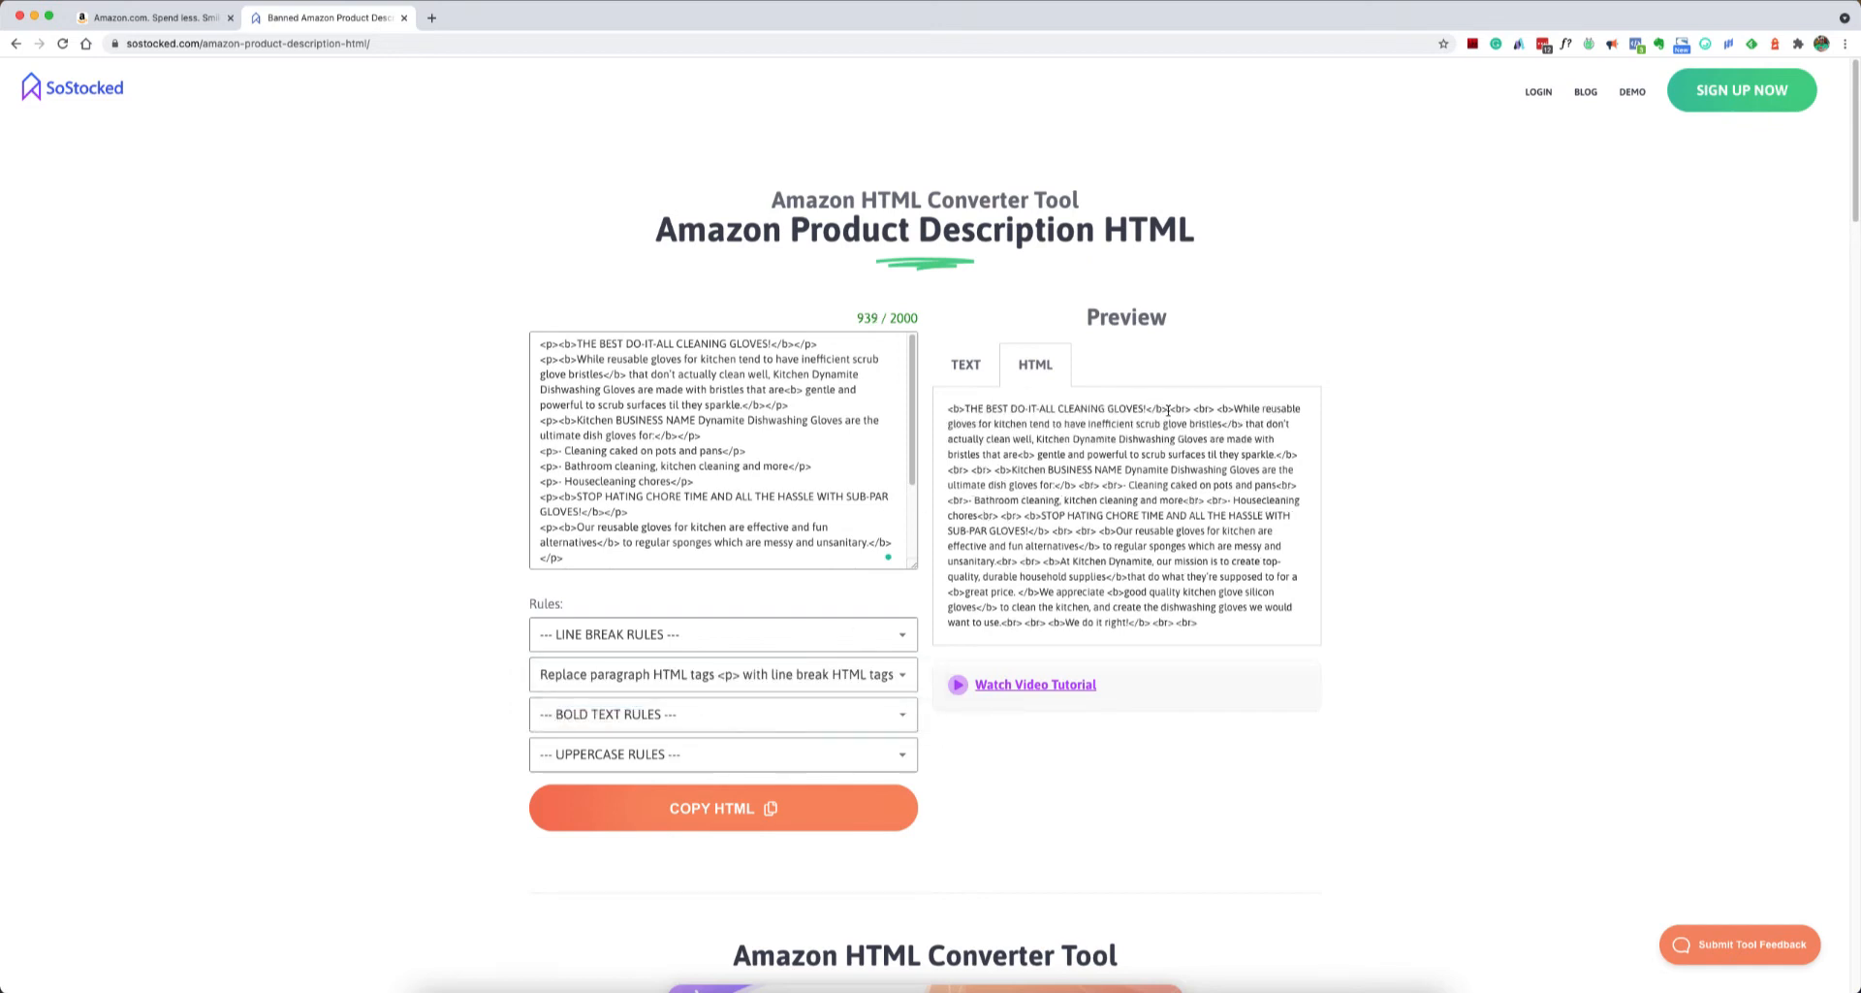
pyautogui.doubleClick(1179, 409)
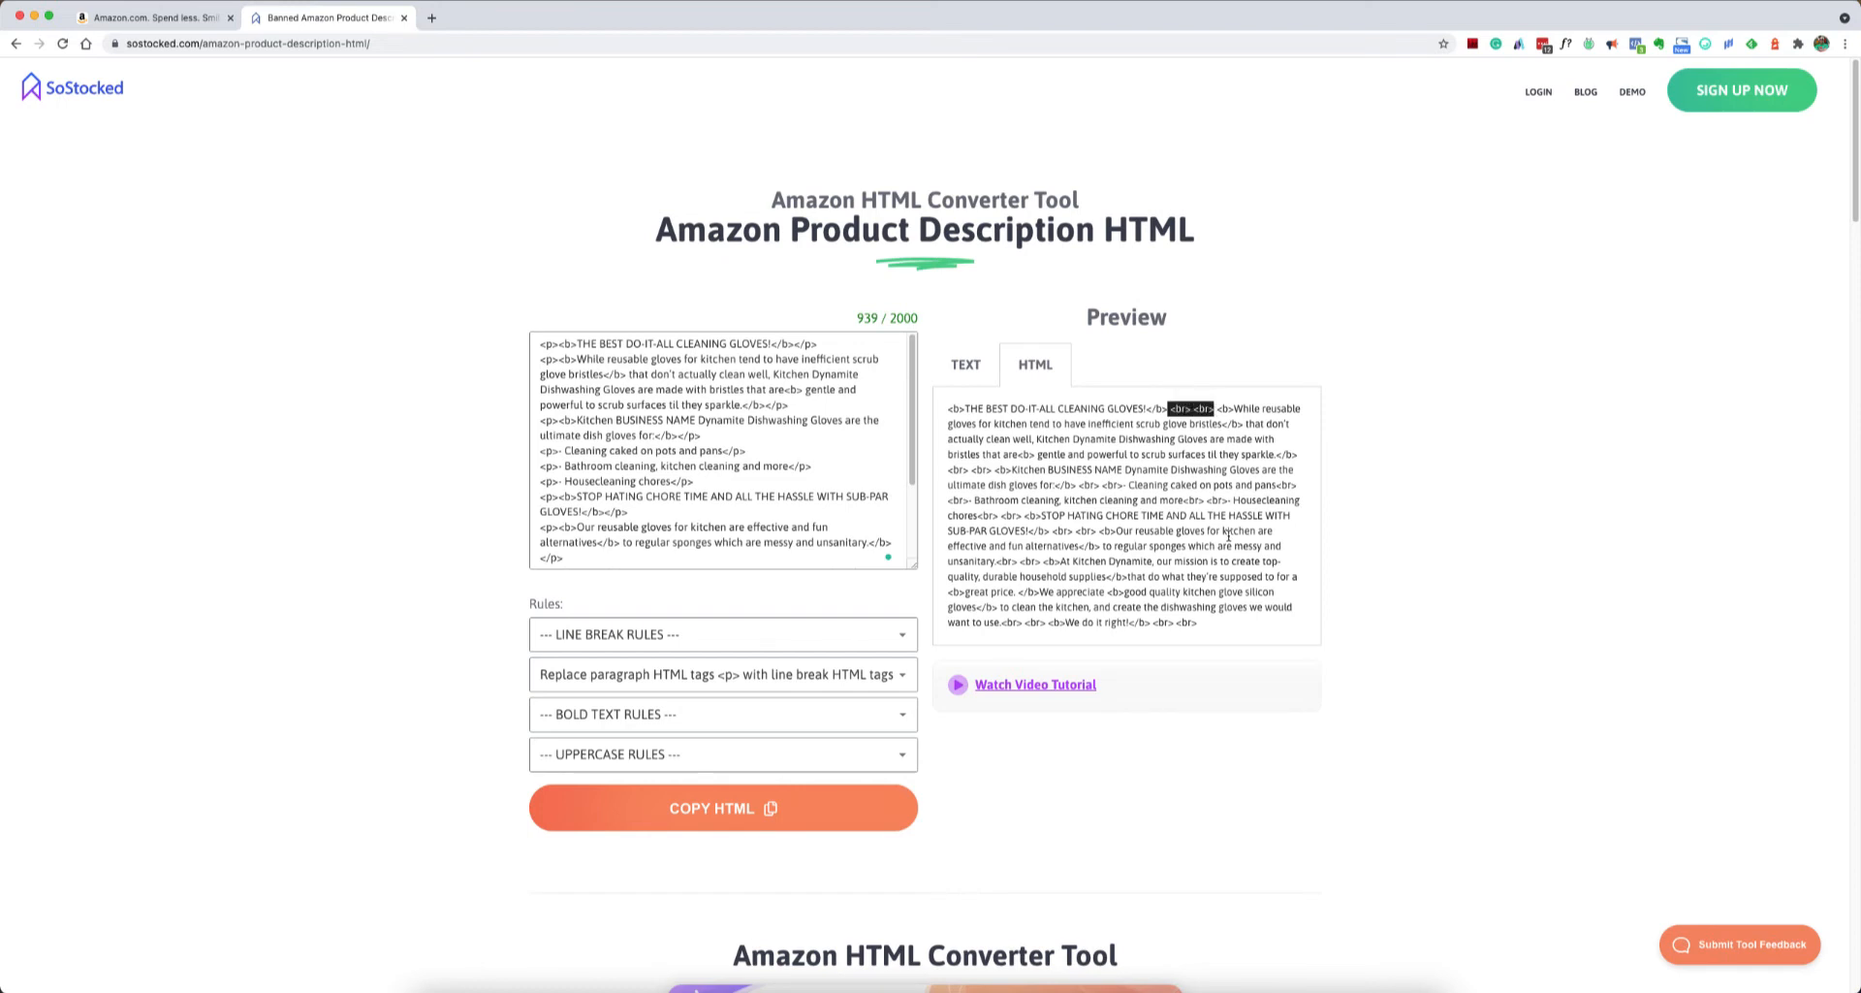
# - Show the description as formatted text and highlight its first two paragraphs to inspect them
pyautogui.click(966, 364)
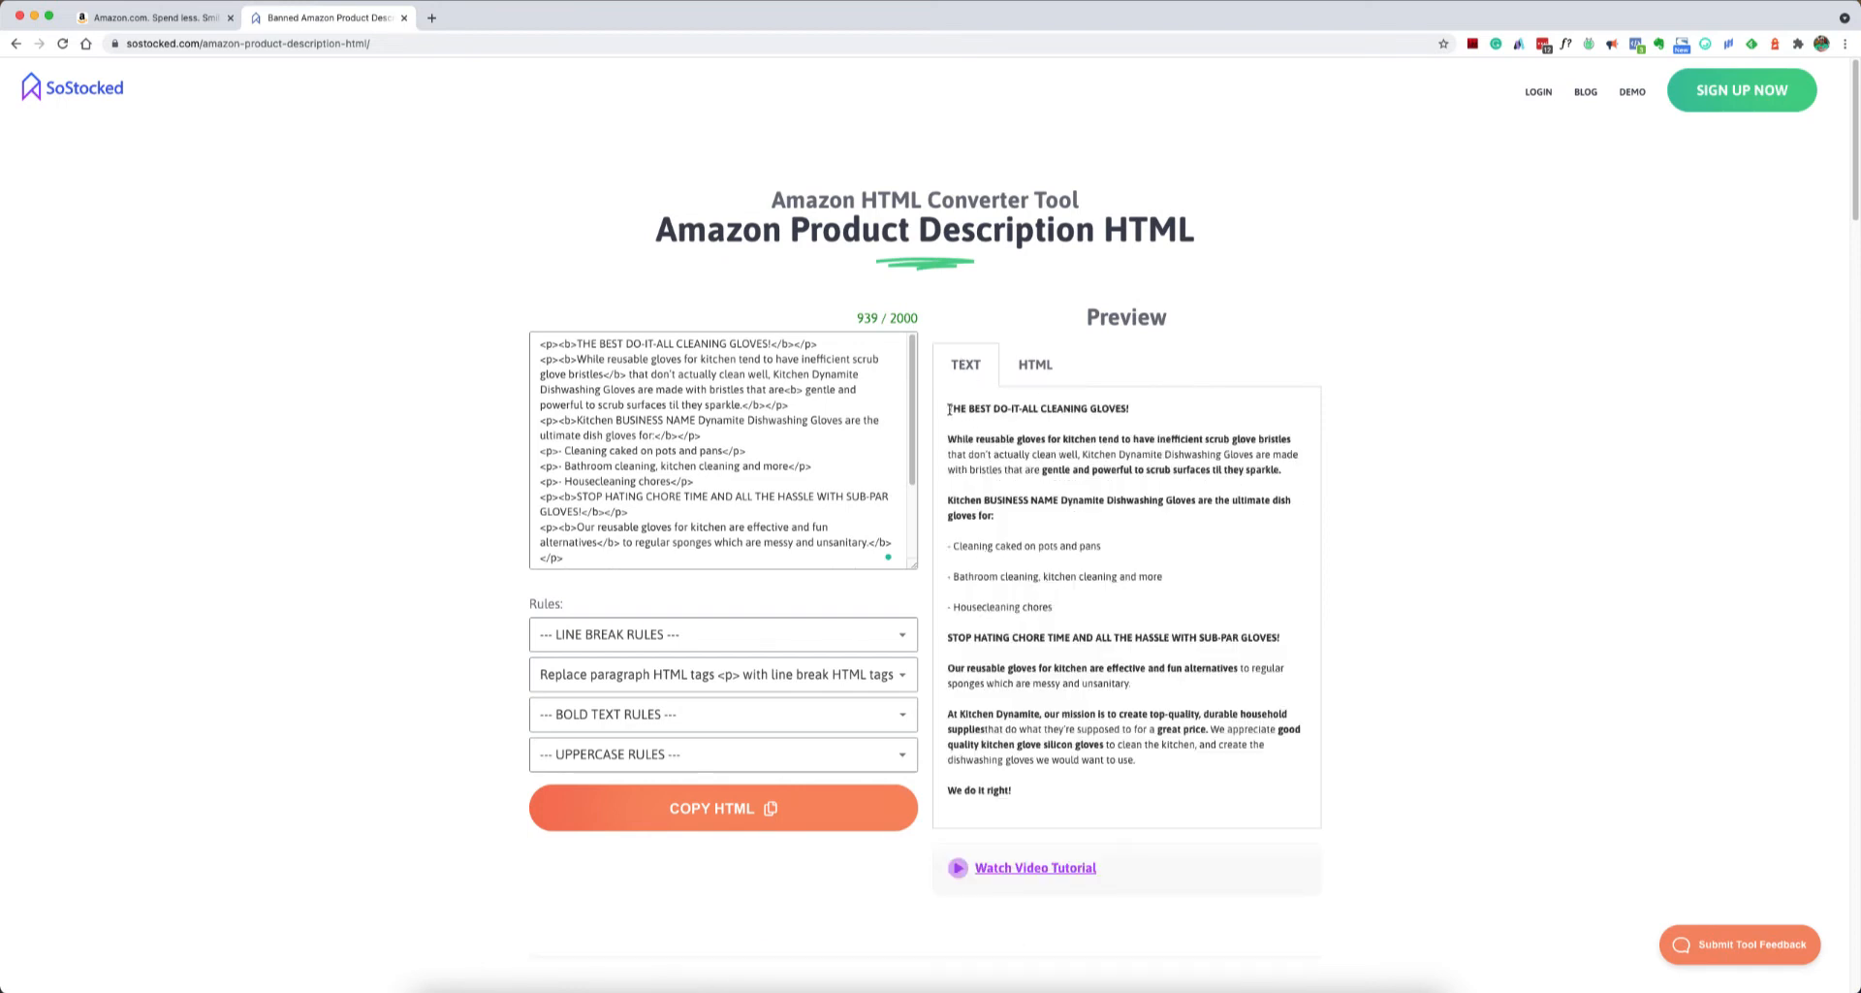
pyautogui.moveTo(948, 408); pyautogui.dragTo(1299, 473)
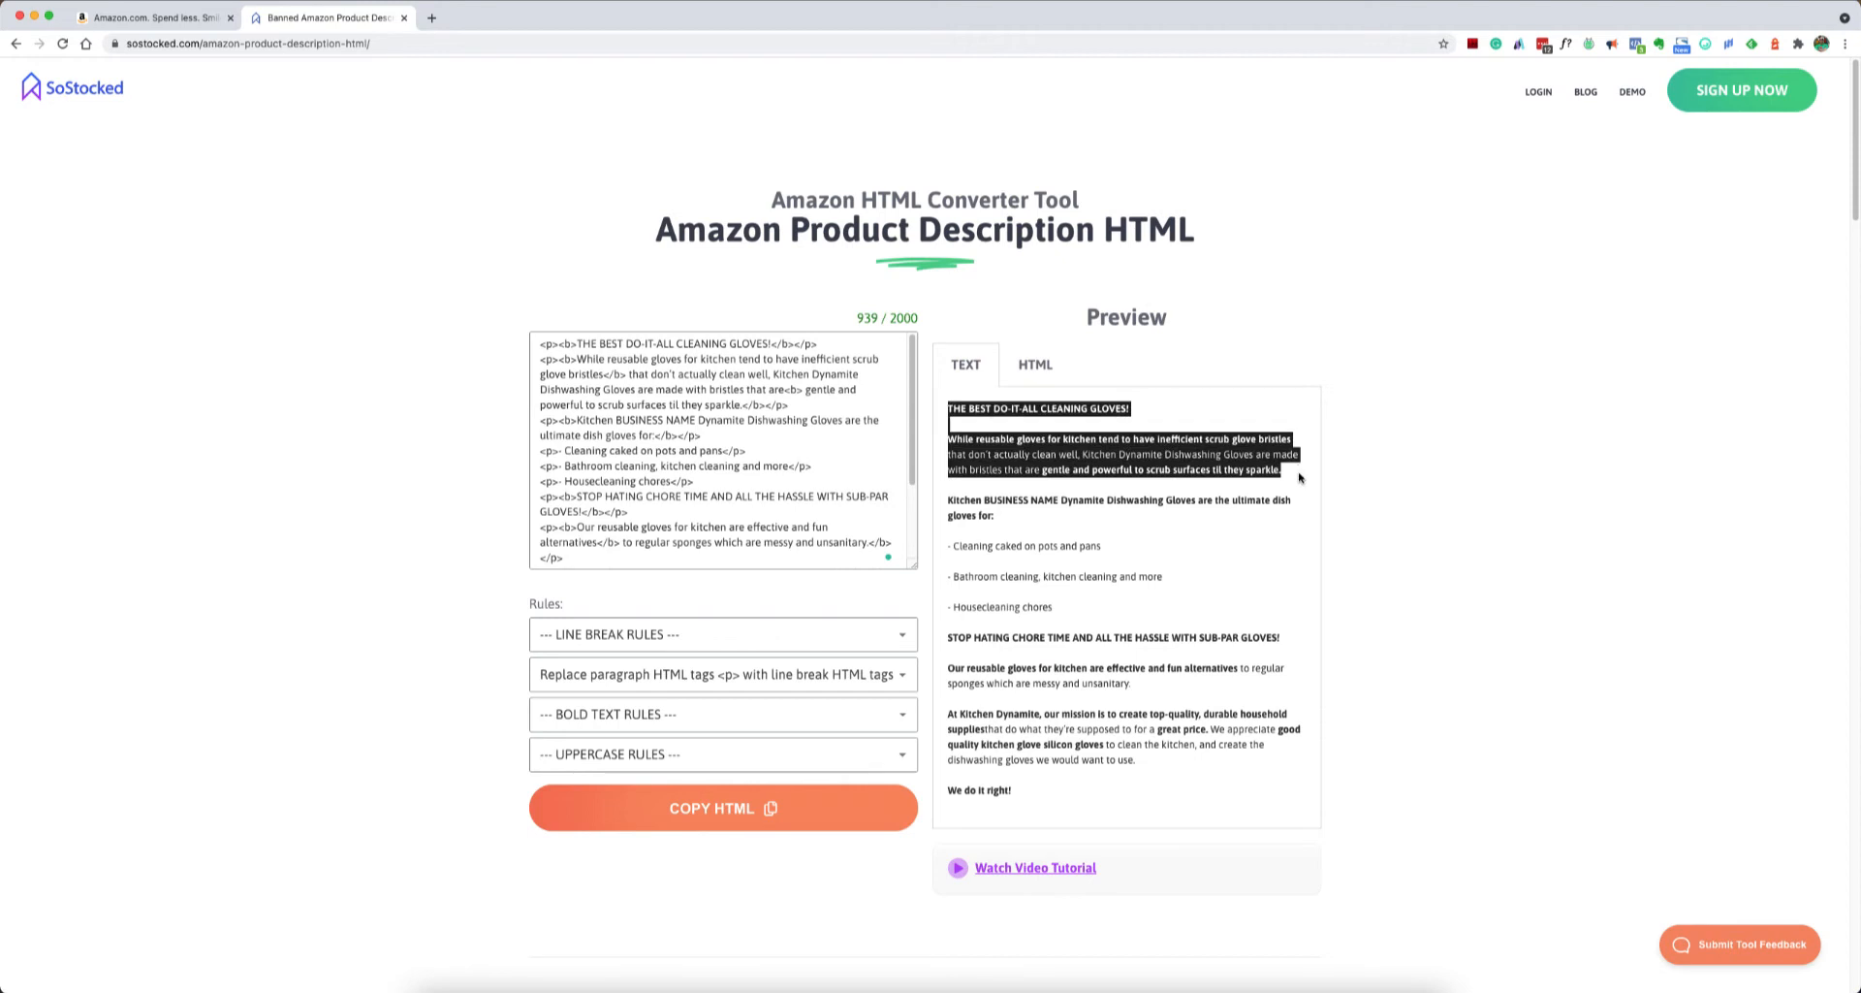
pyautogui.moveTo(1288, 477)
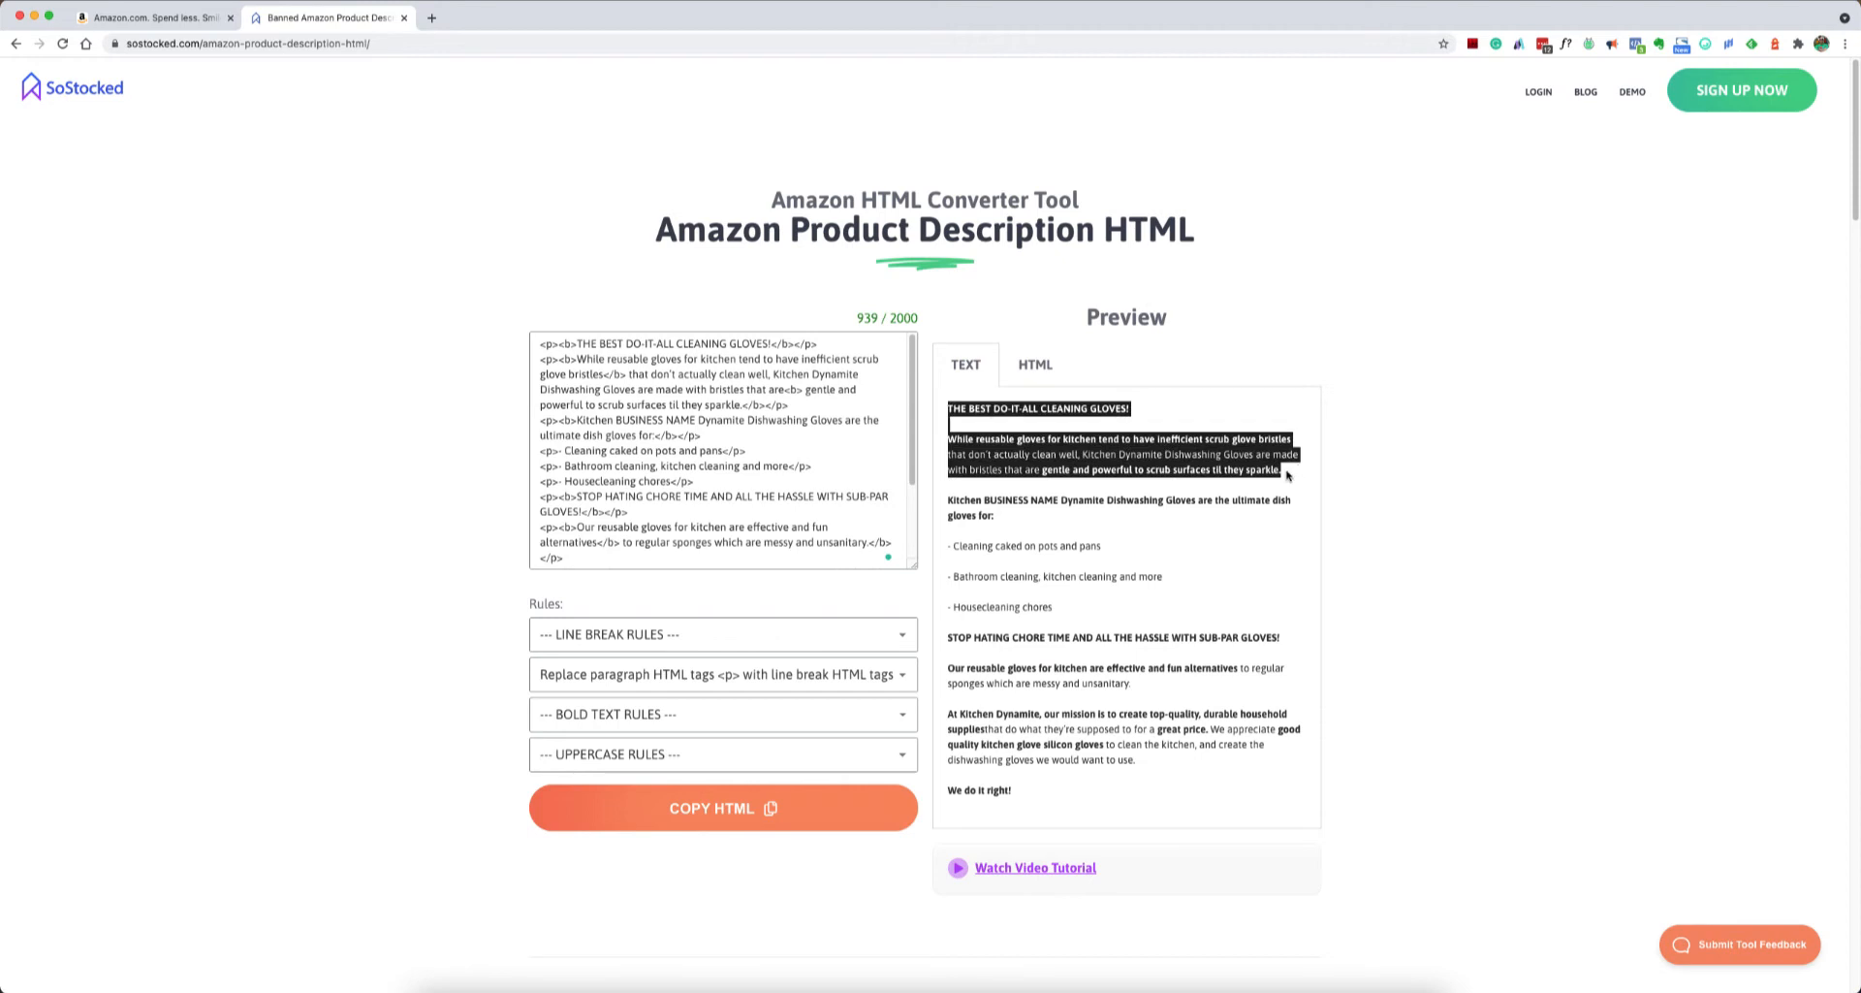
pyautogui.click(1024, 440)
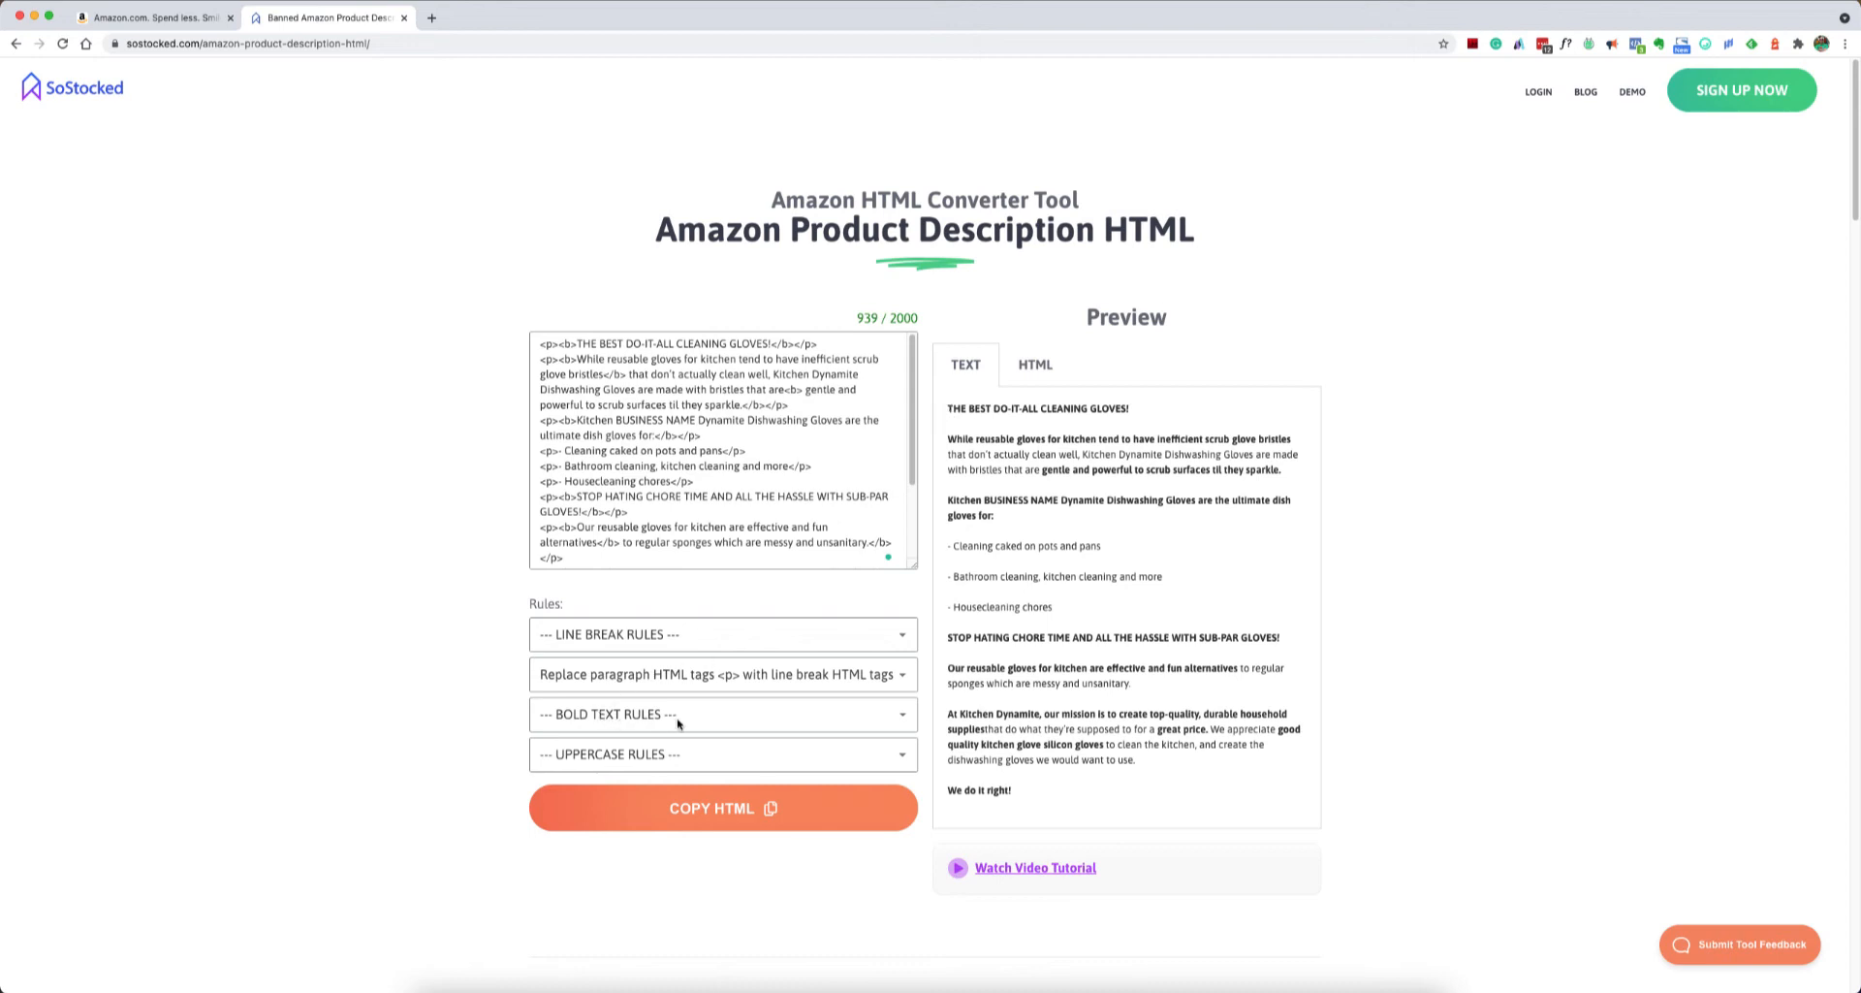
# - Apply the bold text rule 'Replace bold text with uppercase text' so bold phrases appear in capitals
pyautogui.click(723, 715)
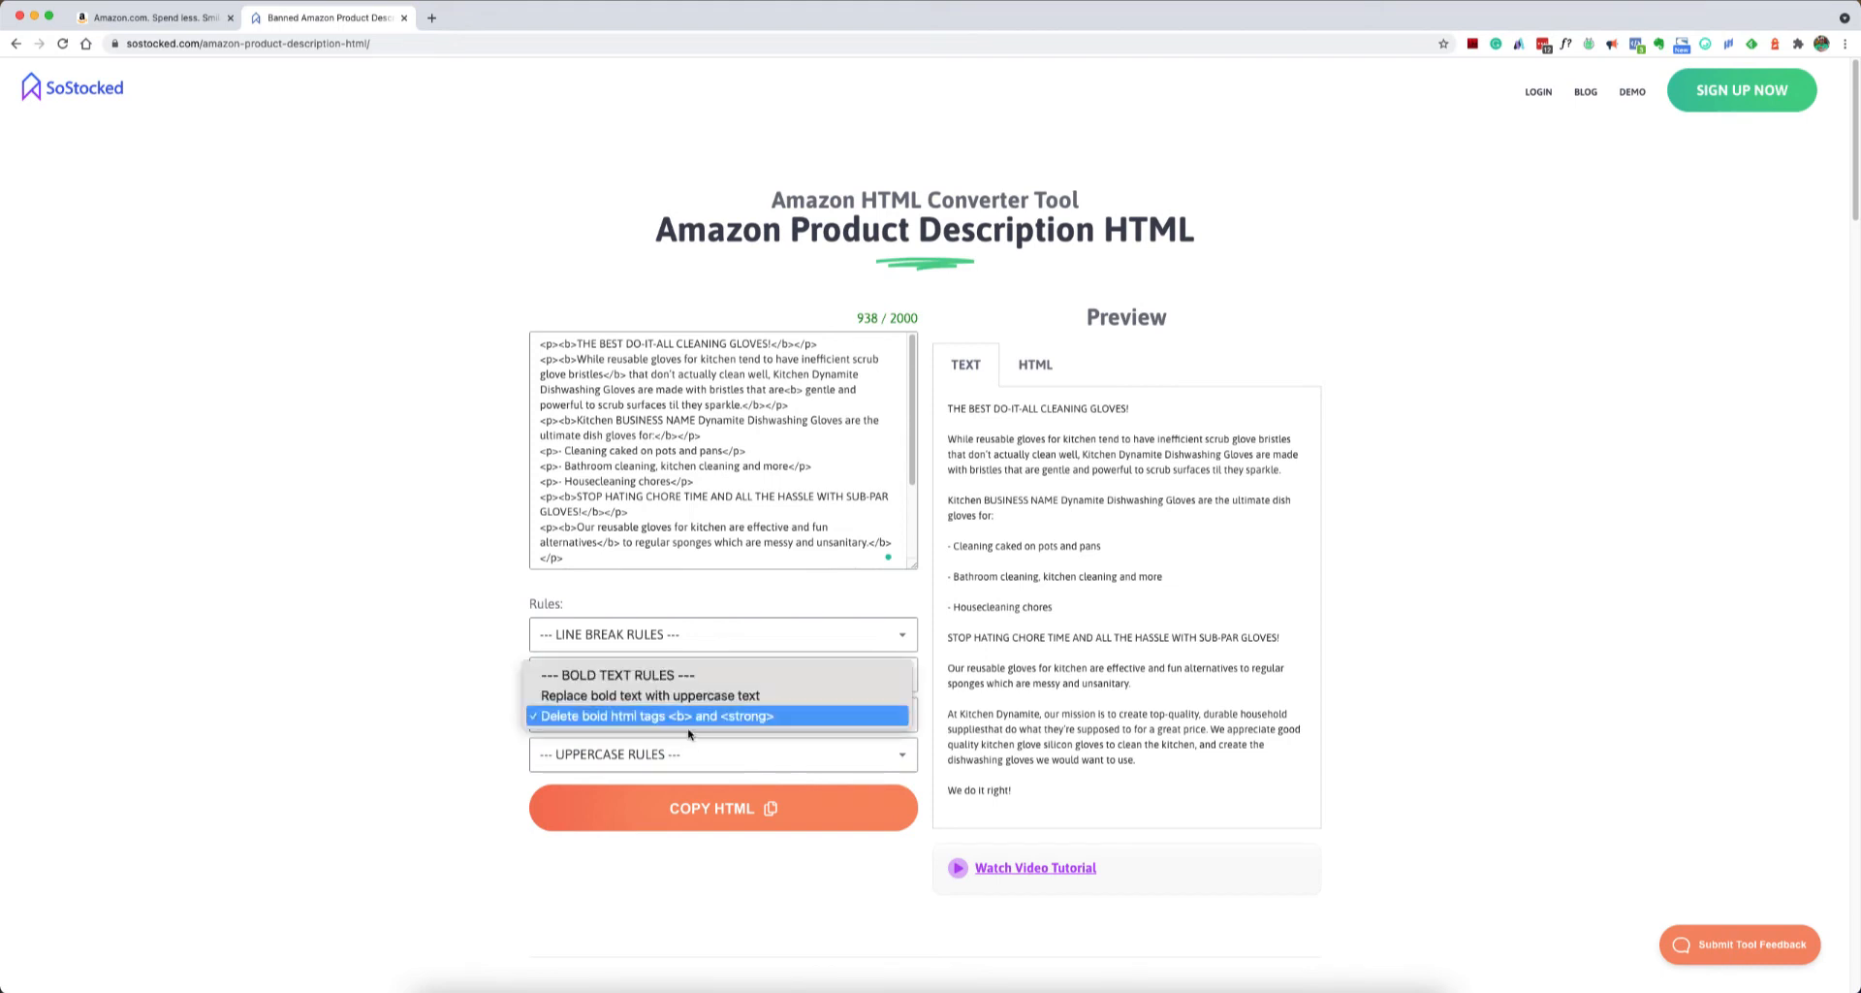
pyautogui.moveTo(690, 696)
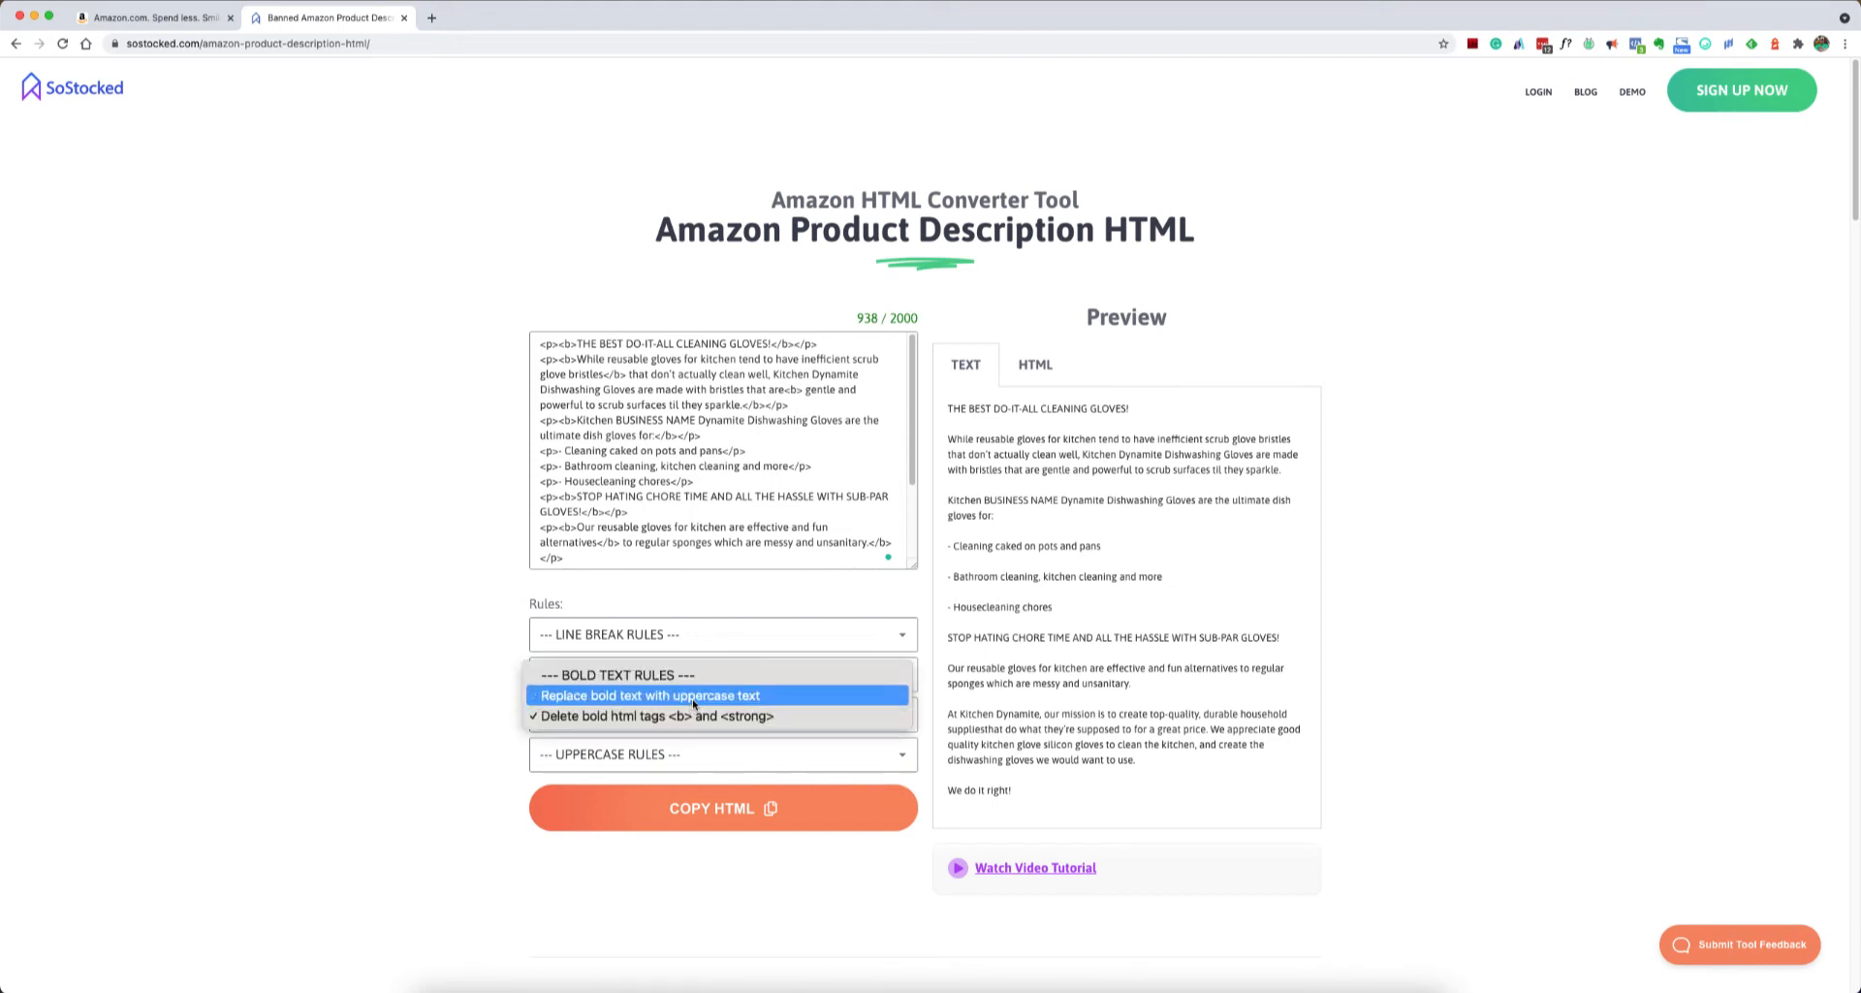
pyautogui.click(652, 696)
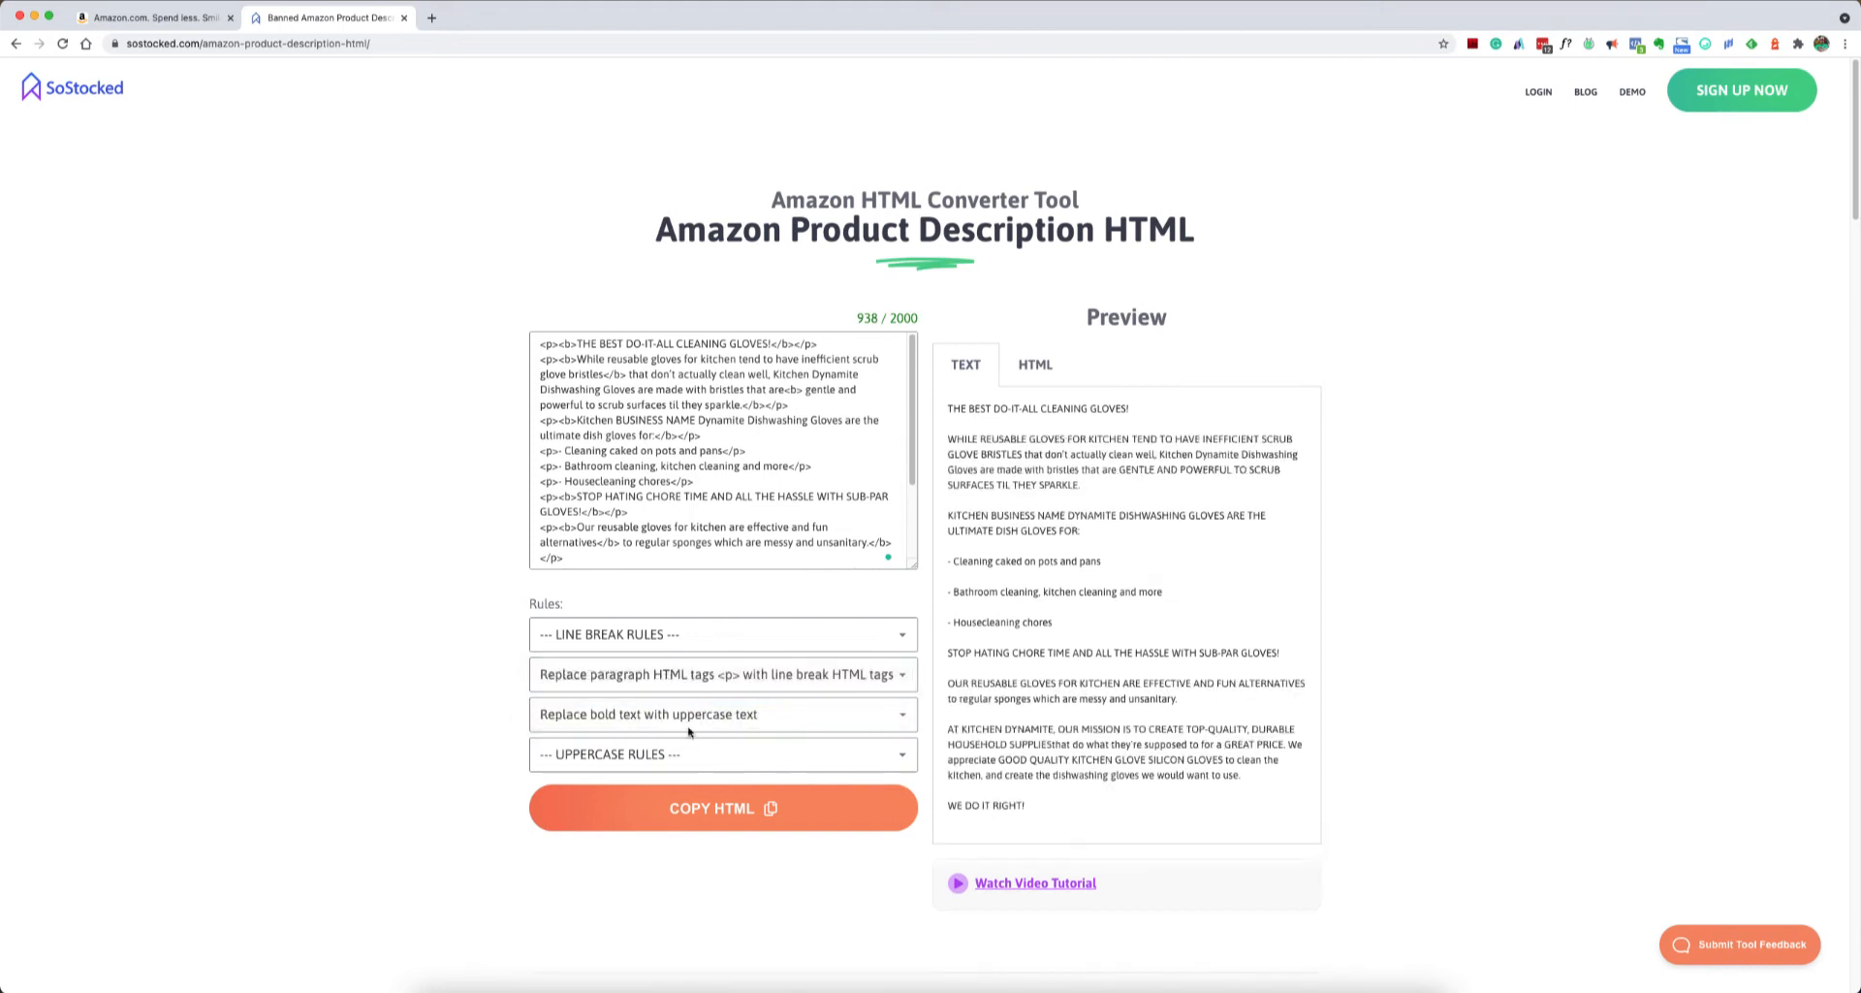
pyautogui.click(723, 713)
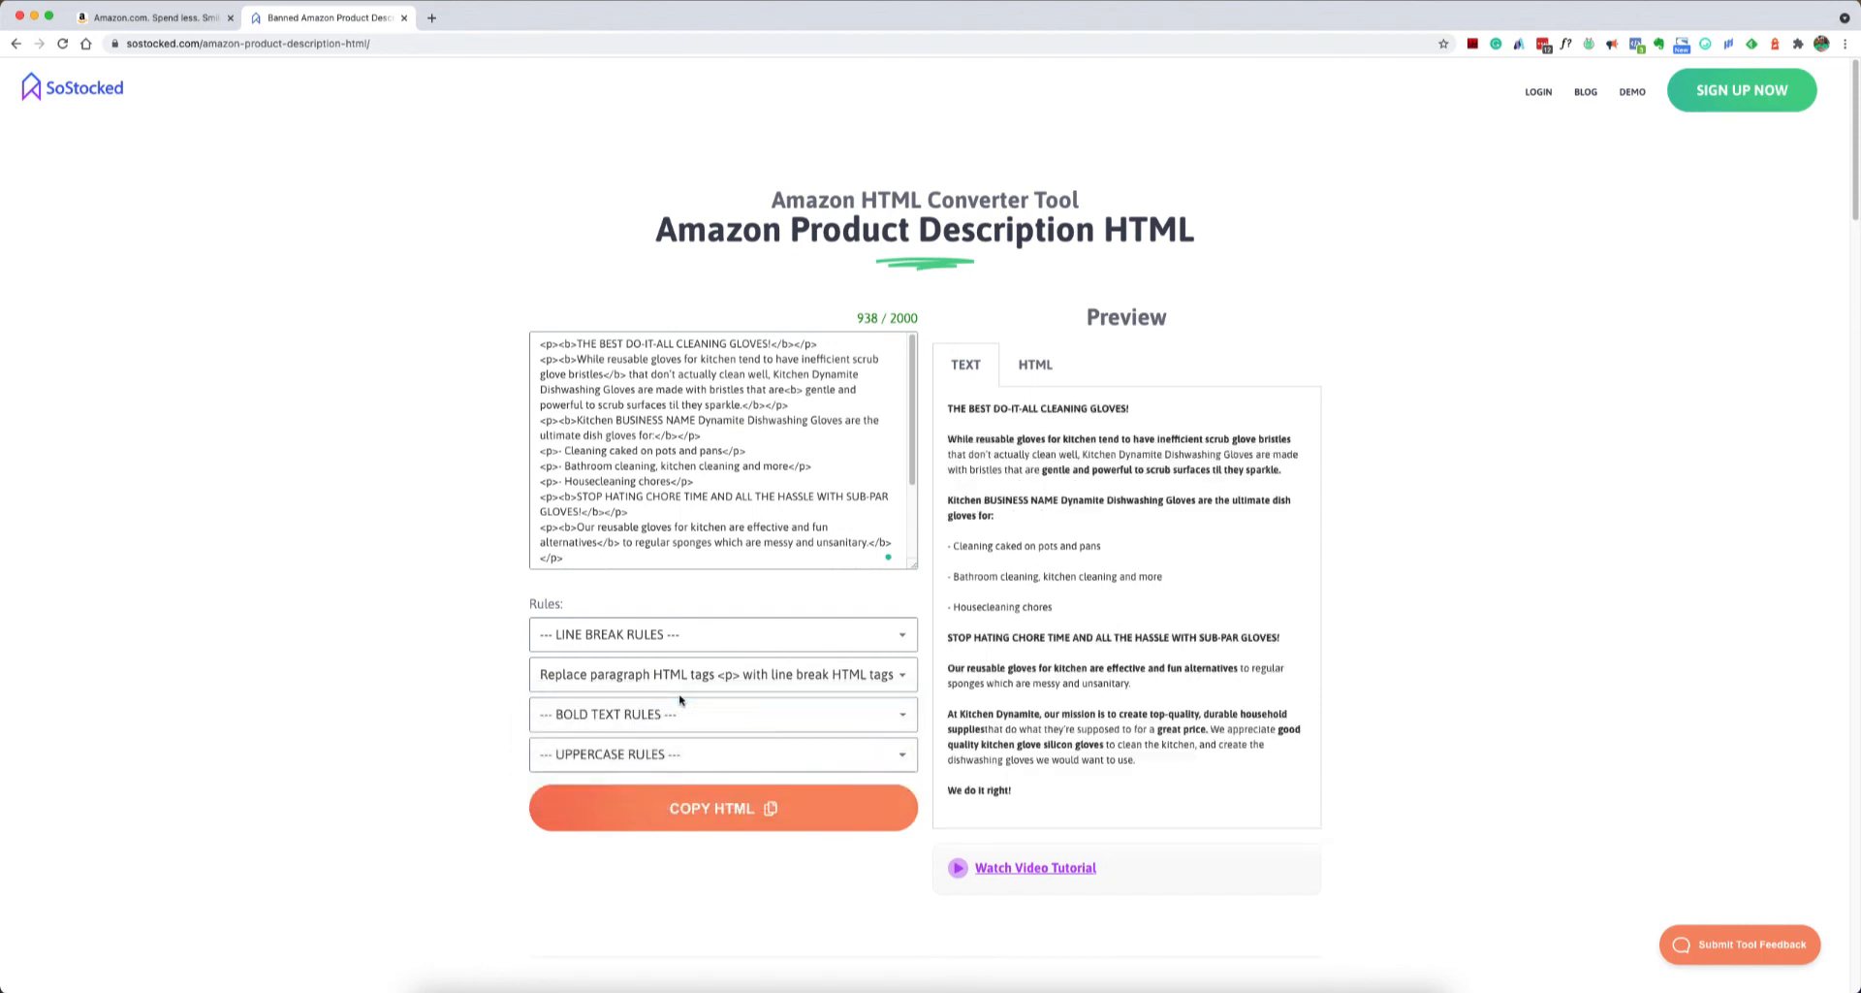
pyautogui.click(723, 715)
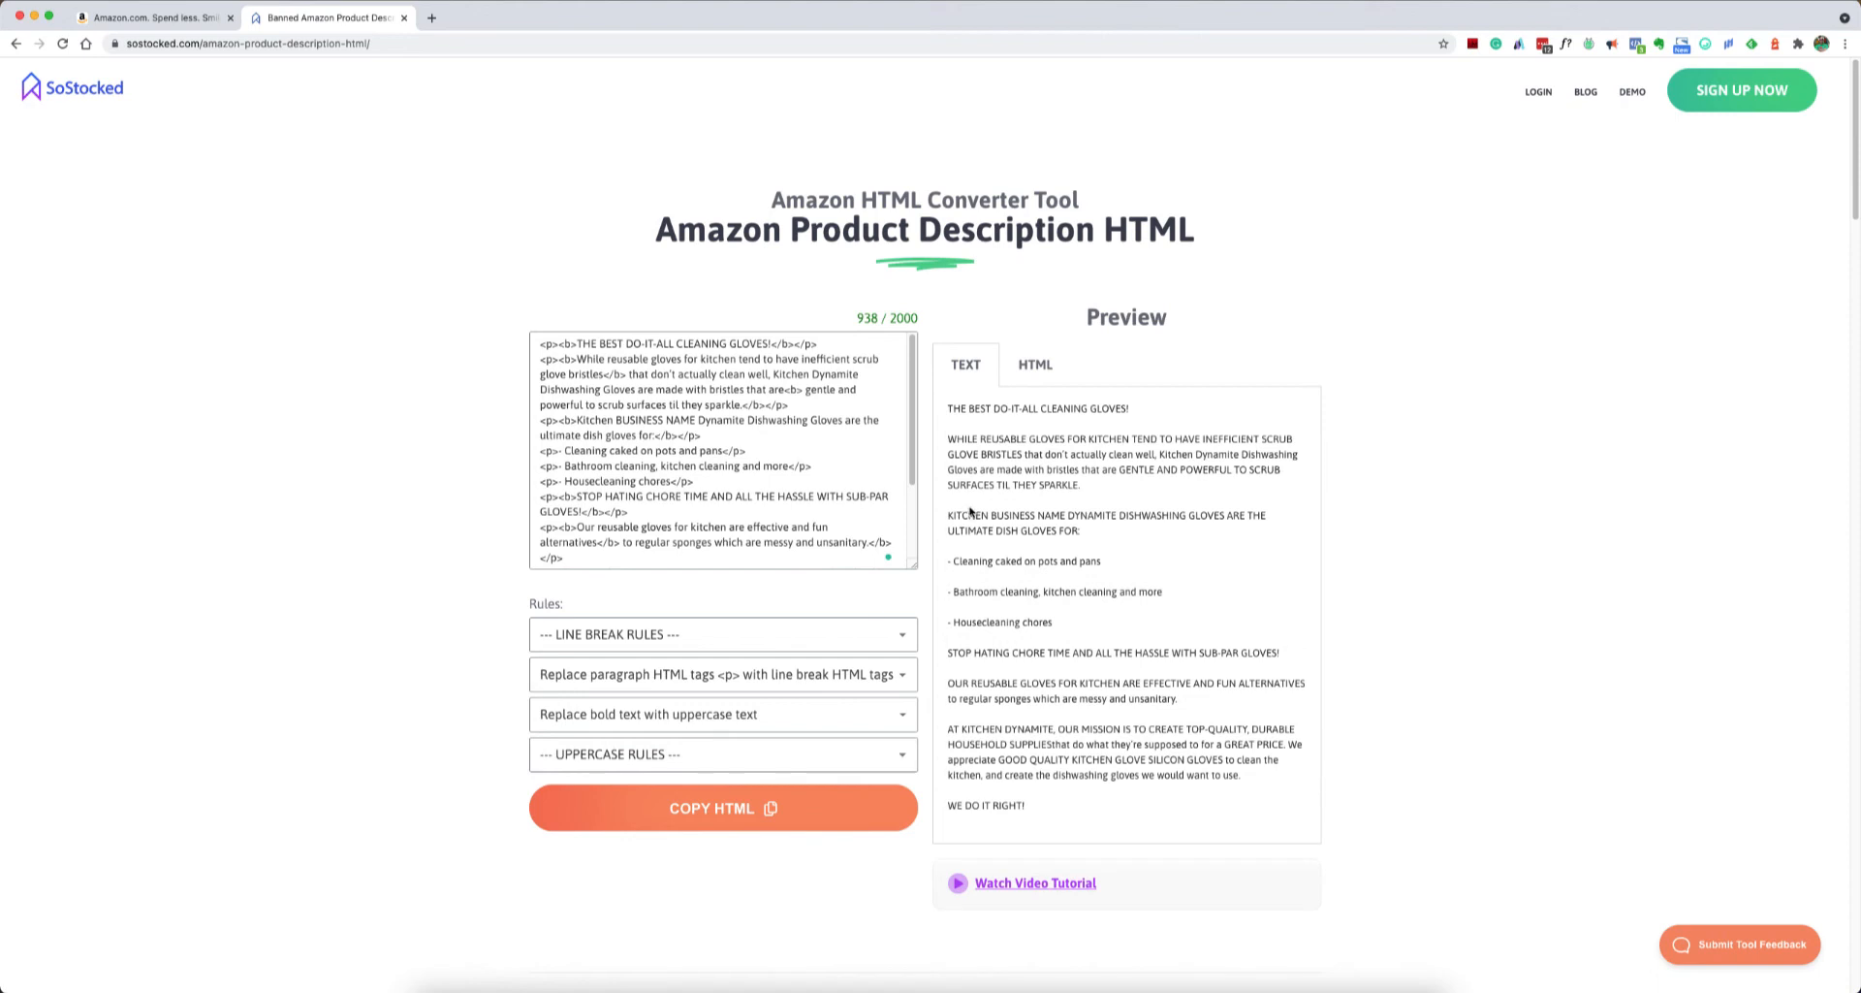
pyautogui.moveTo(748, 704)
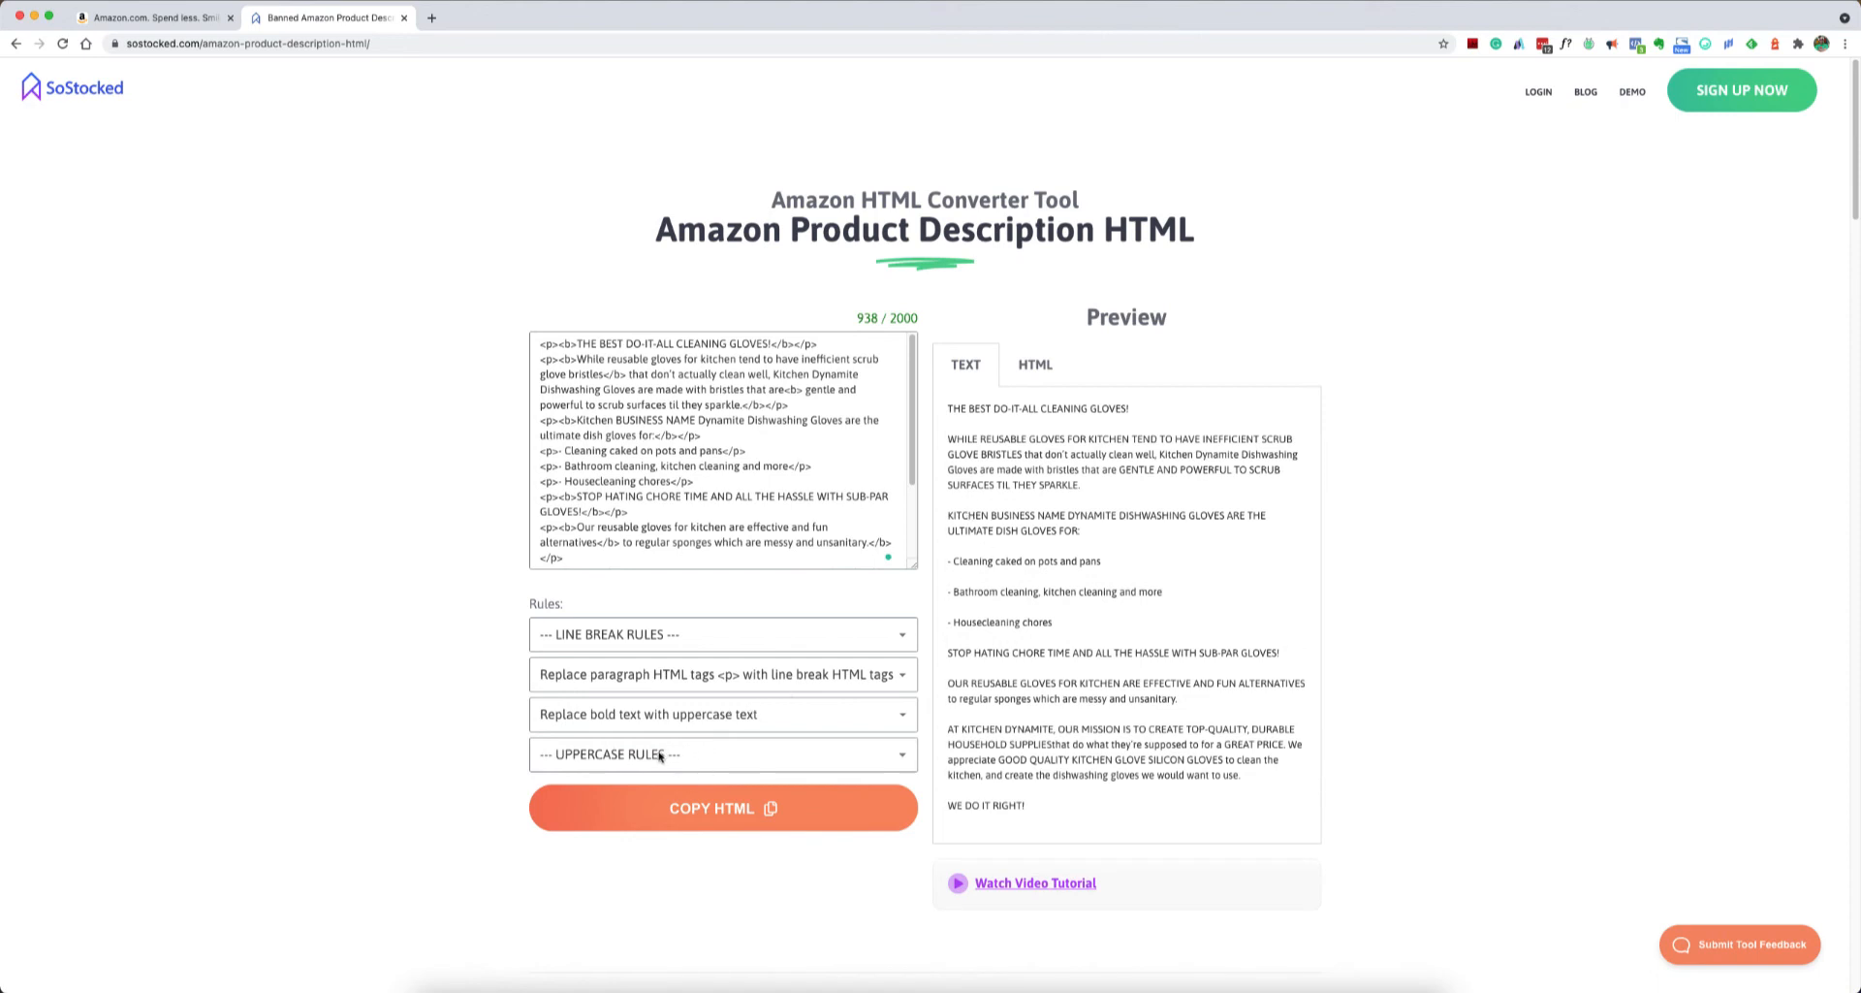
# - Apply the uppercase rule 'Replace uppercase words with title case words' to the preview
pyautogui.click(724, 754)
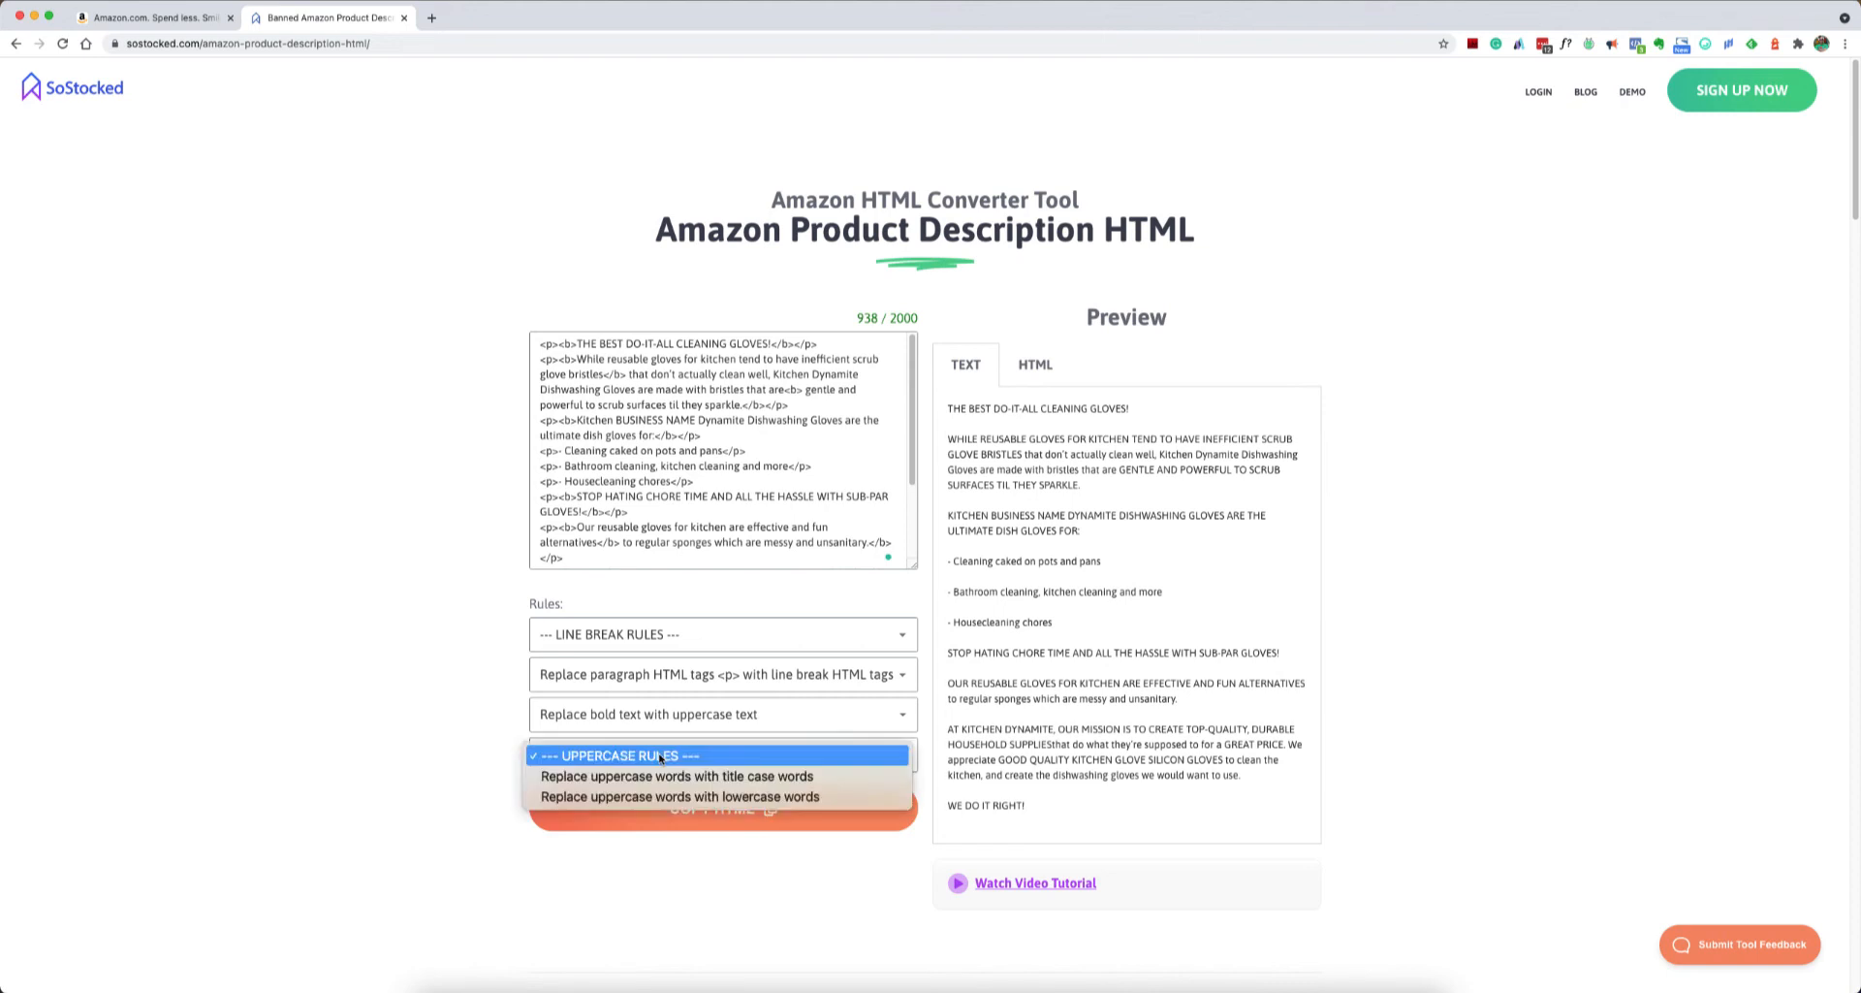
pyautogui.moveTo(659, 775)
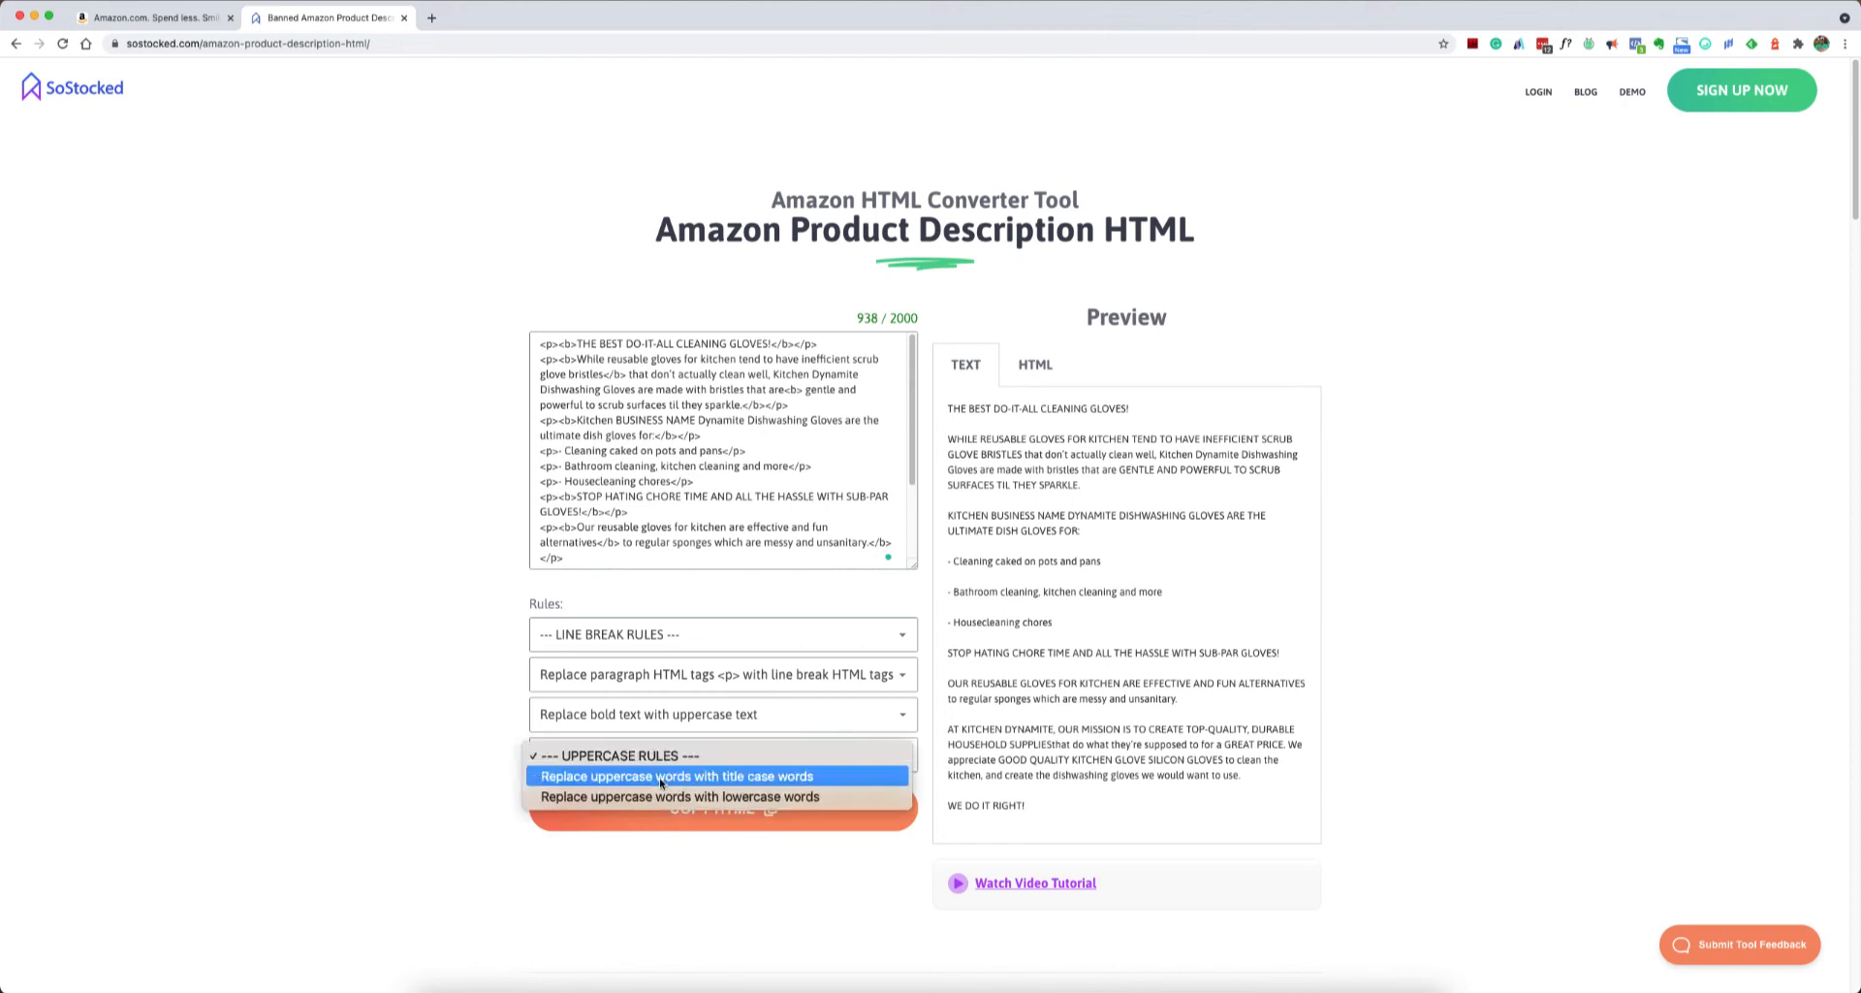
pyautogui.moveTo(696, 781)
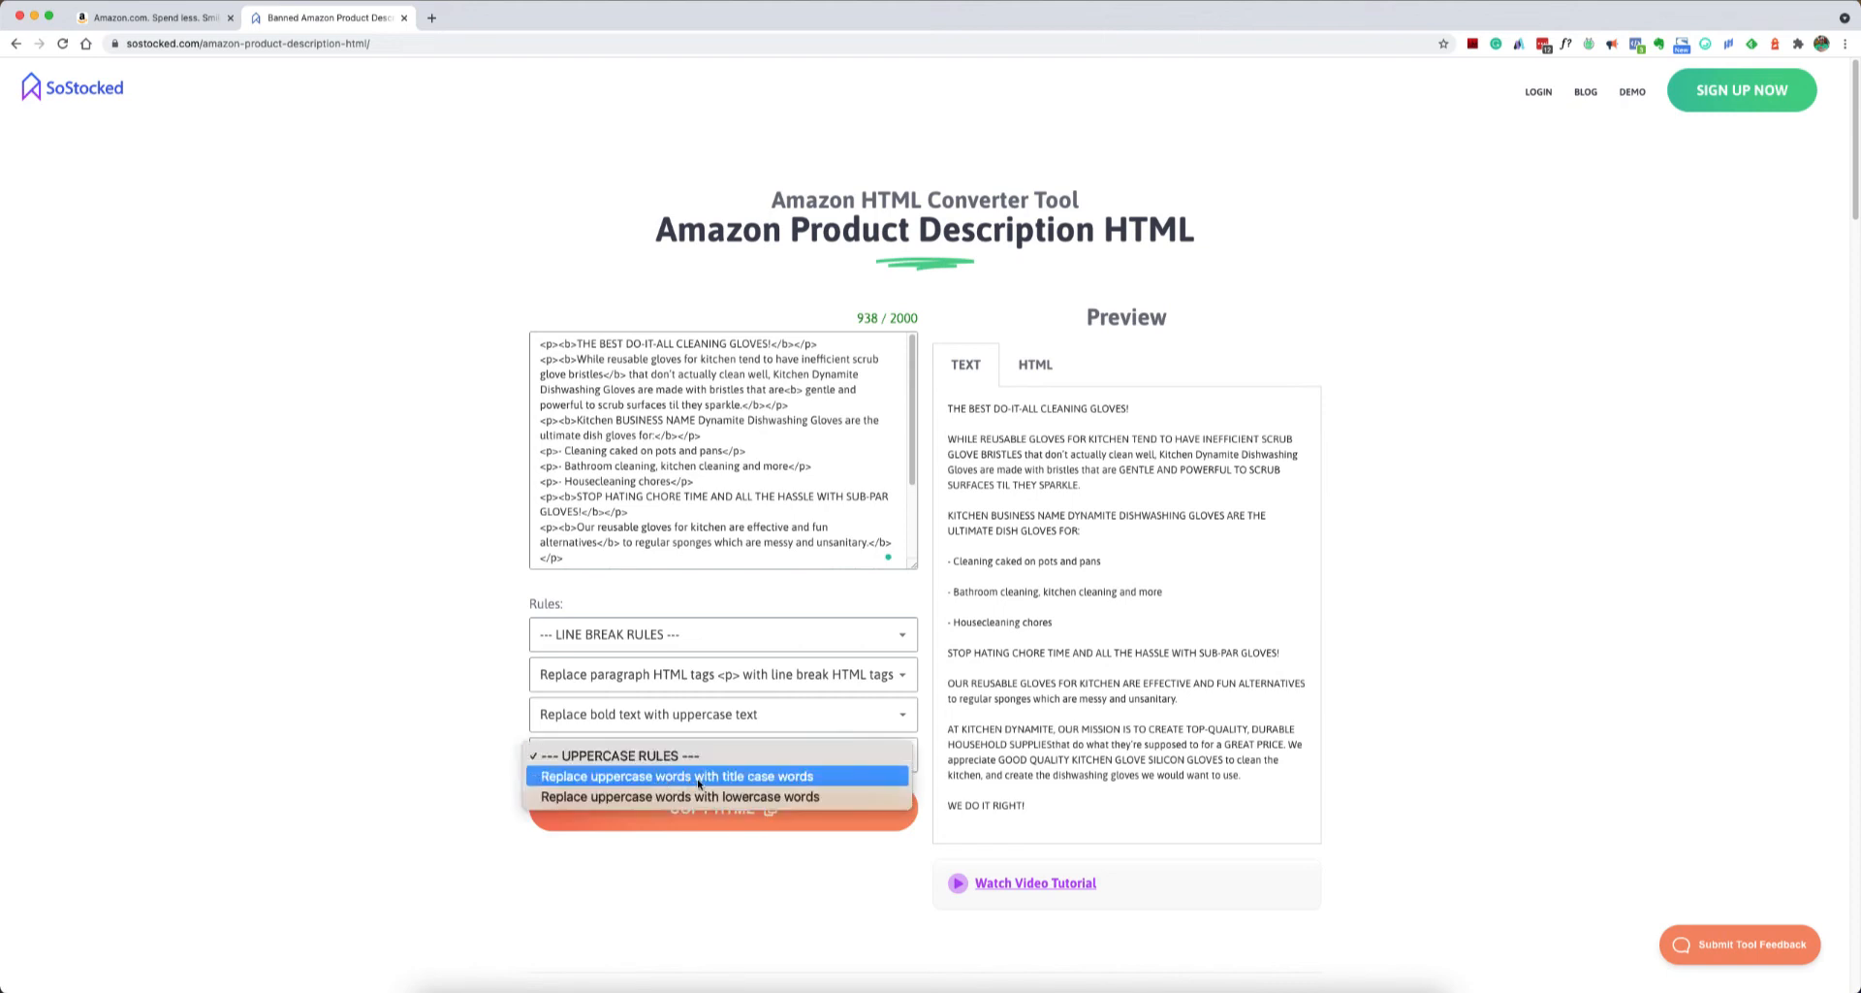
pyautogui.click(698, 775)
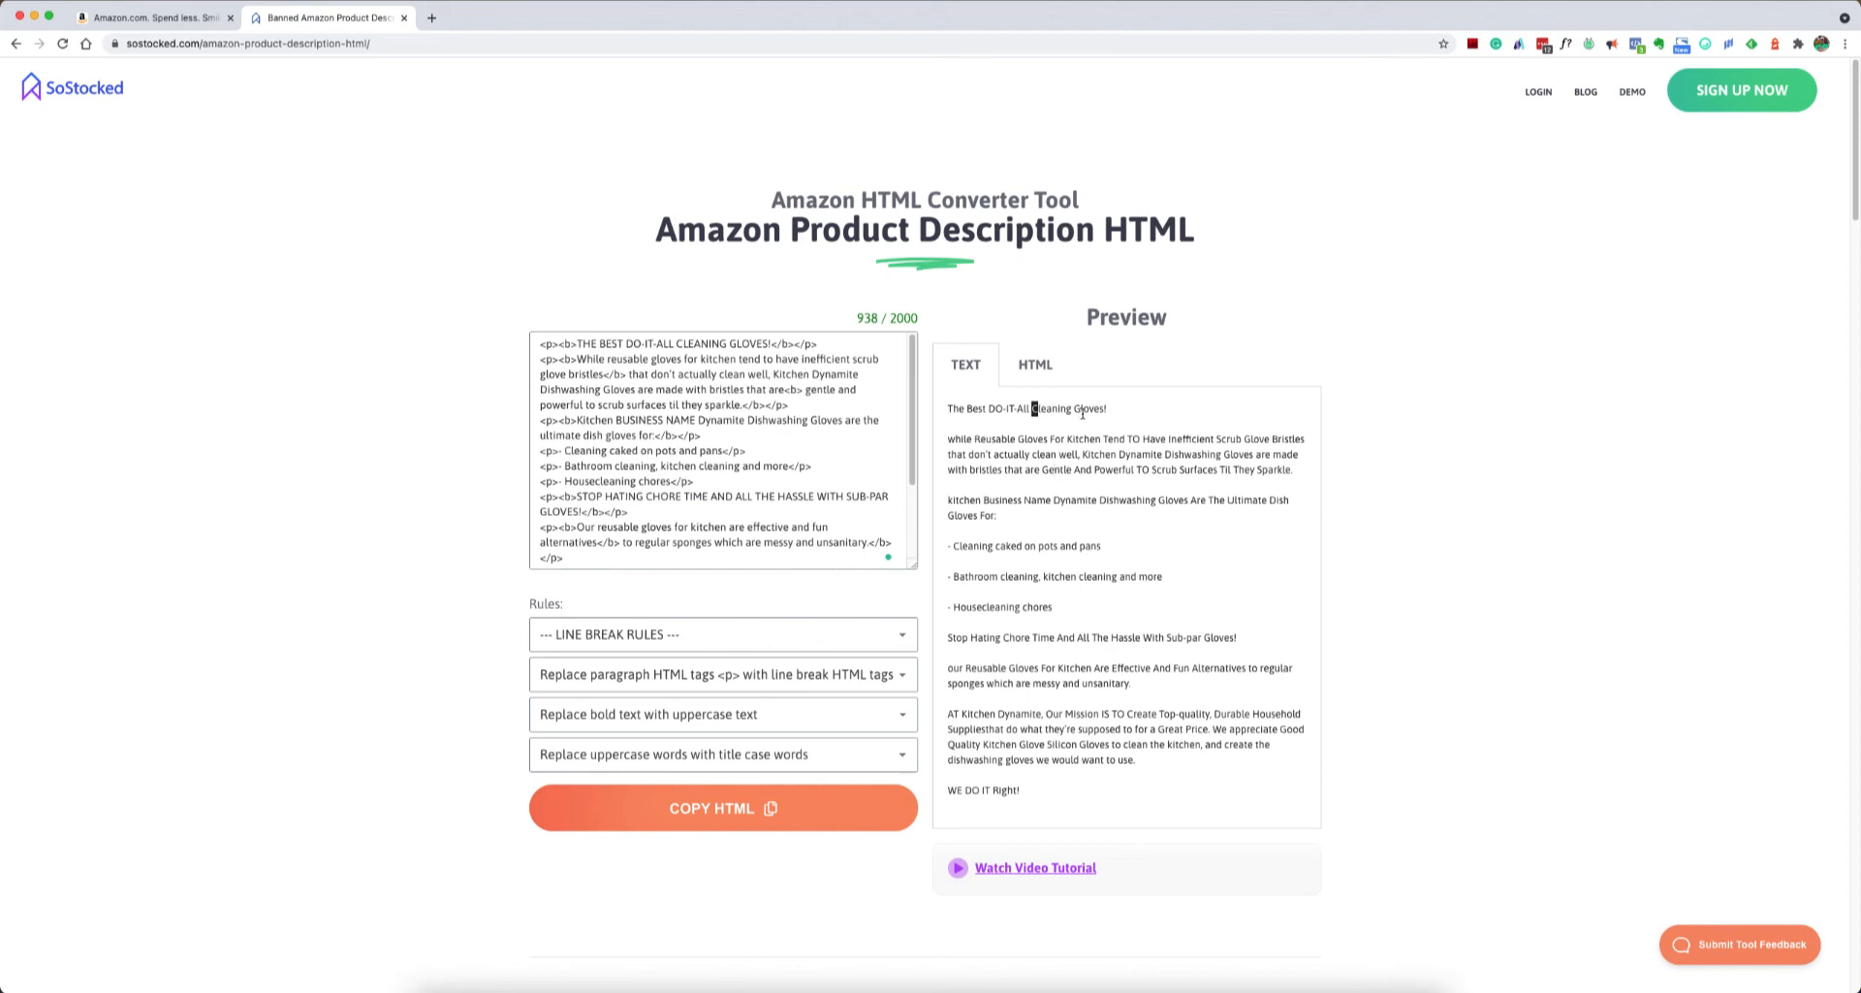
pyautogui.click(723, 754)
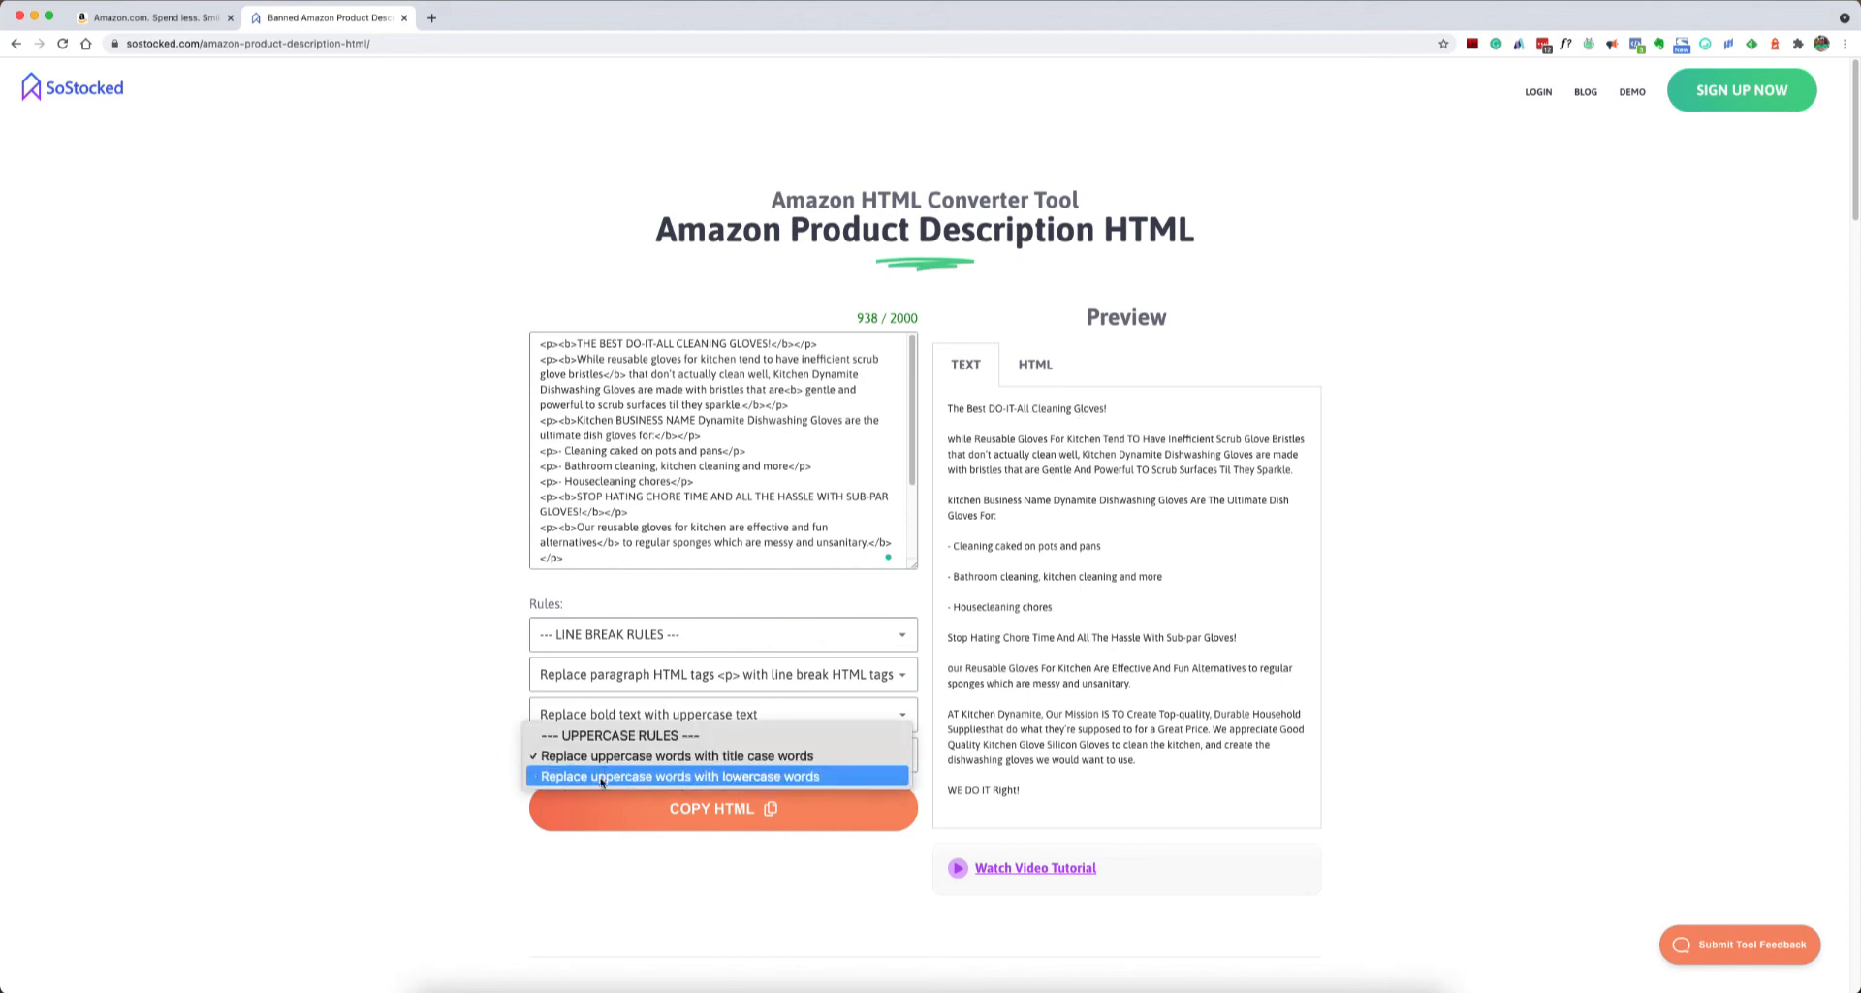
# - Trial the lowercase conversion, then reset to '--- UPPERCASE RULES ---' so capitals return
pyautogui.click(681, 776)
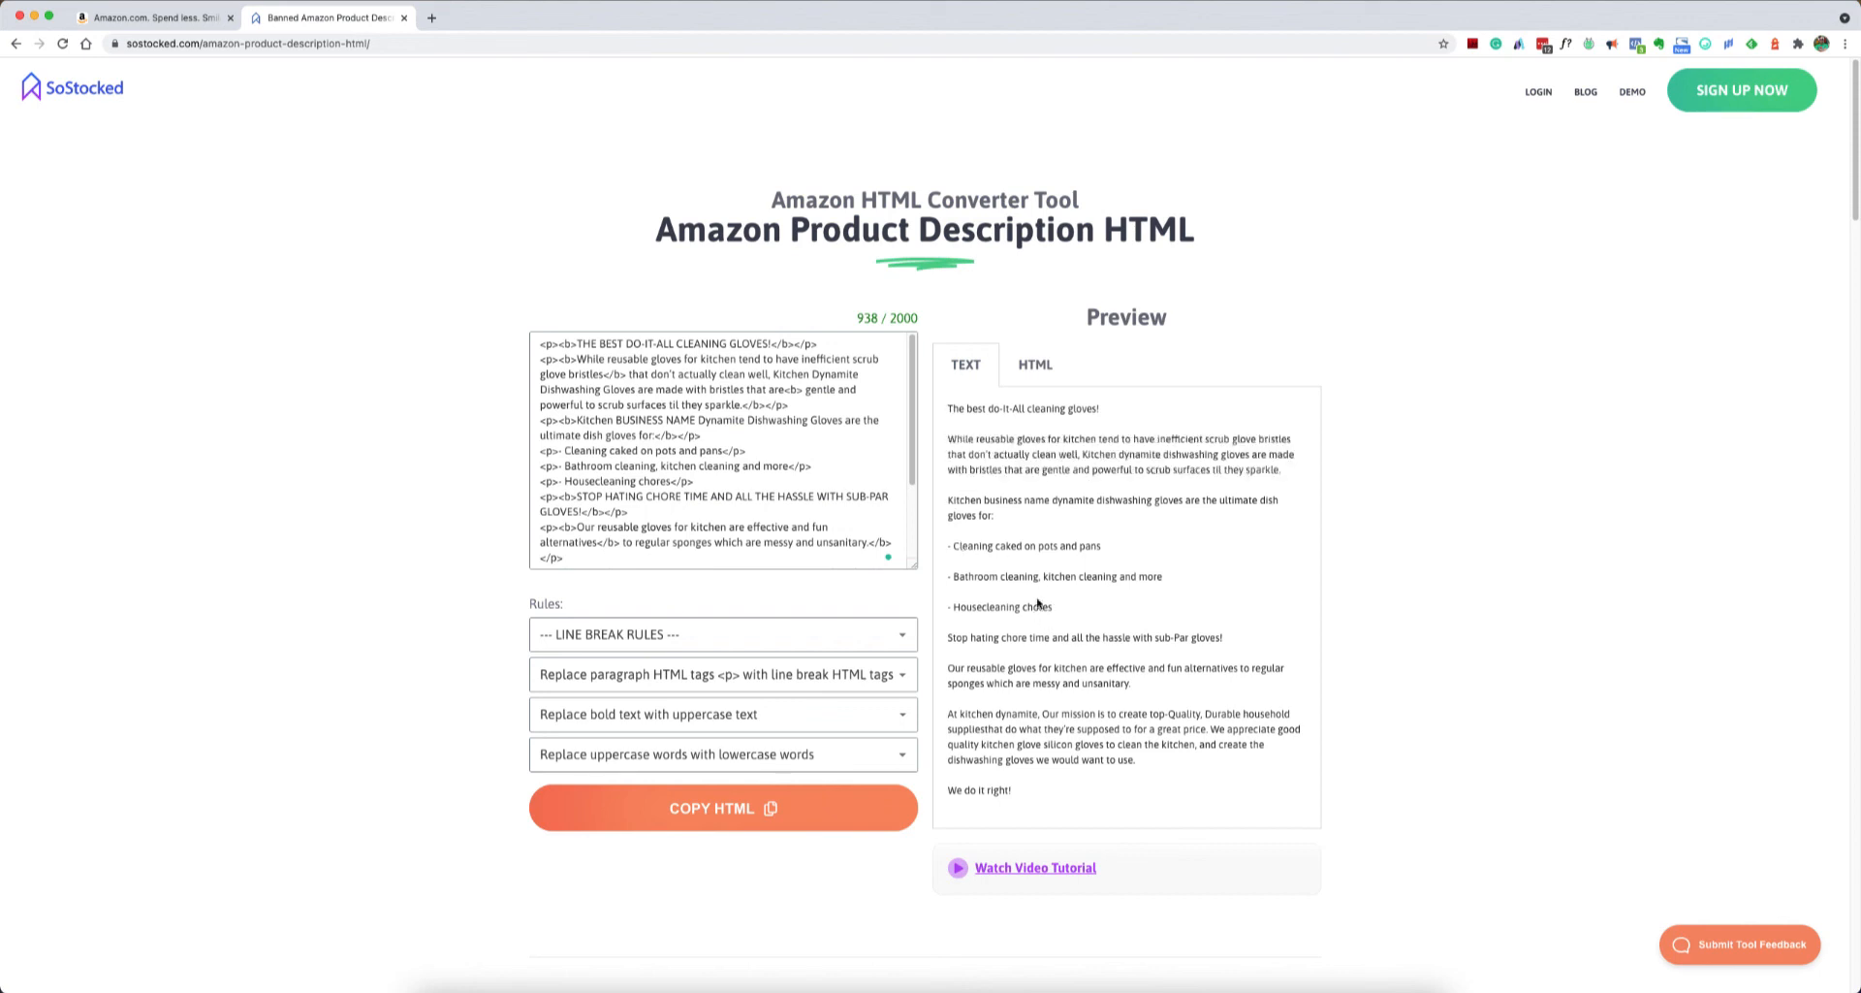
pyautogui.moveTo(632, 756)
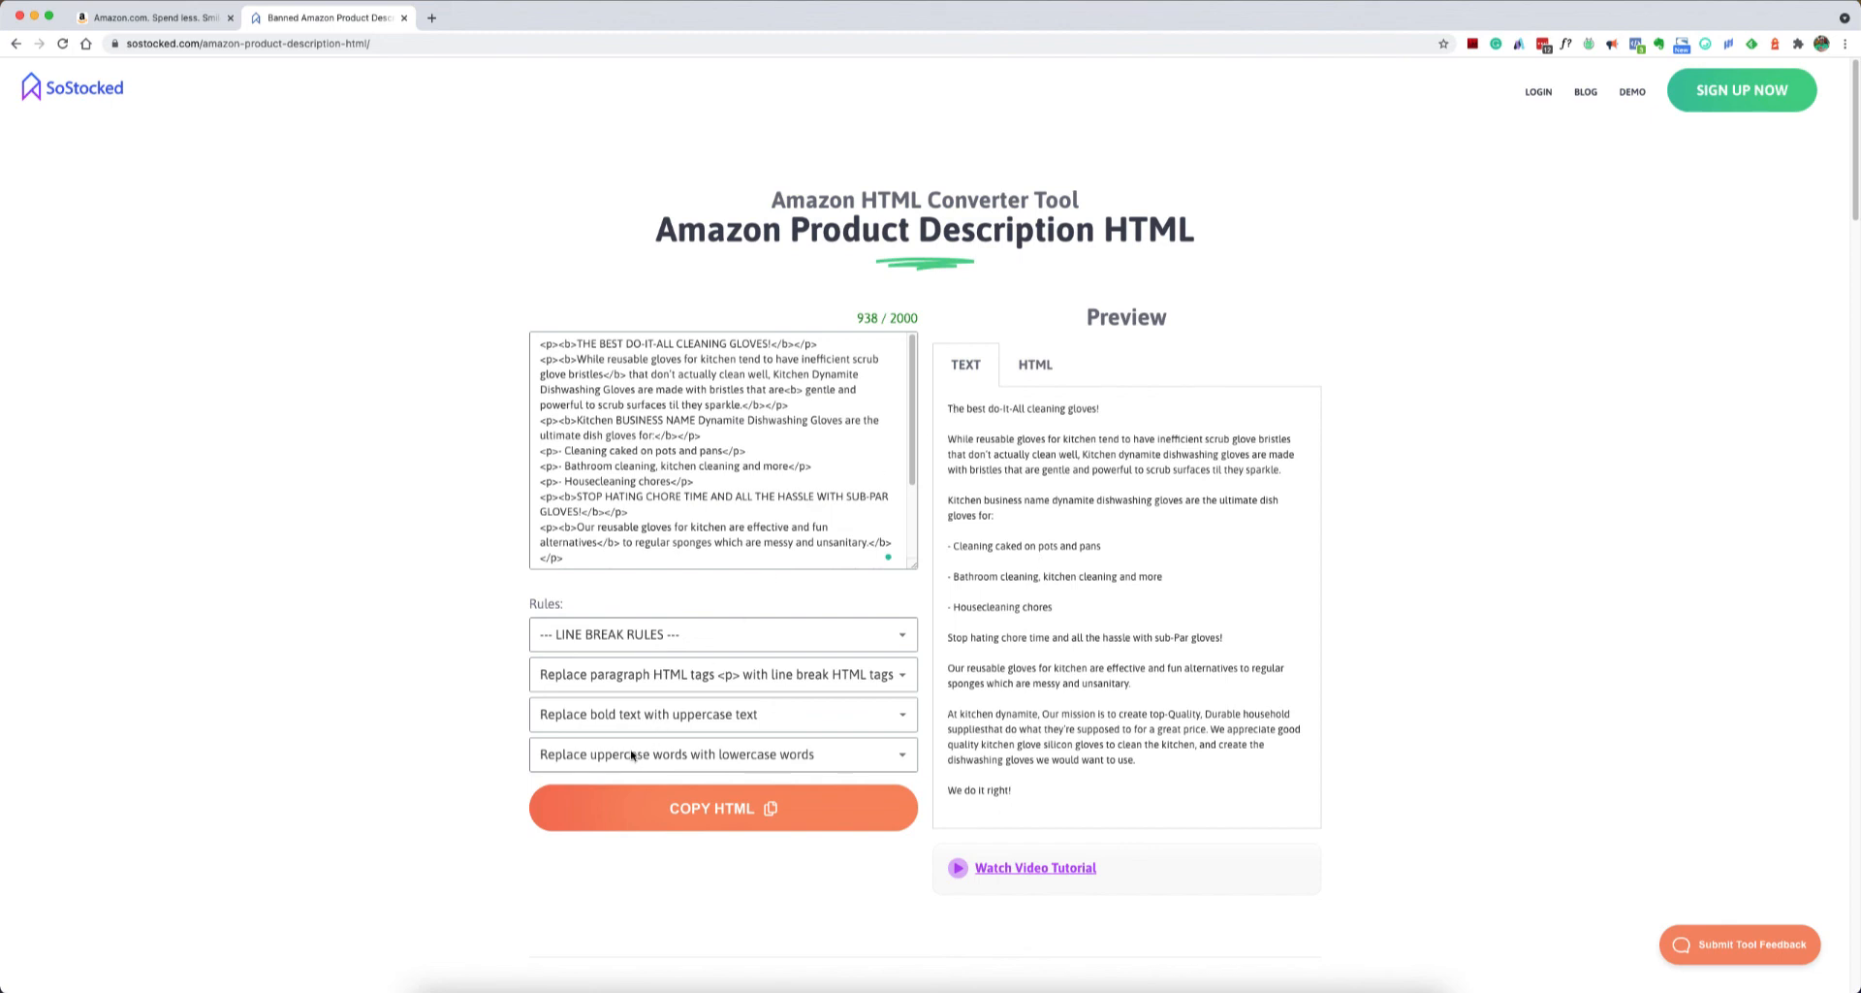
pyautogui.click(723, 754)
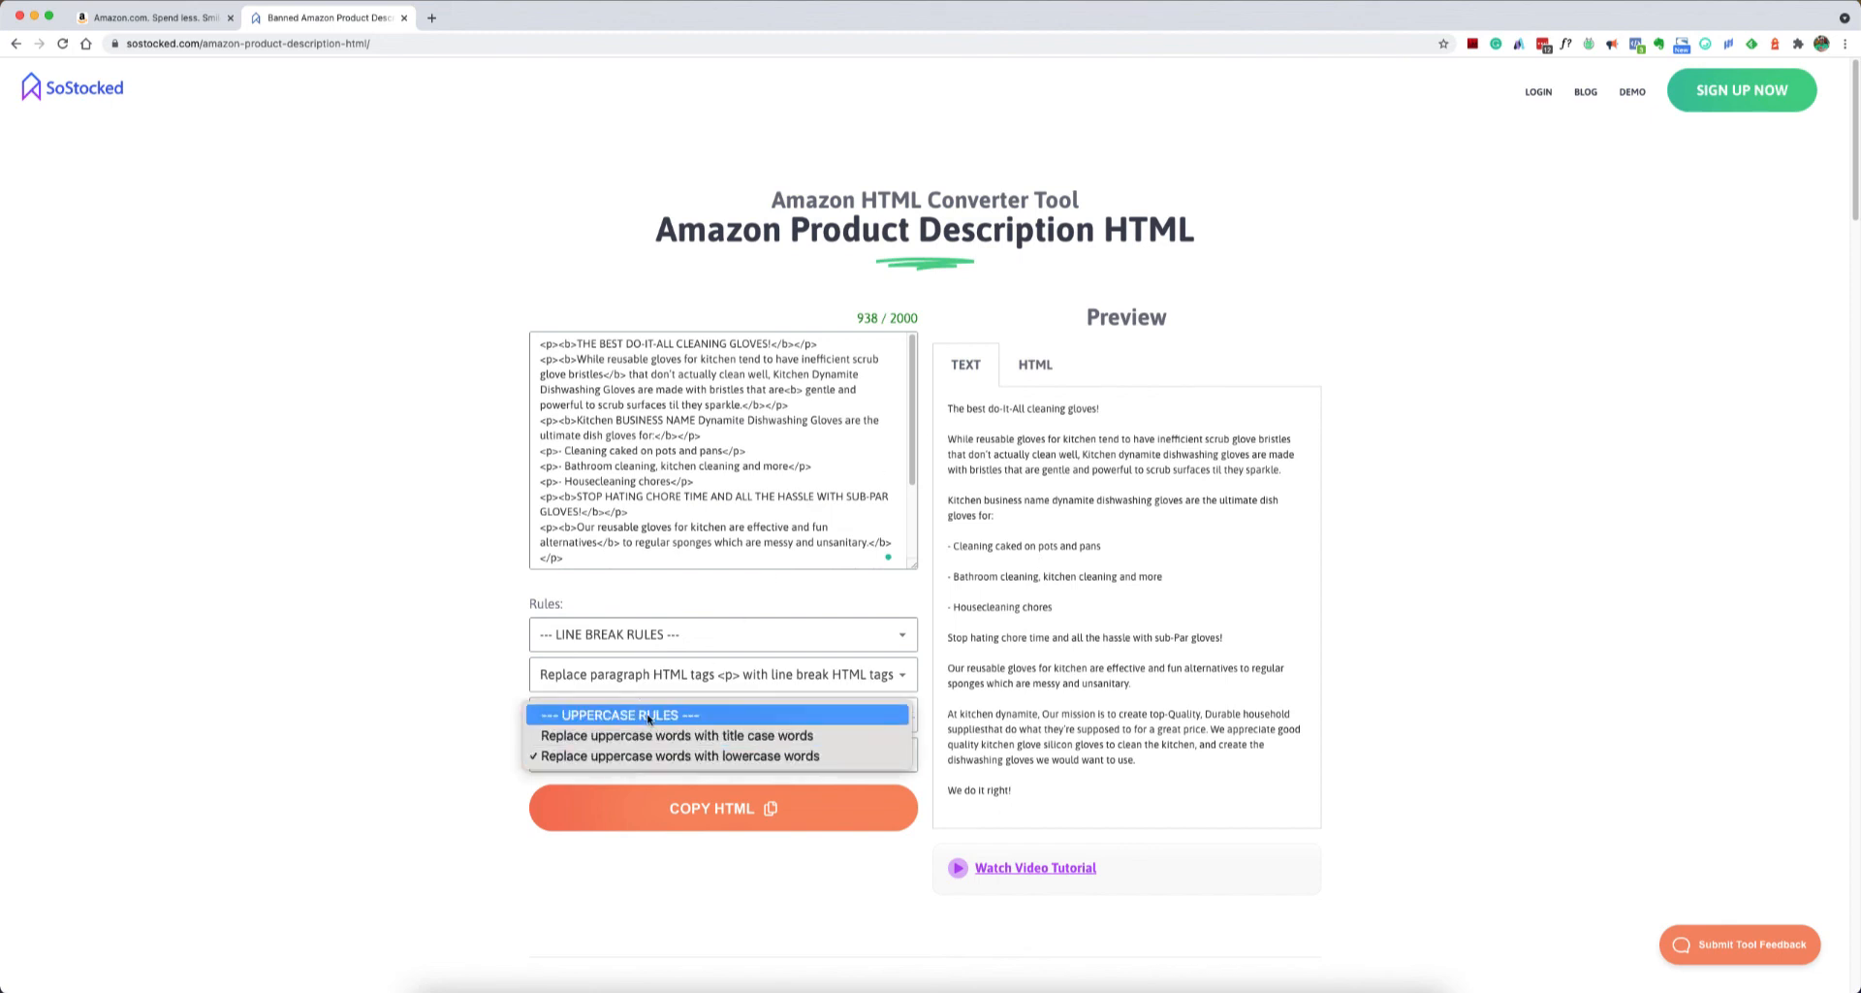
pyautogui.click(647, 715)
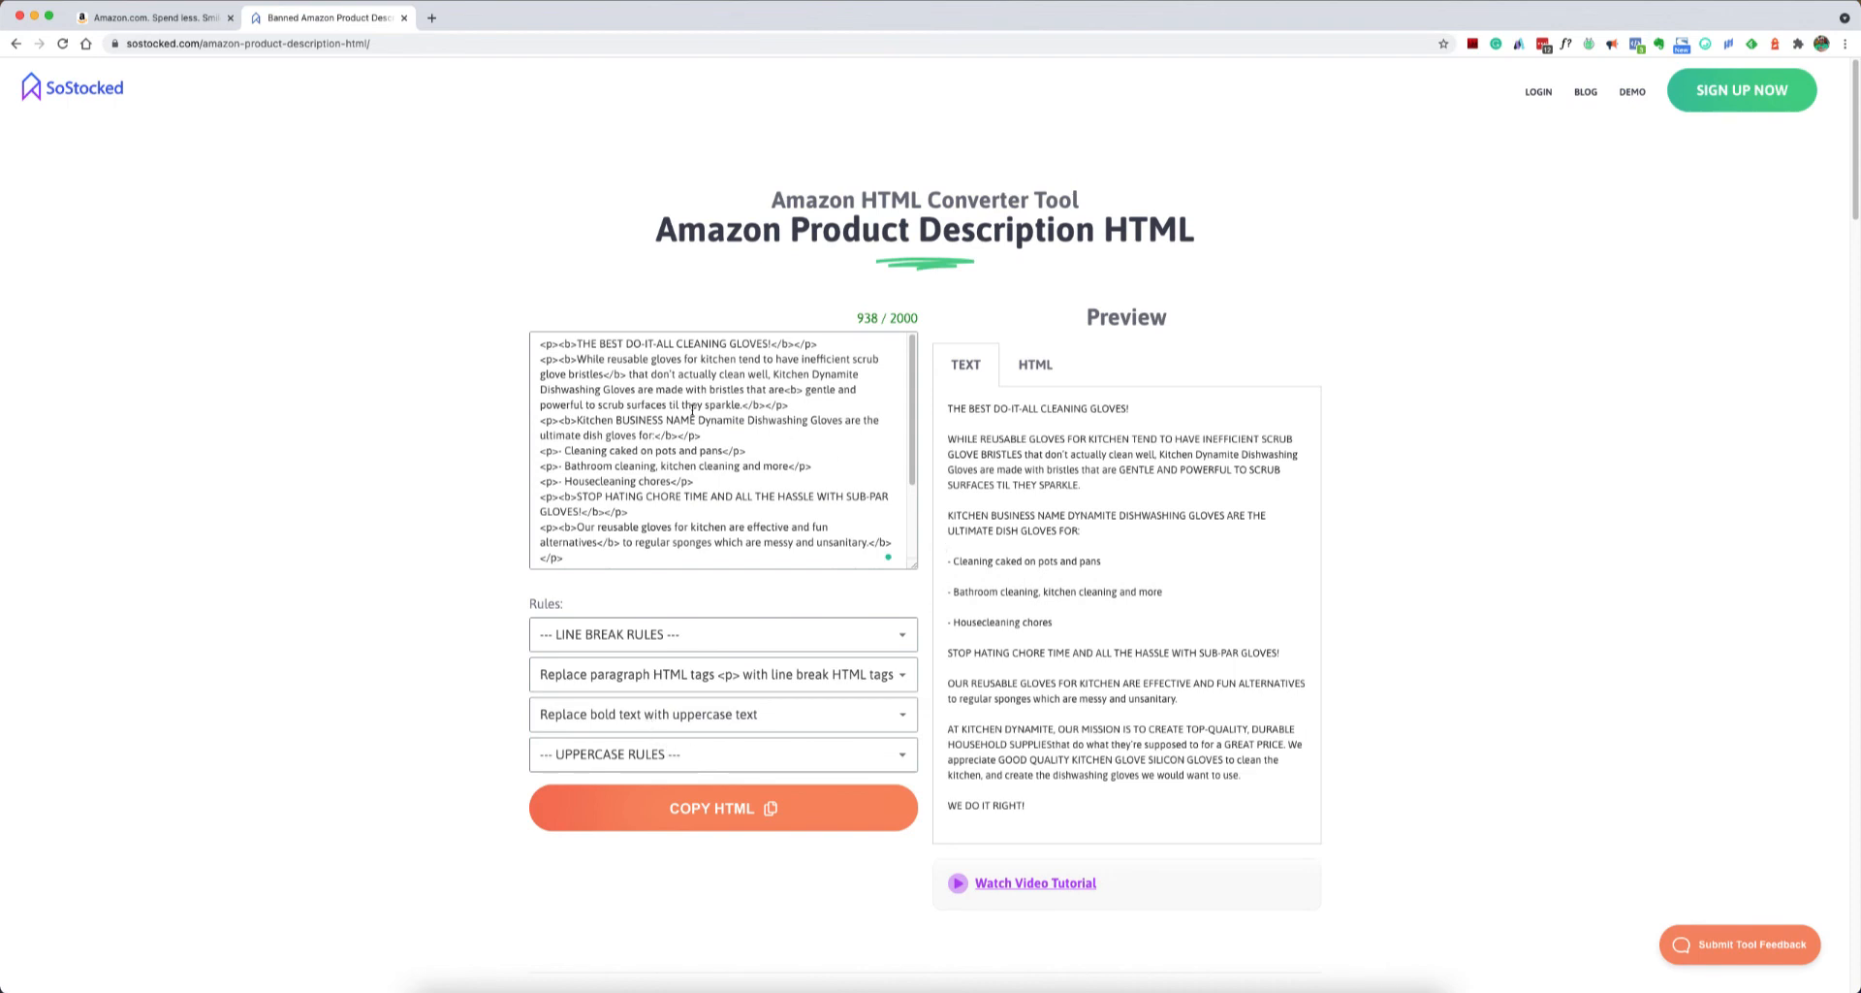
# - Apply 'Replace uppercase words with lowercase words' so BUSINESS NAME appears lowercased in the preview
pyautogui.doubleClick(642, 421)
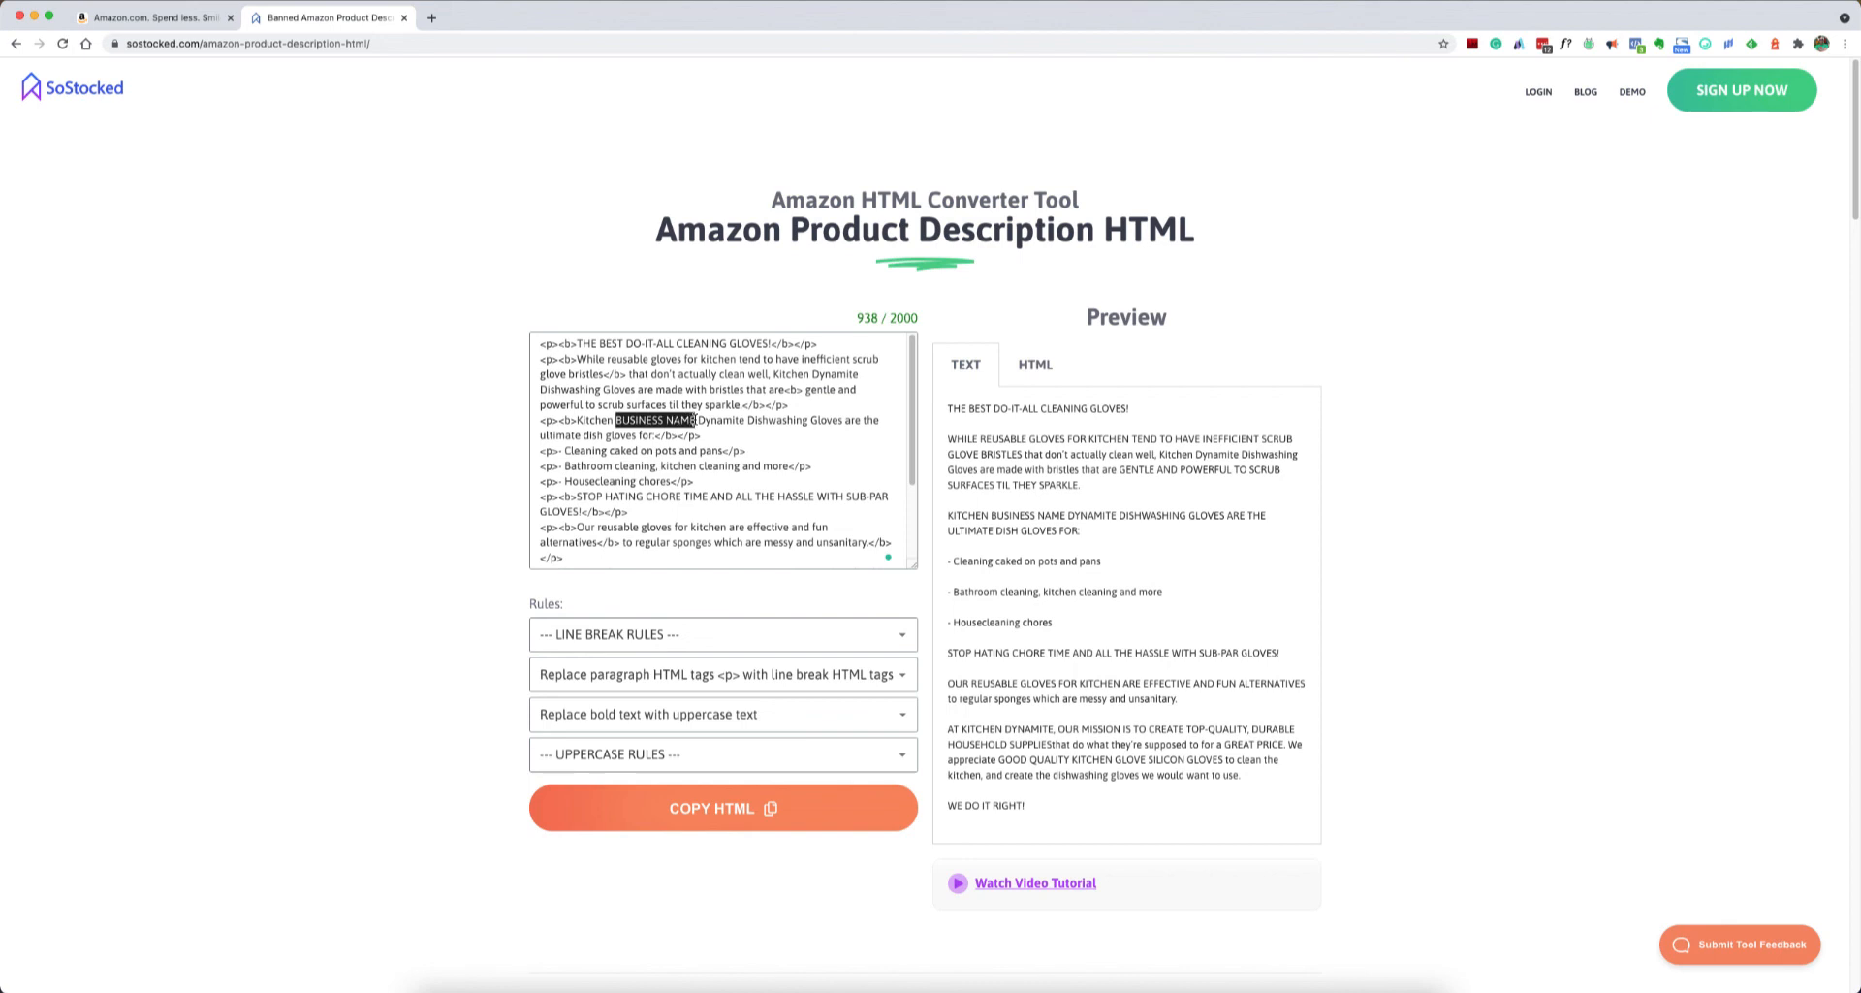
pyautogui.click(723, 755)
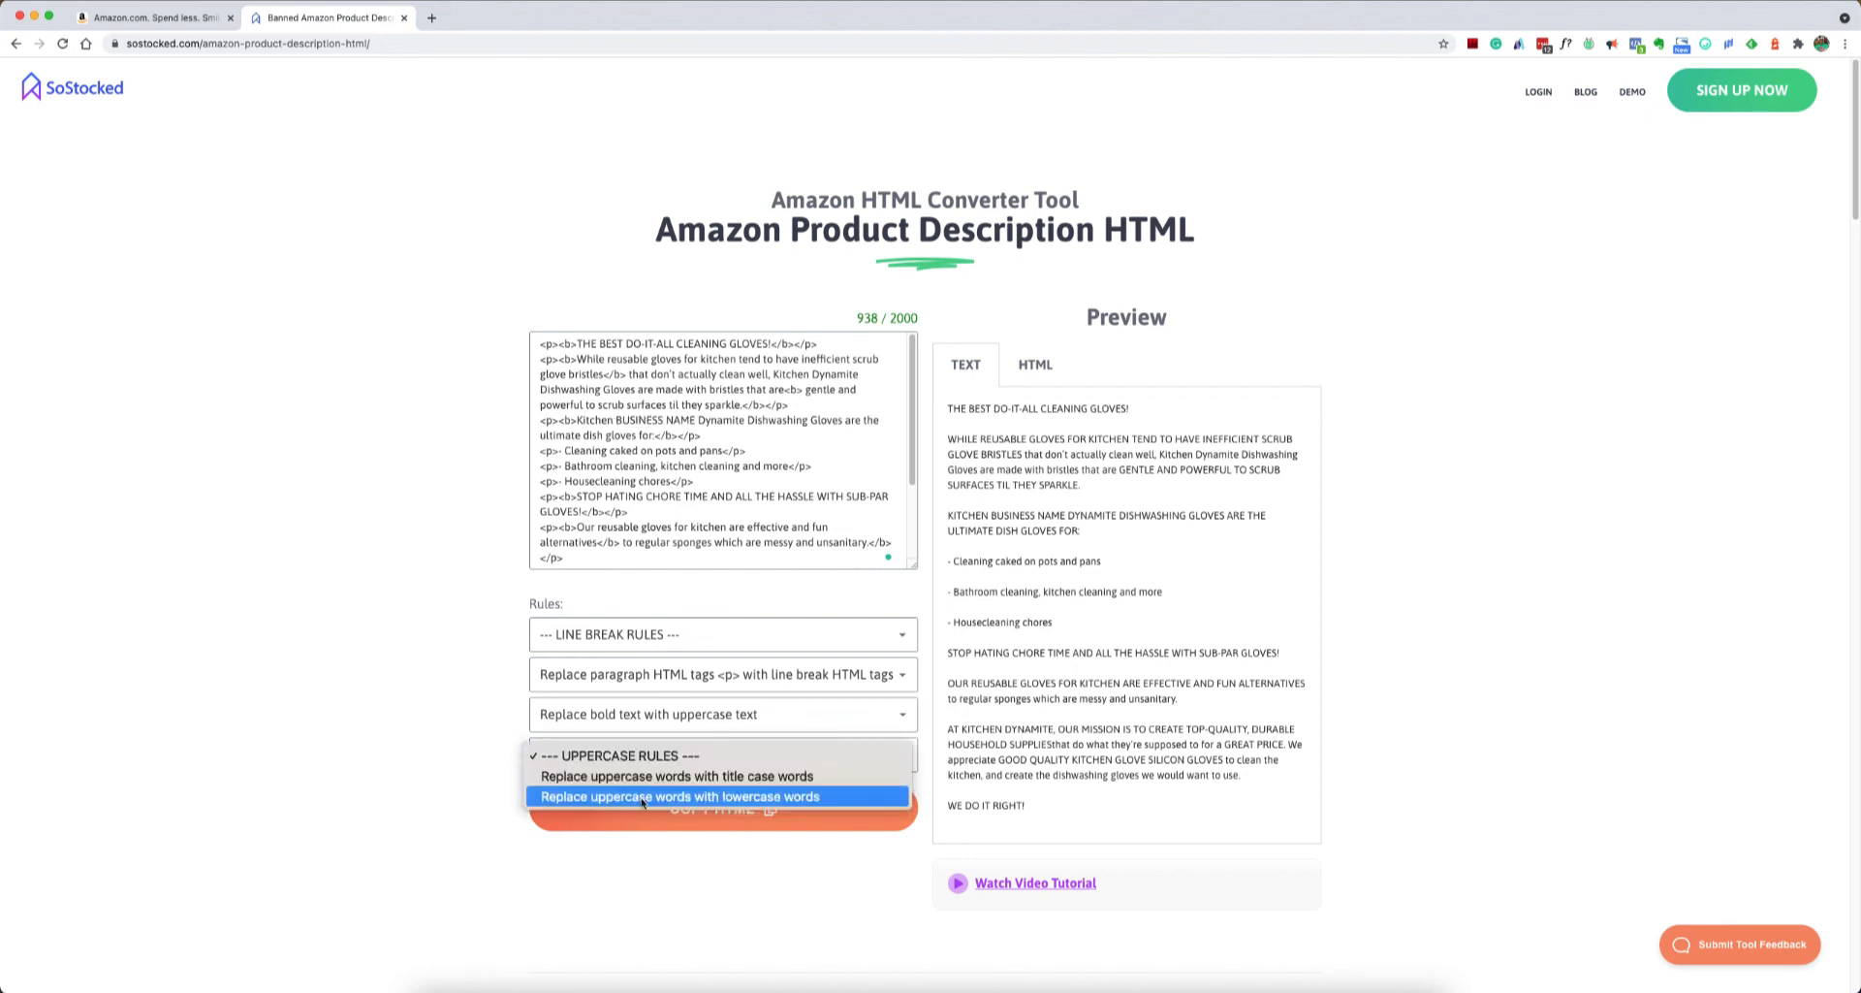
pyautogui.click(678, 796)
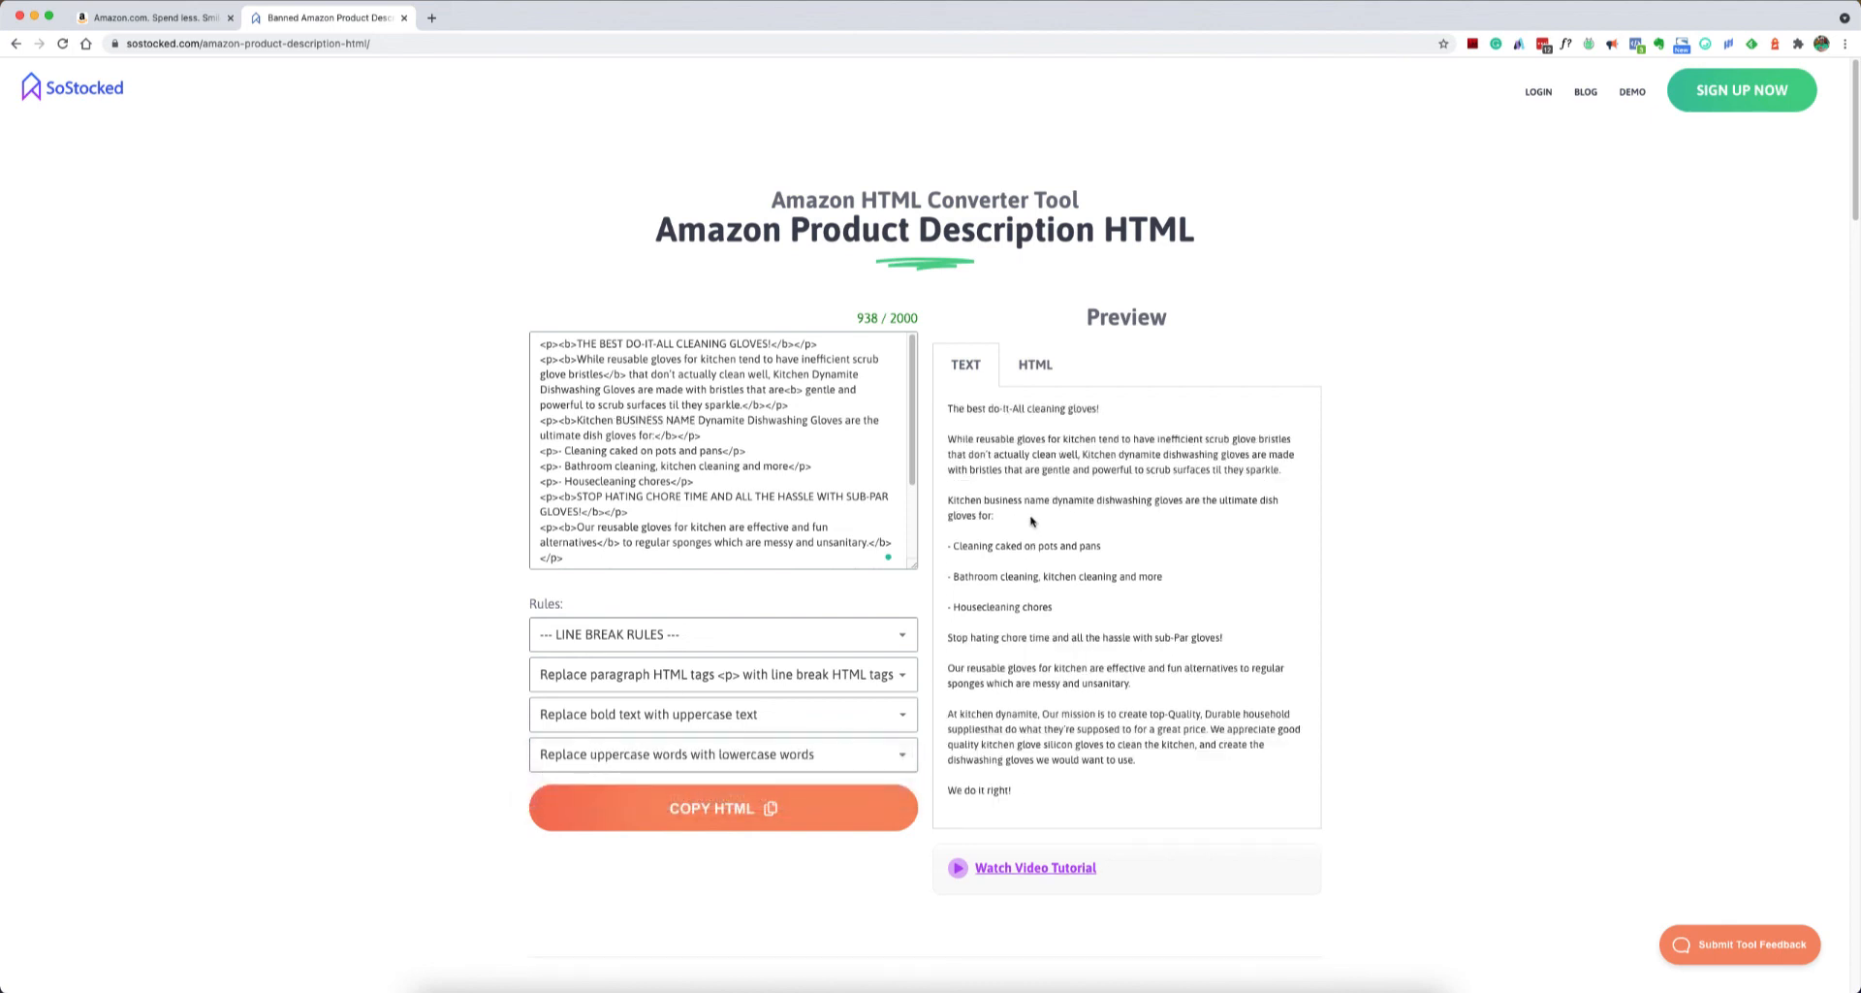
pyautogui.doubleClick(1016, 500)
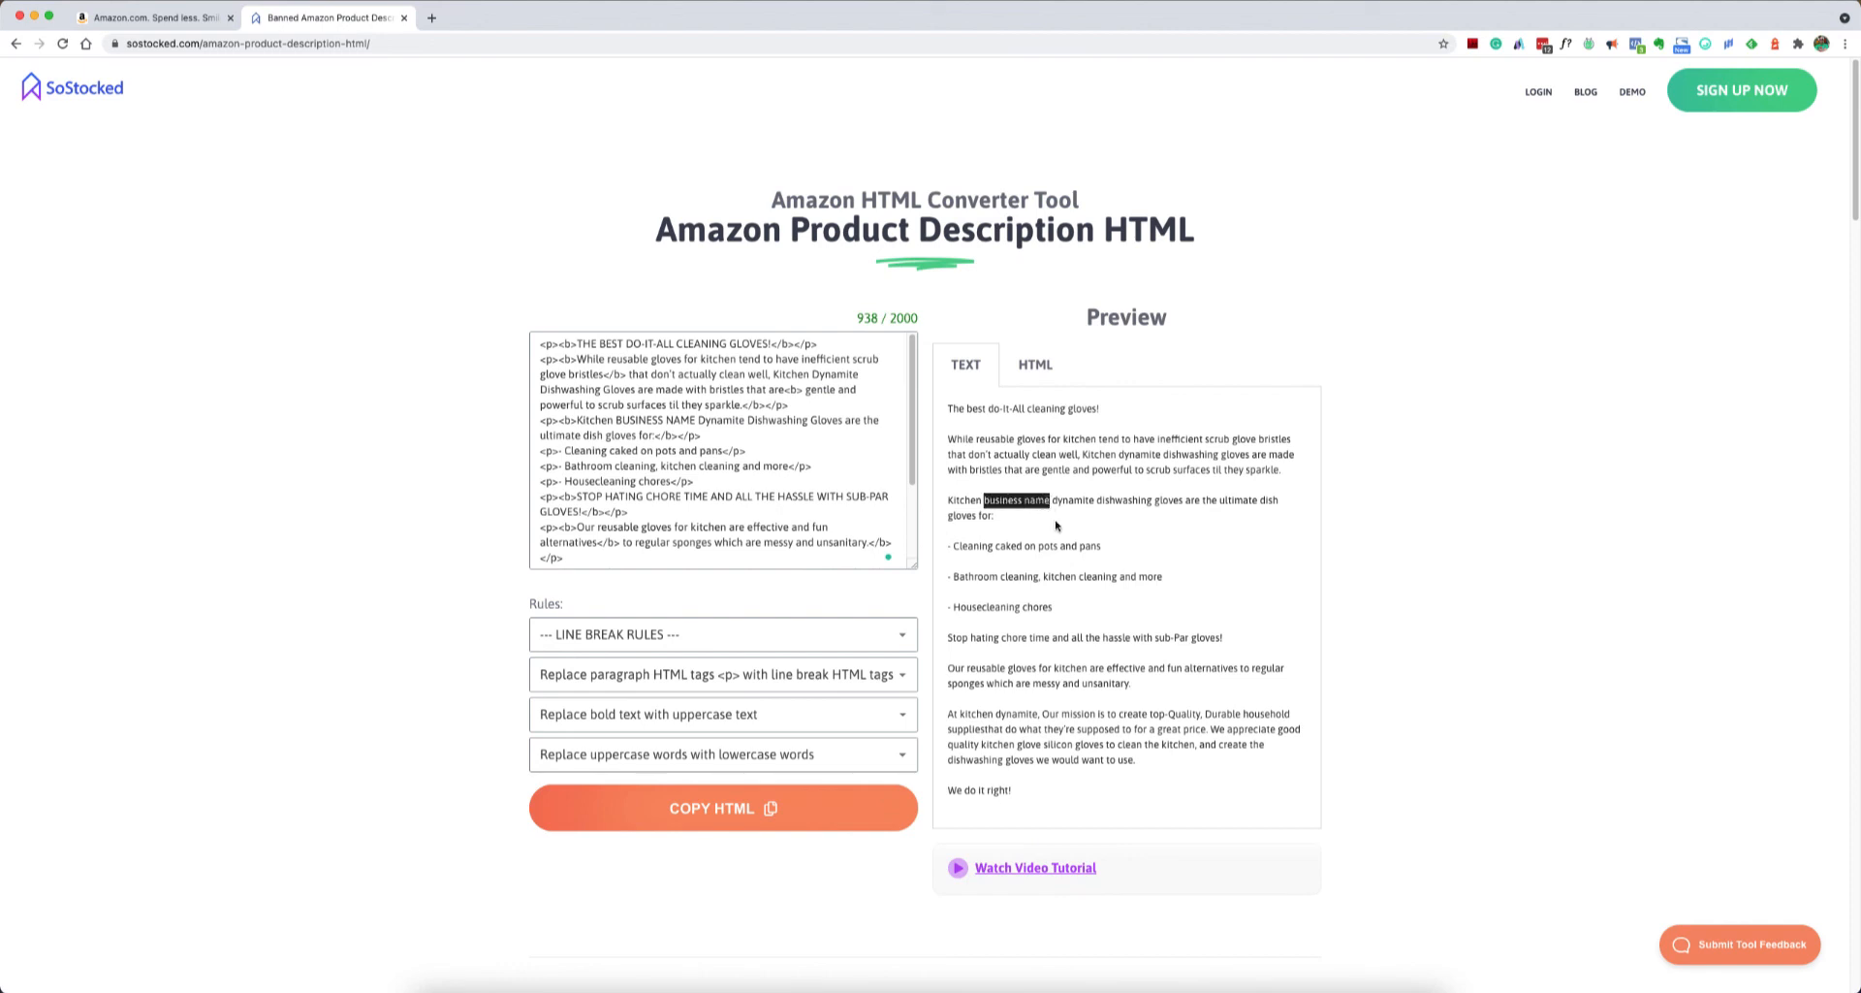
pyautogui.moveTo(1074, 576)
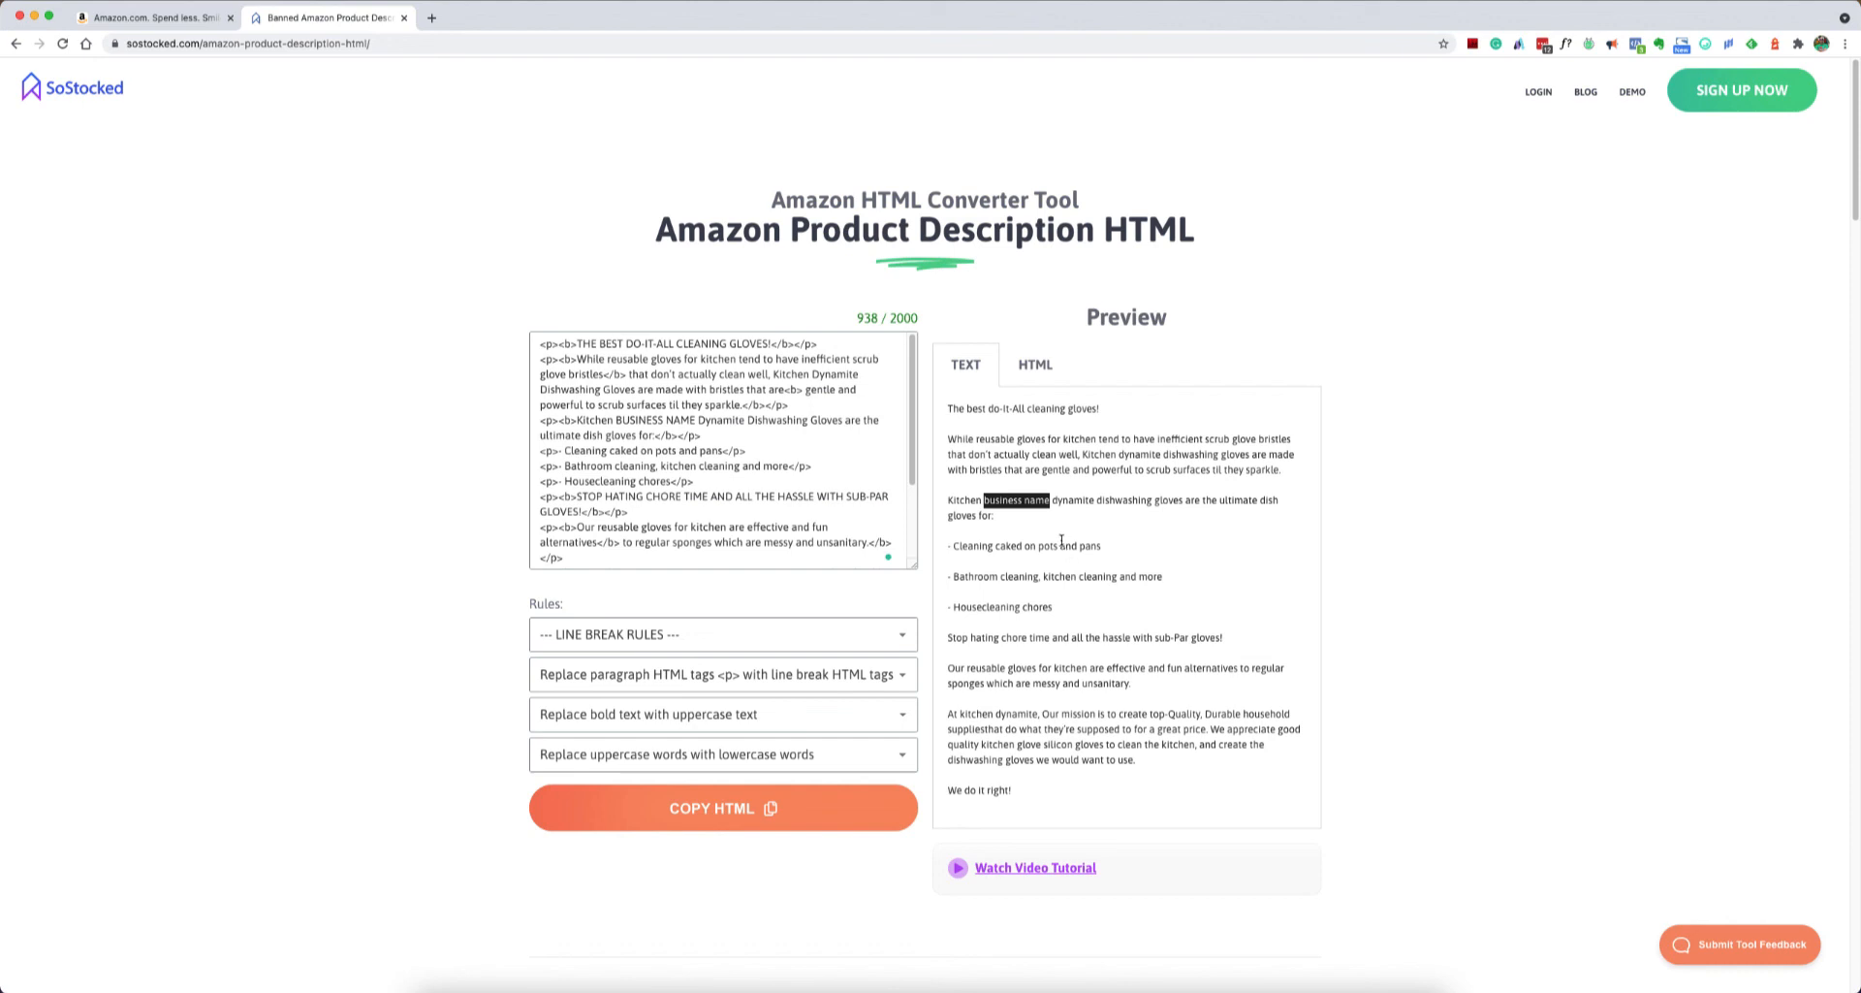
pyautogui.moveTo(985, 517)
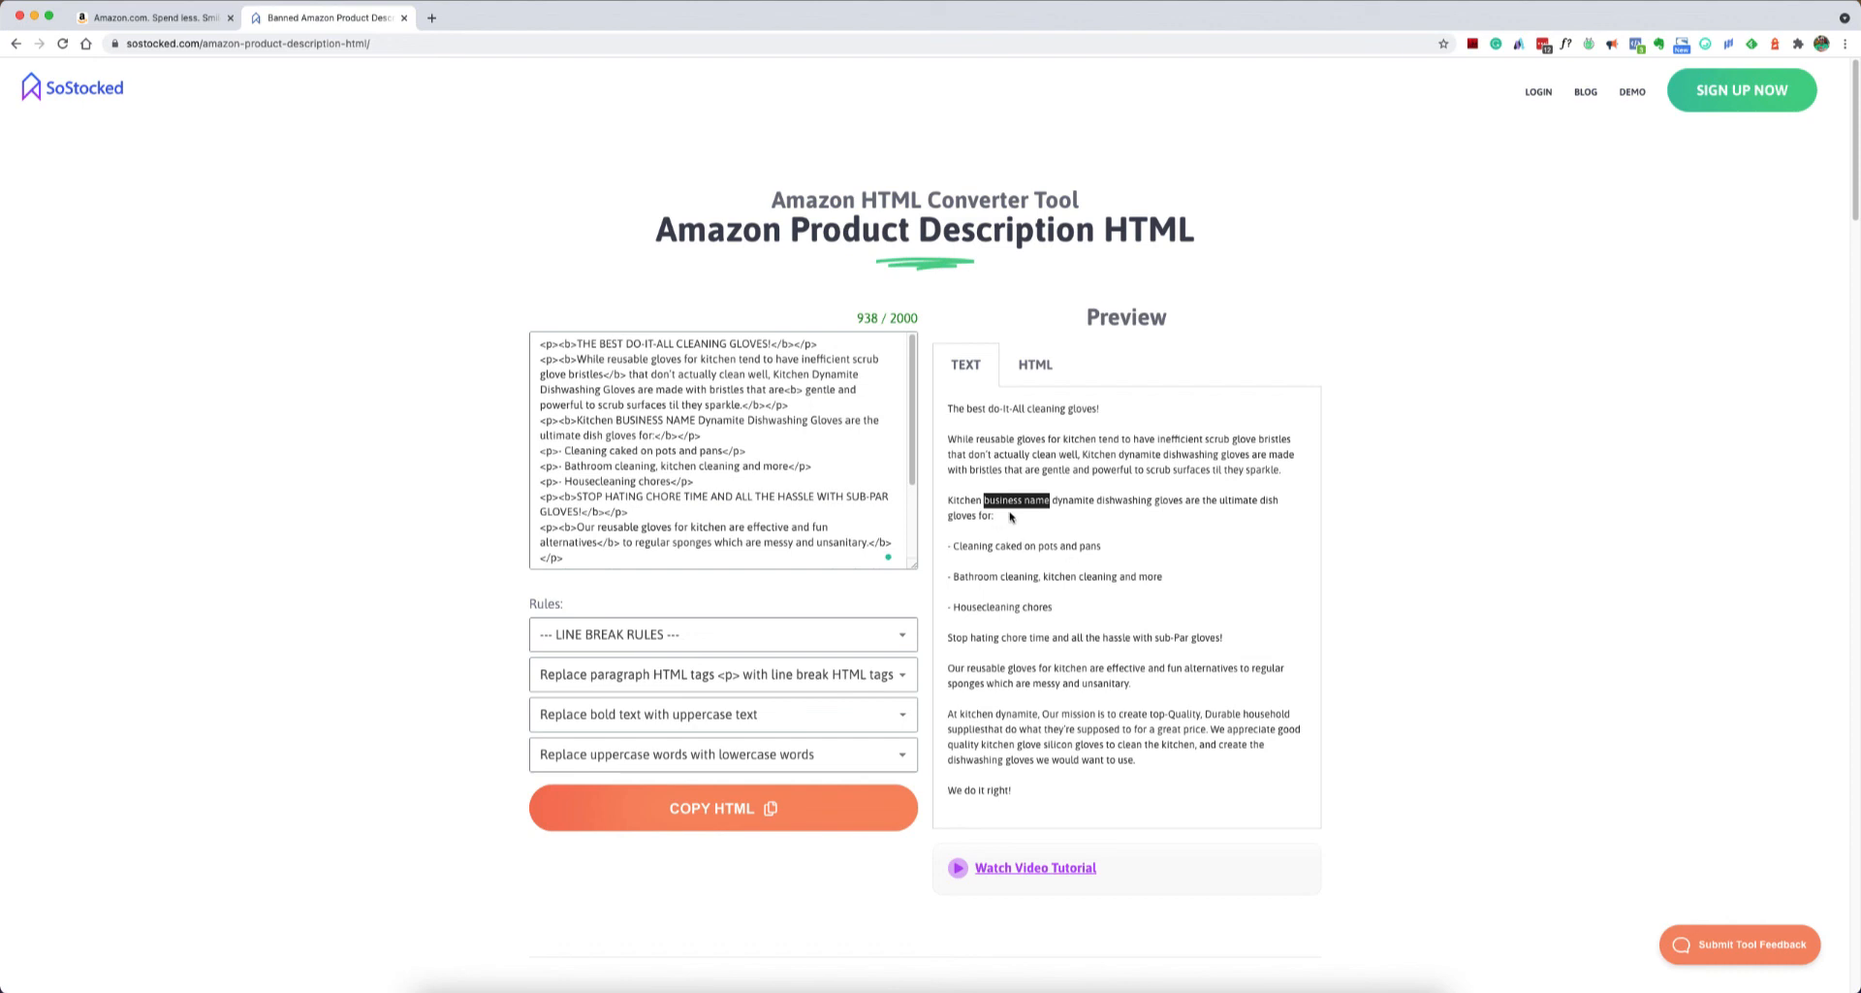